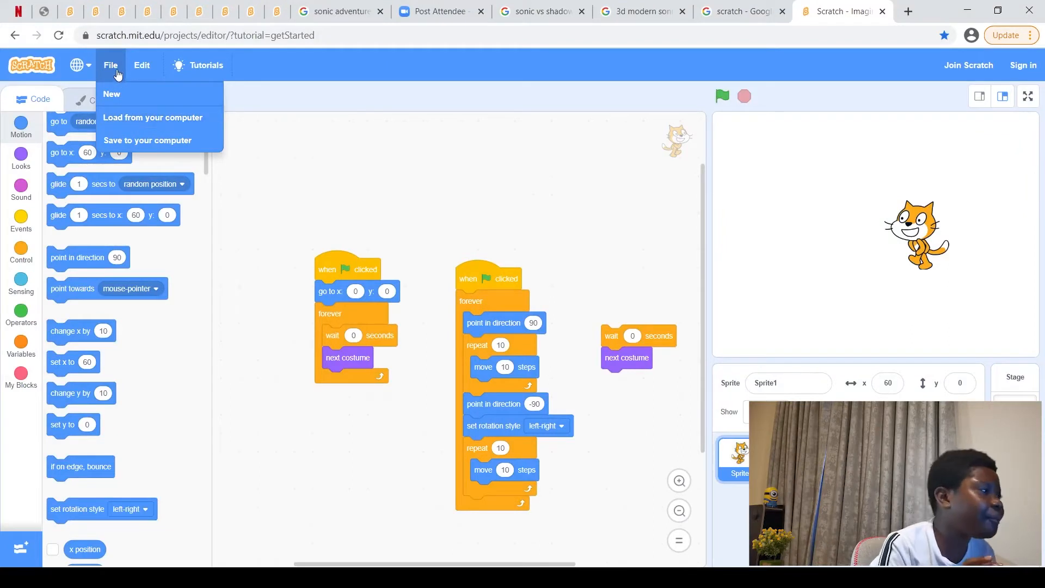
pyautogui.moveTo(116, 123)
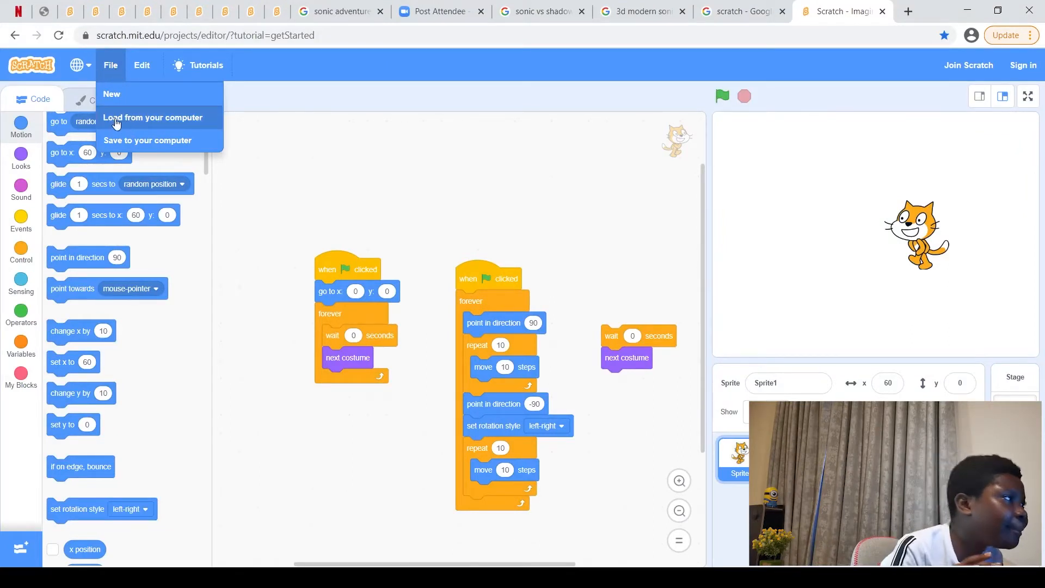
pyautogui.moveTo(154, 120)
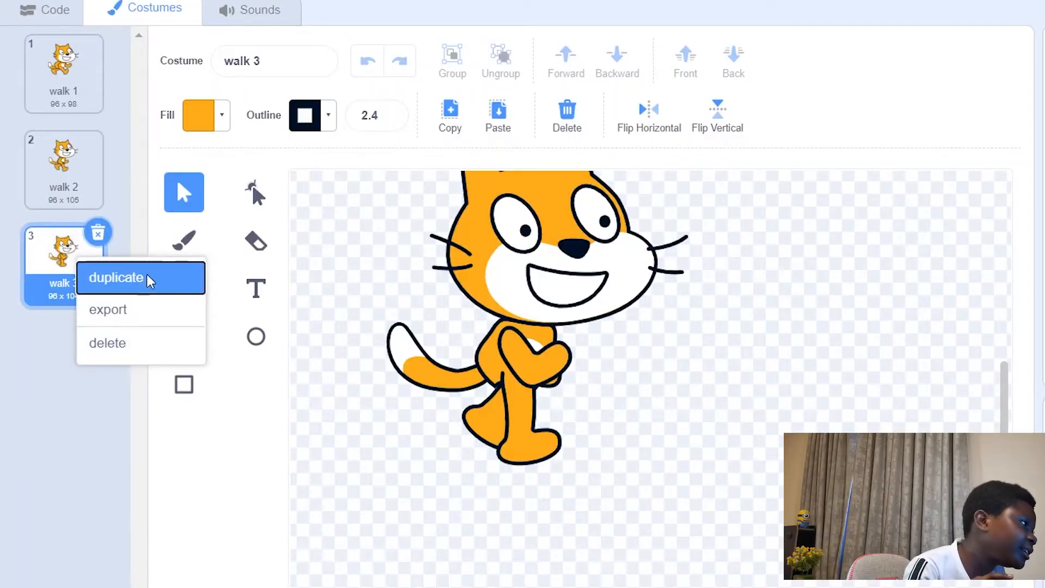
# Duplicate the walk 3 costume into walk 4 and shift one leg into a new stride pose.
pyautogui.click(116, 278)
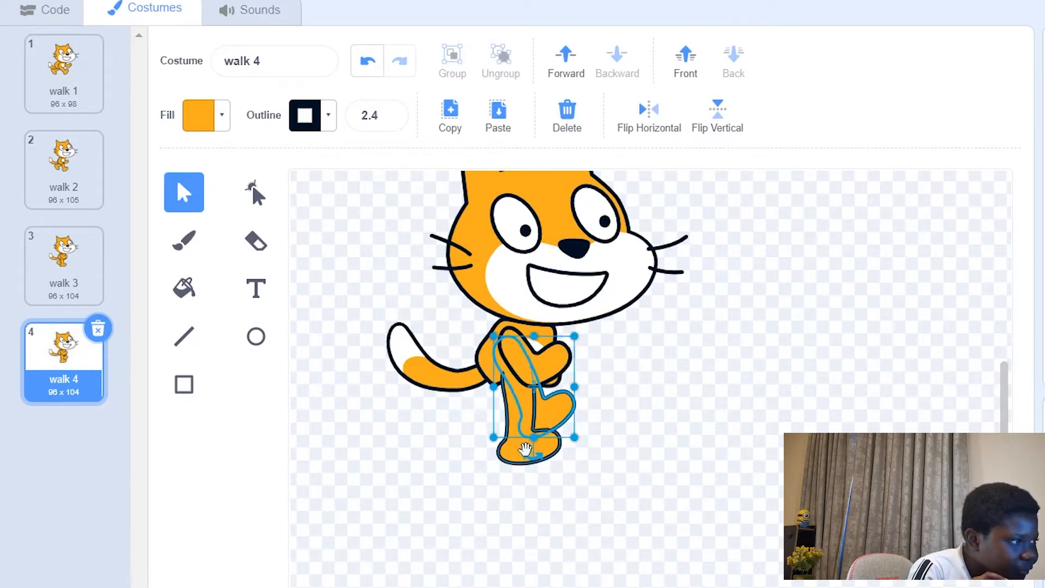
pyautogui.click(556, 247)
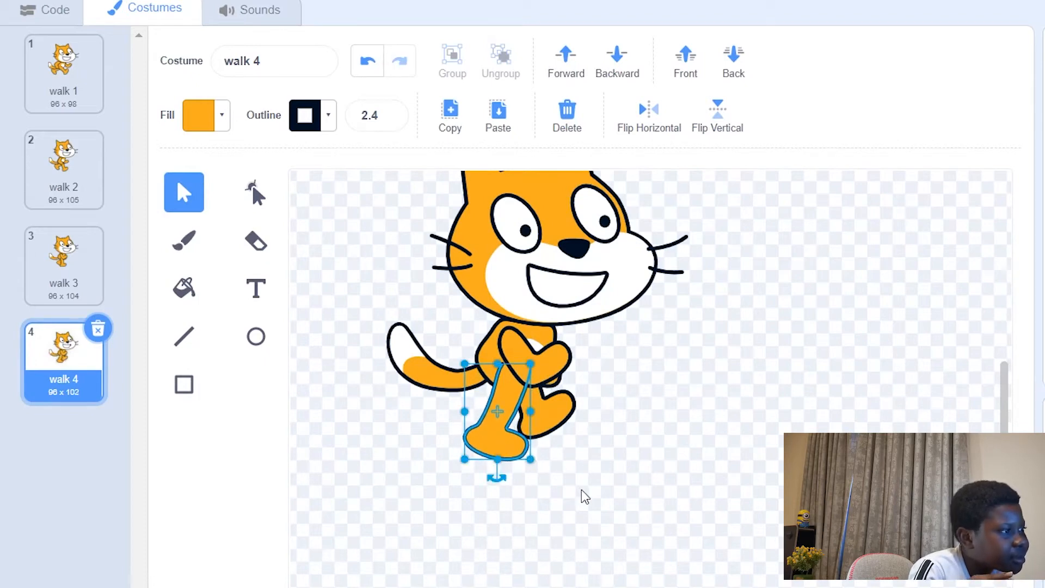
pyautogui.click(63, 260)
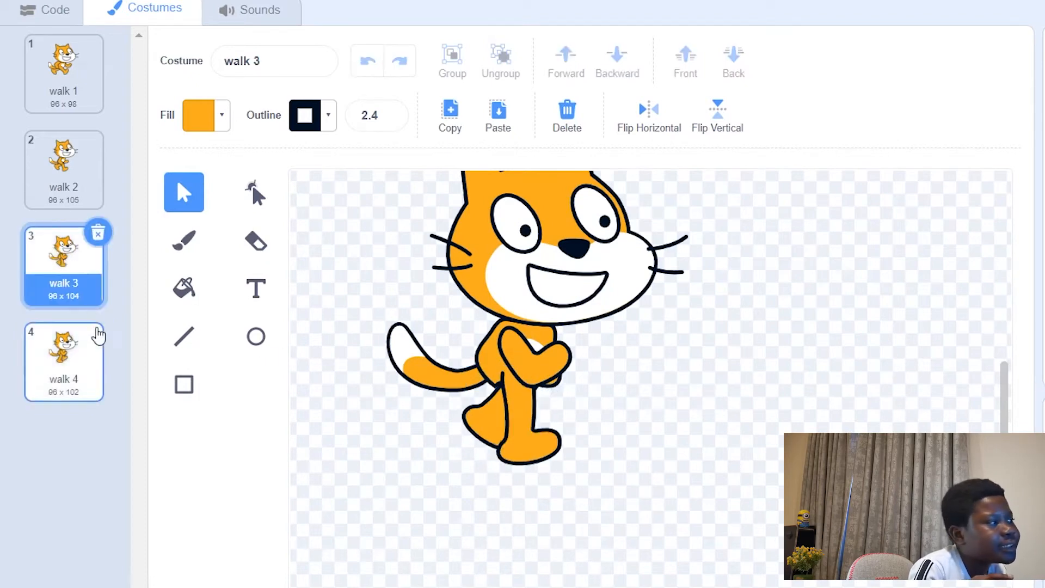
pyautogui.click(63, 361)
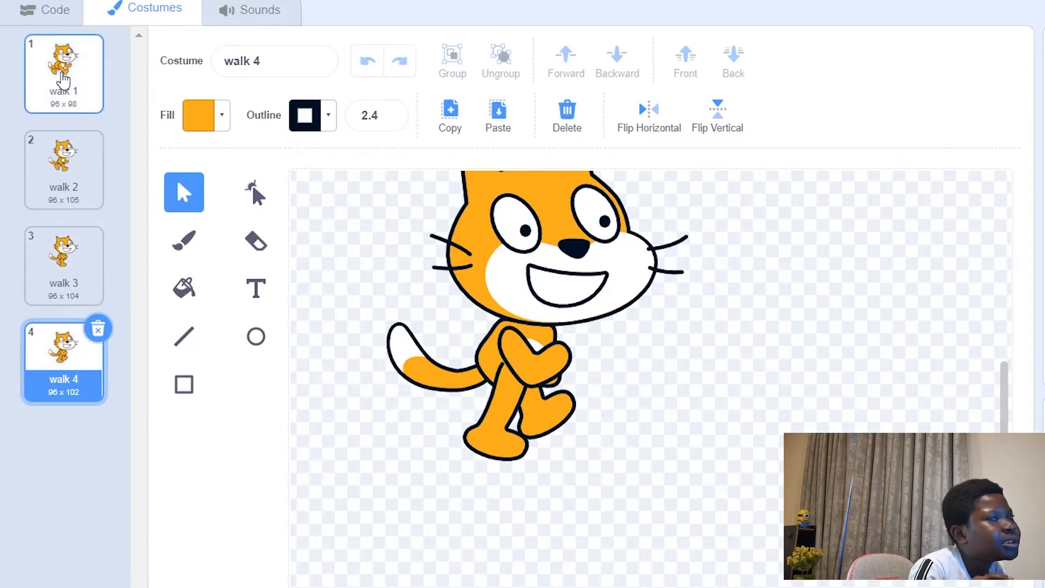
pyautogui.click(64, 169)
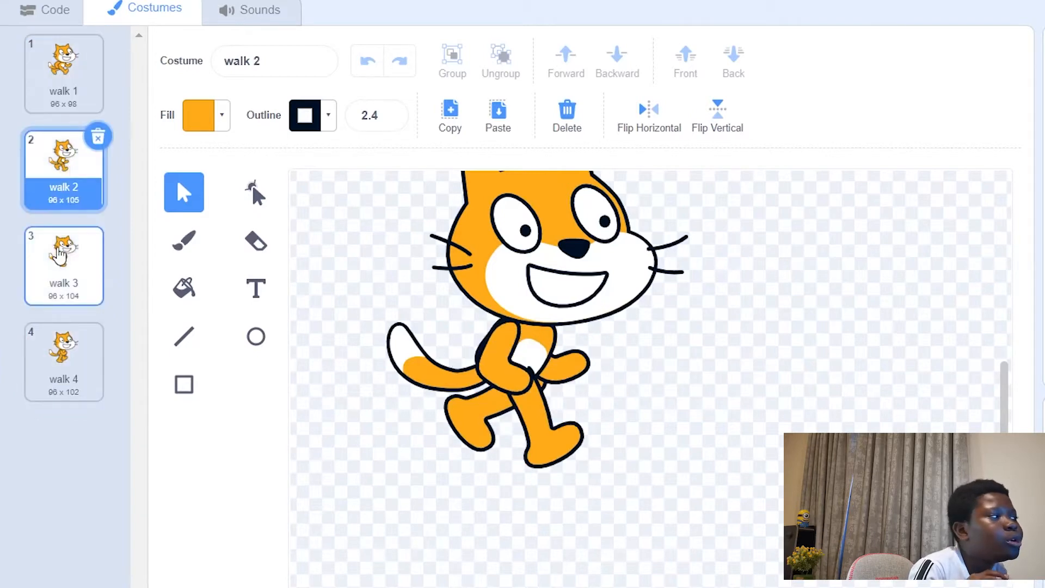
pyautogui.click(63, 361)
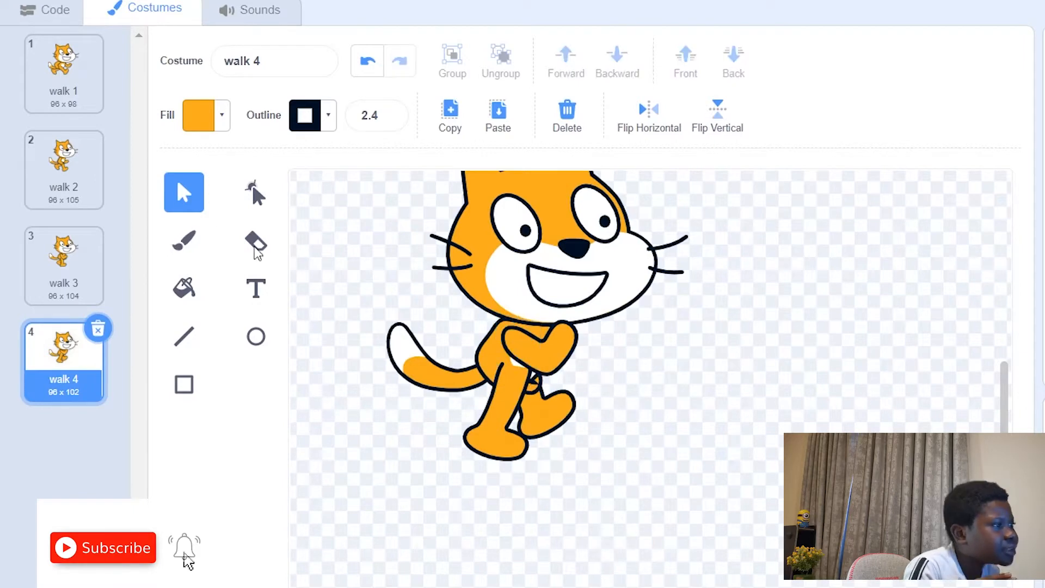
pyautogui.click(63, 72)
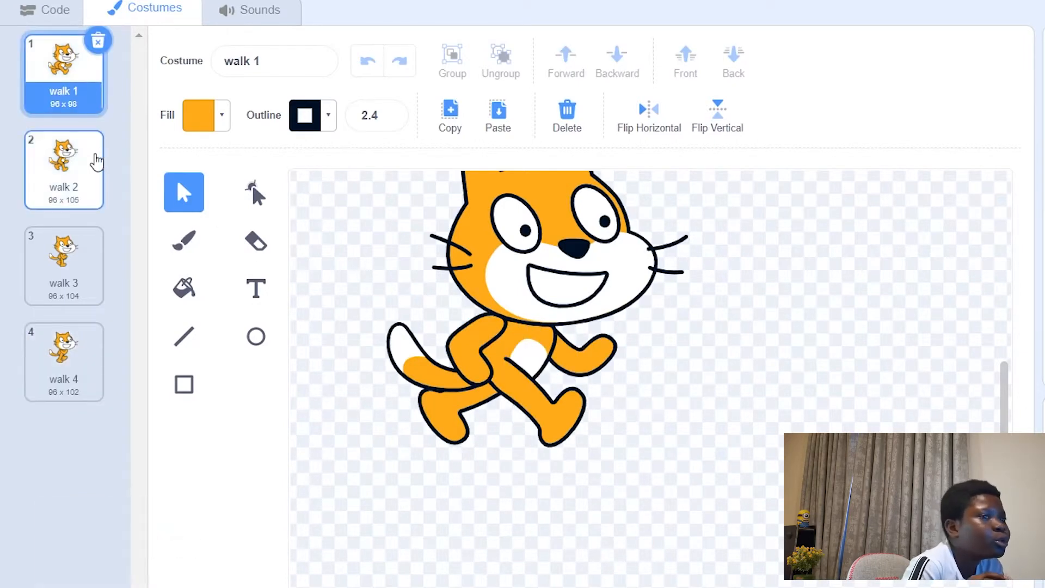
pyautogui.click(63, 266)
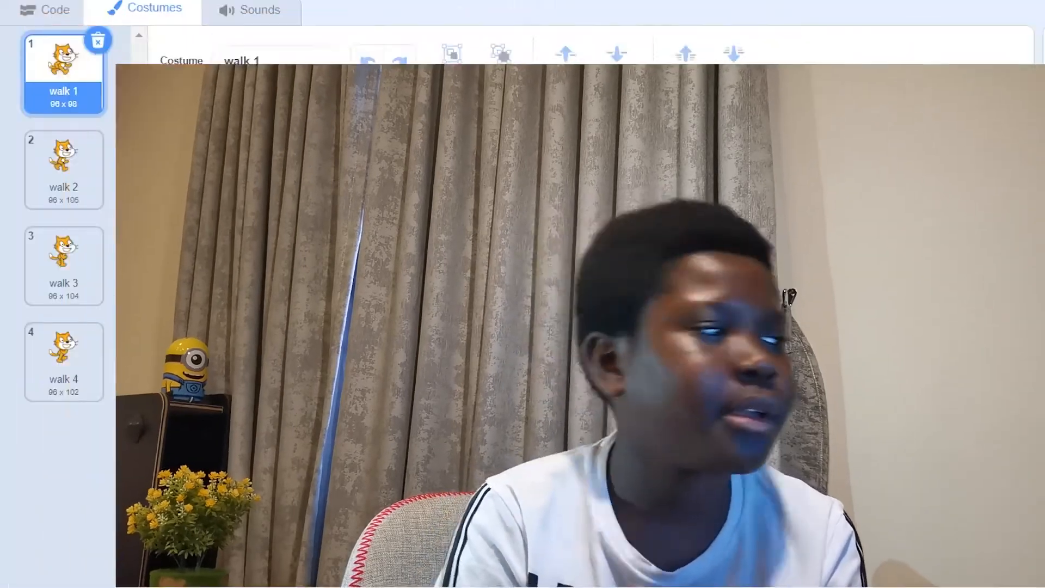
# Return to the sprite's Code area and show the Events blocks for the costume script.
pyautogui.click(55, 10)
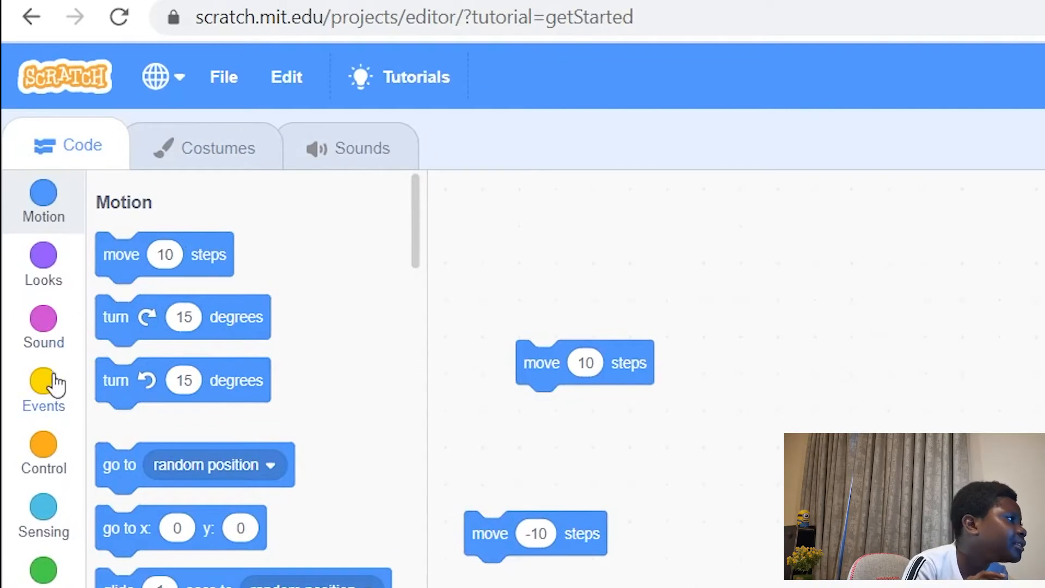
pyautogui.click(43, 389)
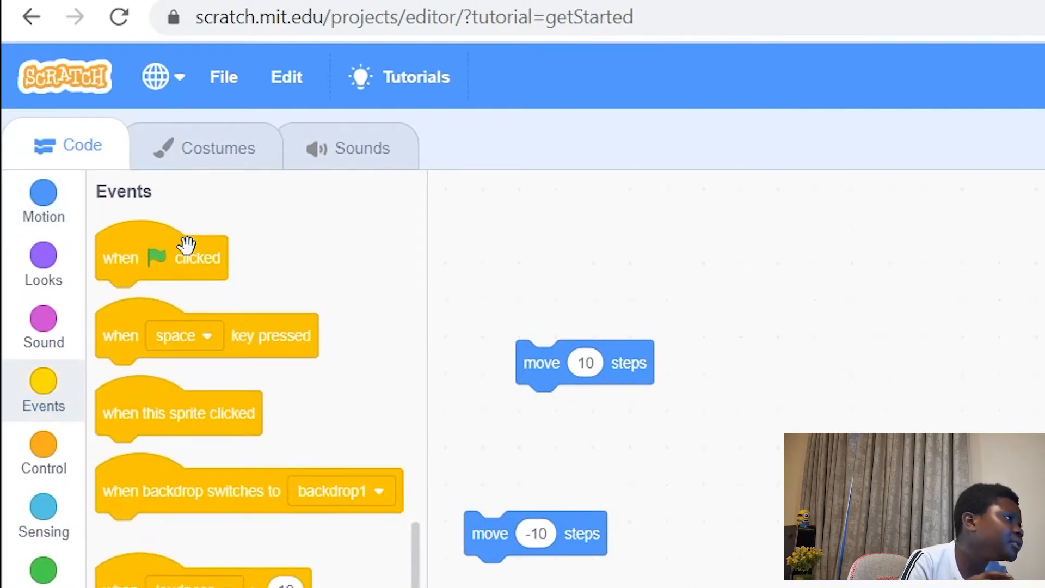
pyautogui.moveTo(166, 259)
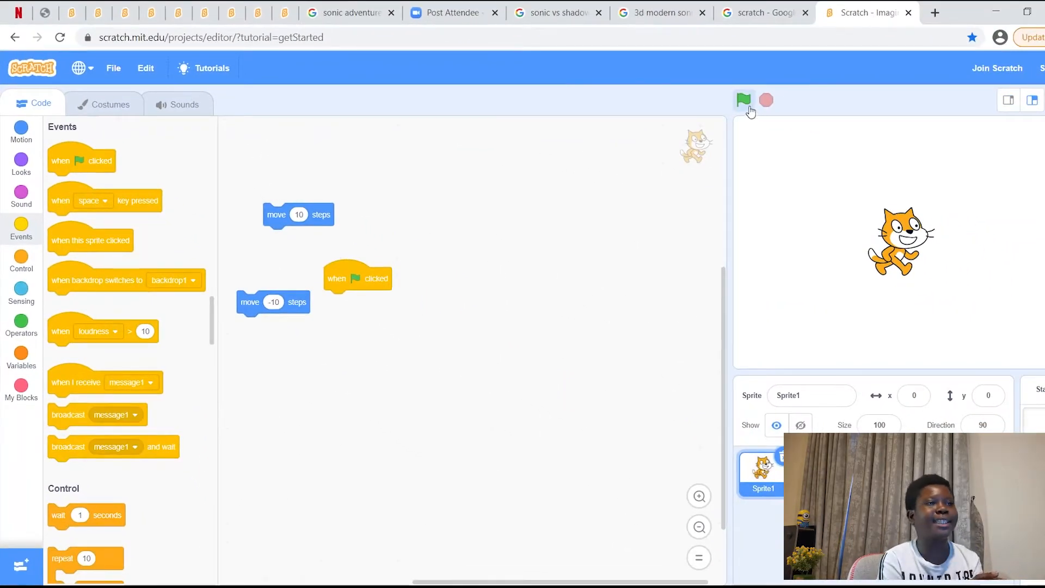
pyautogui.moveTo(765, 132)
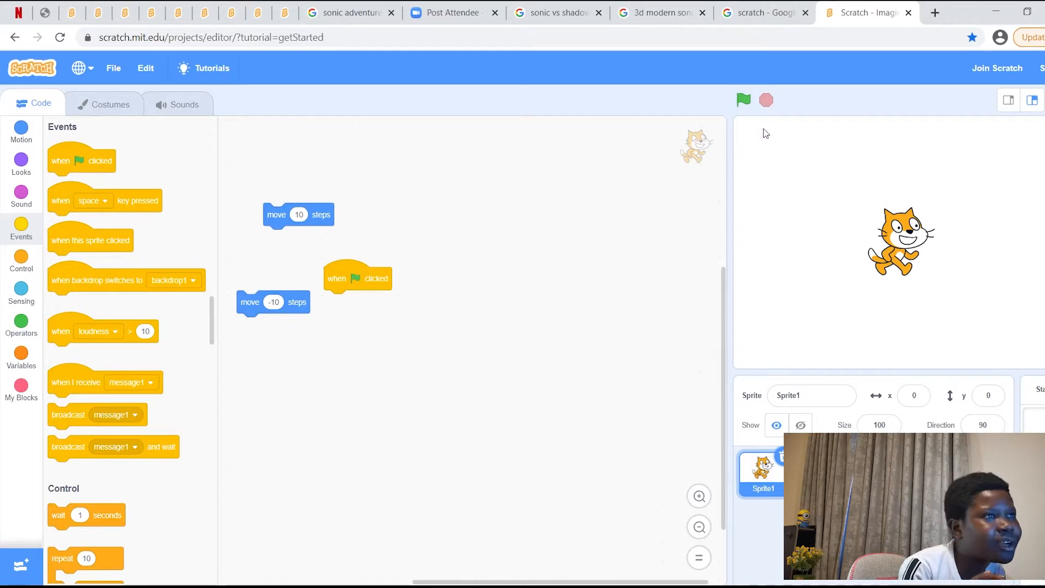
pyautogui.moveTo(405, 222)
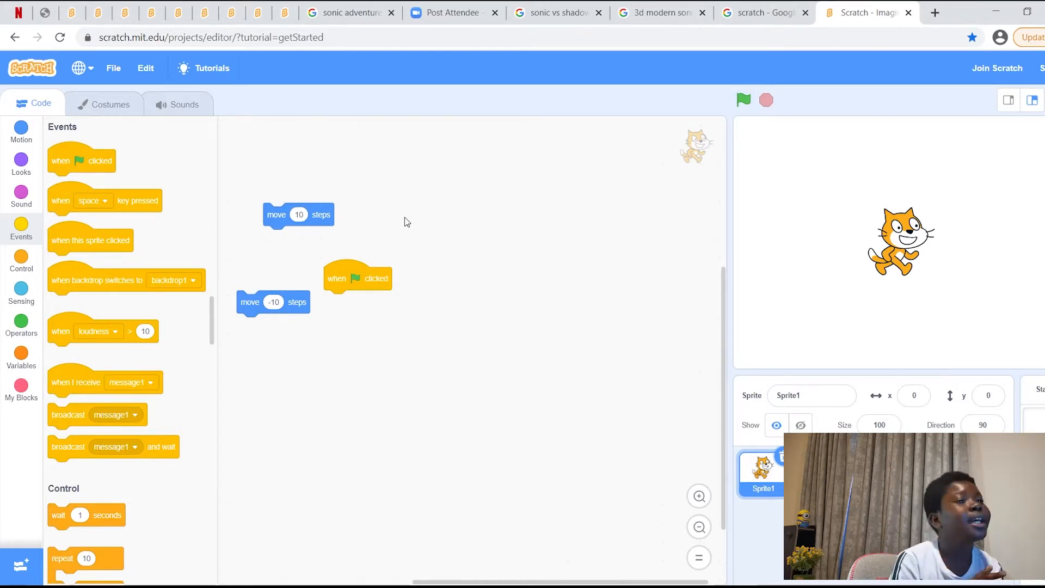
pyautogui.moveTo(864, 235)
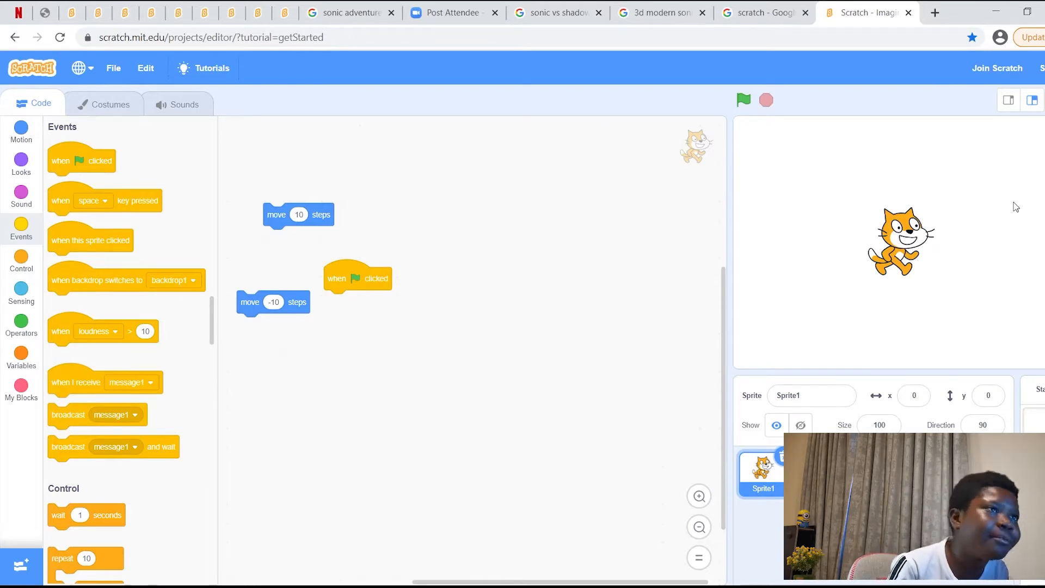
pyautogui.moveTo(710, 167)
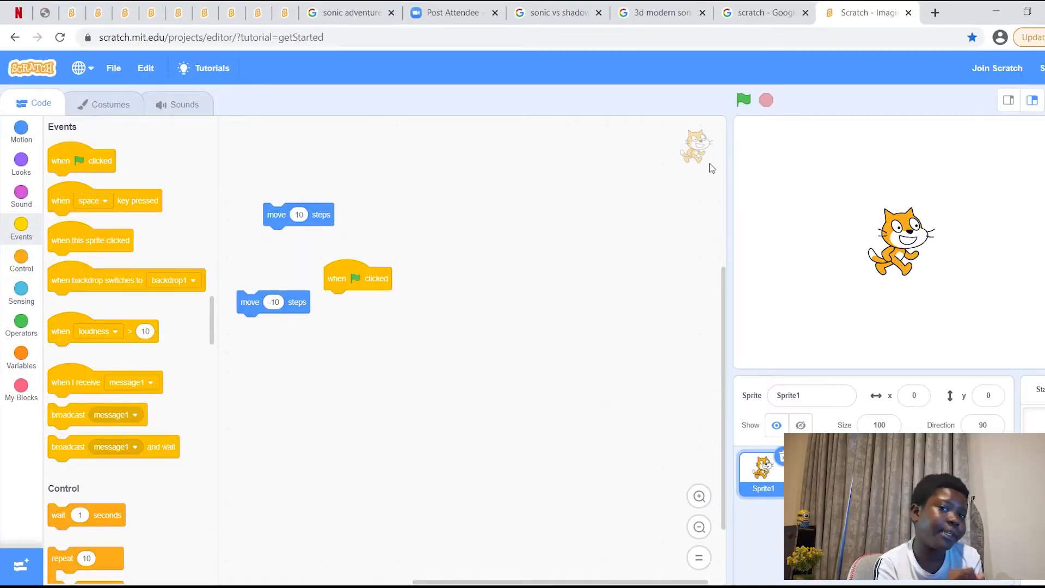
pyautogui.moveTo(569, 255)
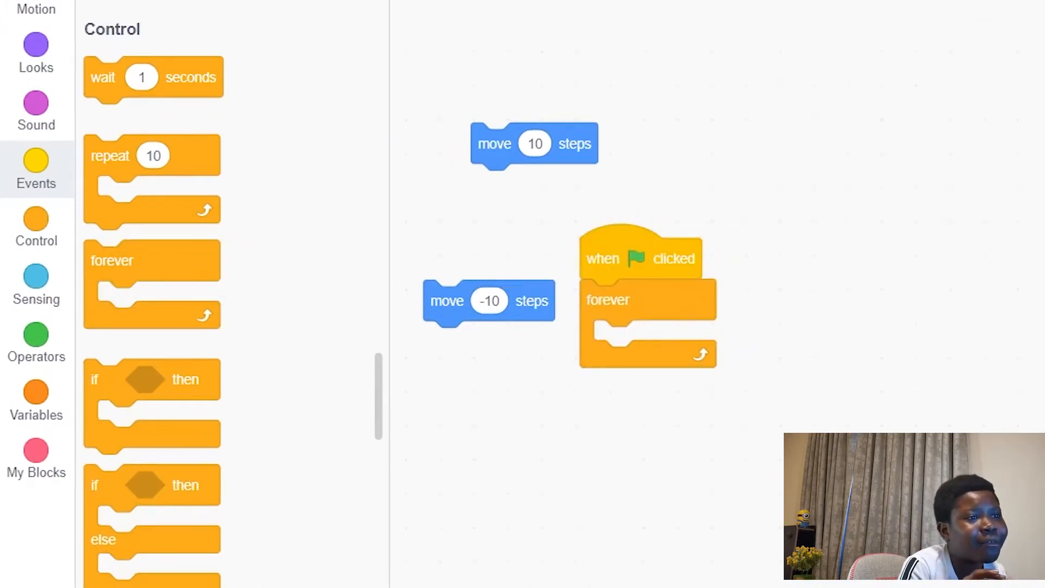
pyautogui.moveTo(36, 9)
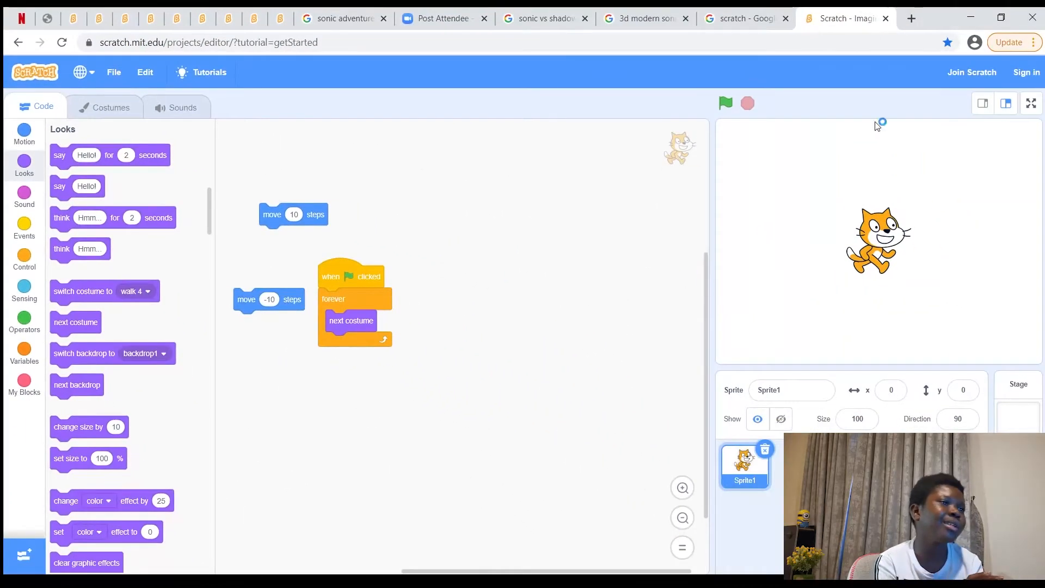
# Run the animation with the green flag, view it on the full-screen stage, then stop it.
pyautogui.click(725, 103)
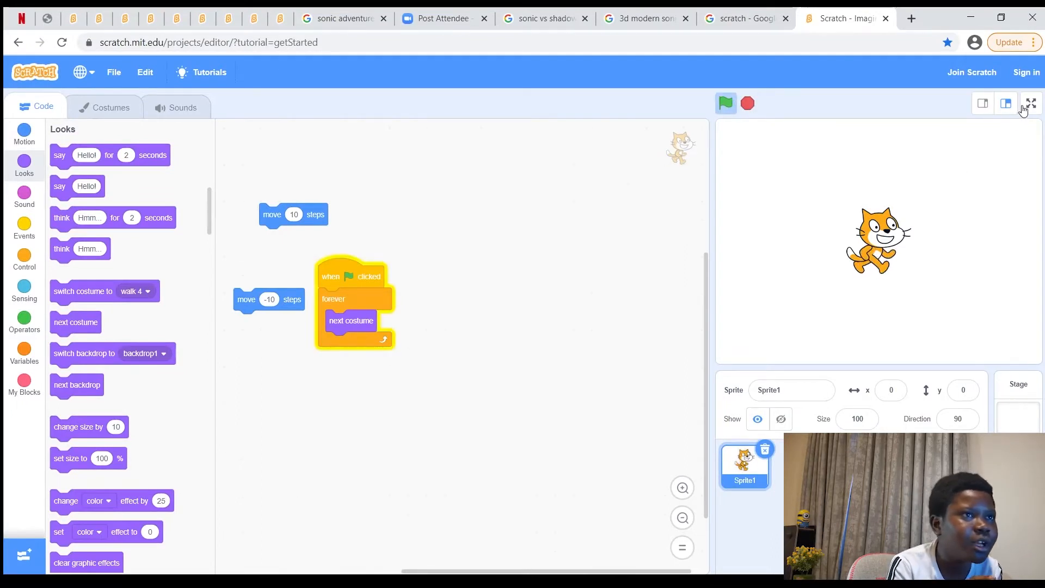
pyautogui.click(1031, 103)
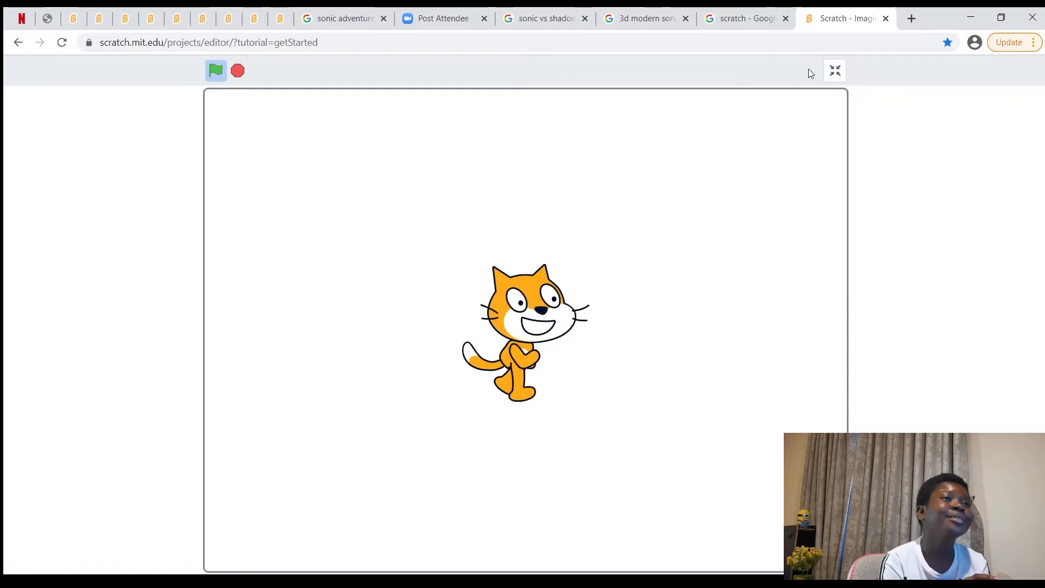
pyautogui.click(836, 71)
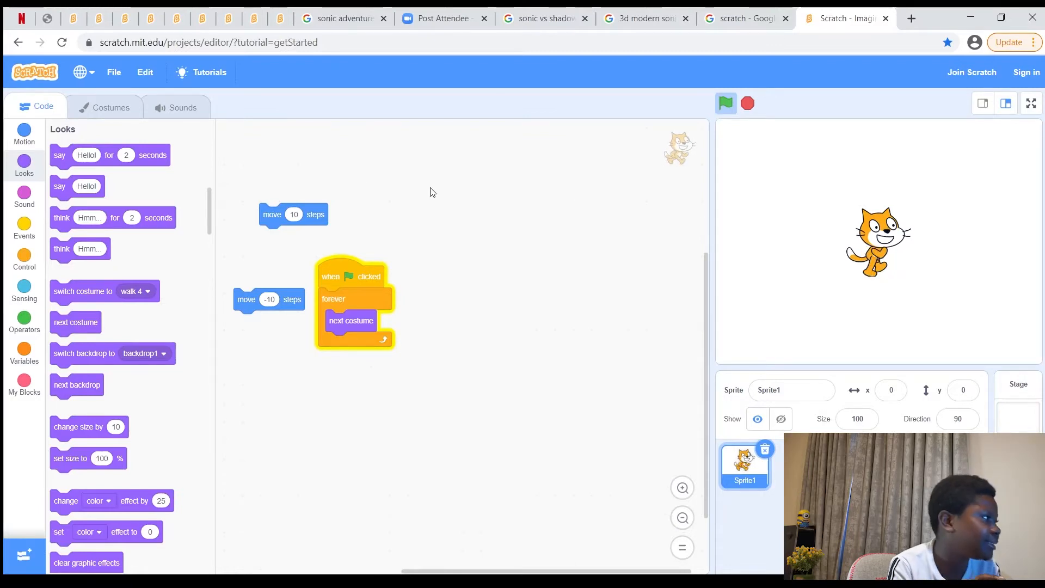
pyautogui.click(24, 260)
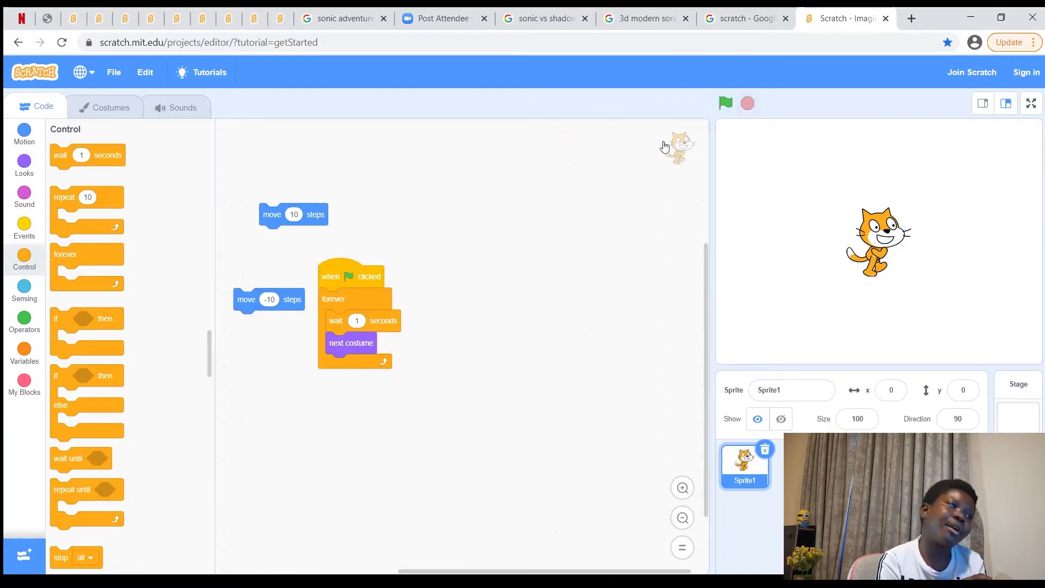
# Pull the wait 1 seconds block out of the forever loop and go to the cat's costumes.
pyautogui.moveTo(335, 320); pyautogui.dragTo(464, 365)
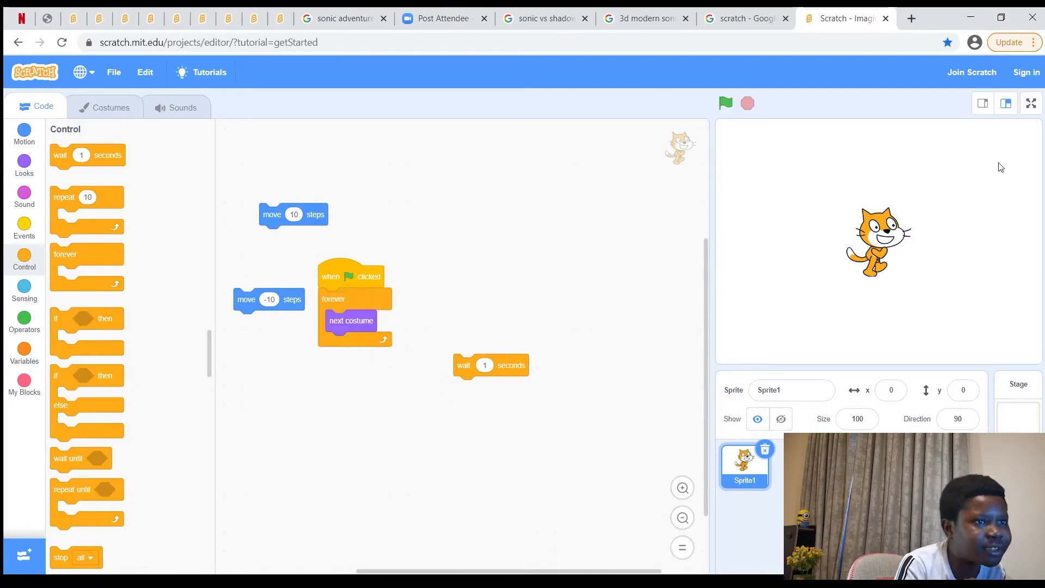
pyautogui.moveTo(422, 280)
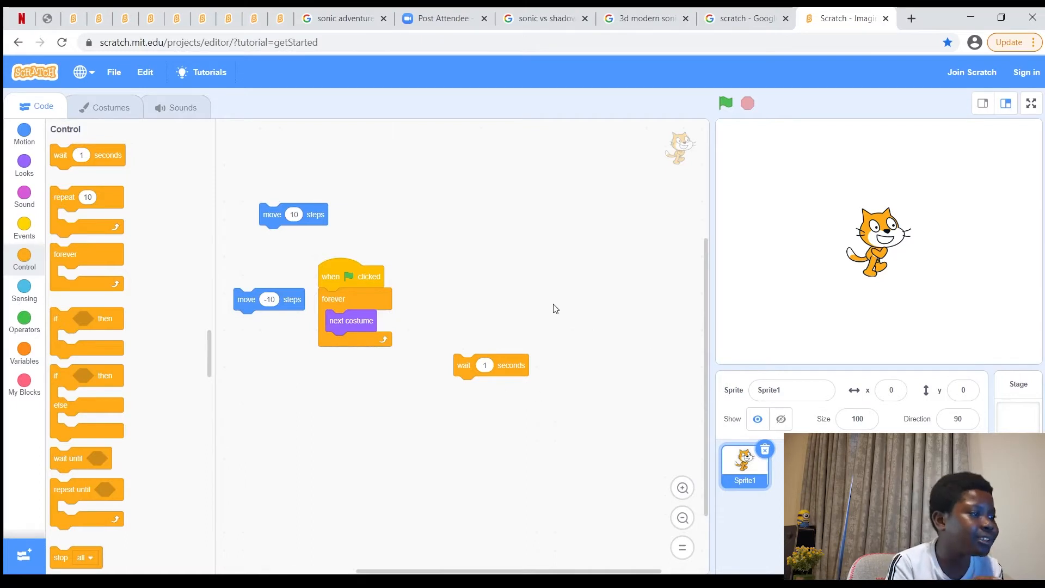
pyautogui.moveTo(498, 369)
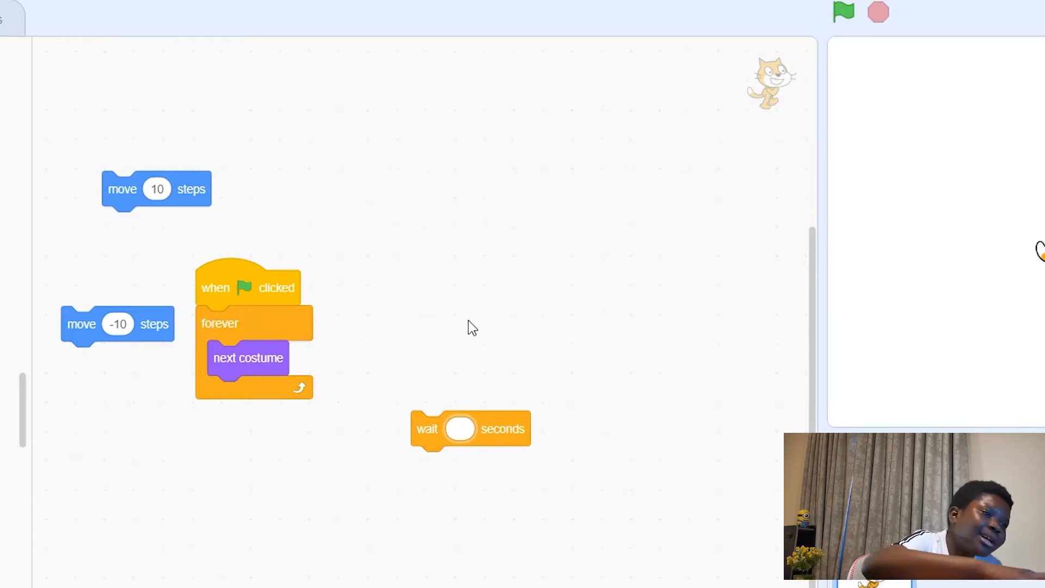
pyautogui.click(460, 429)
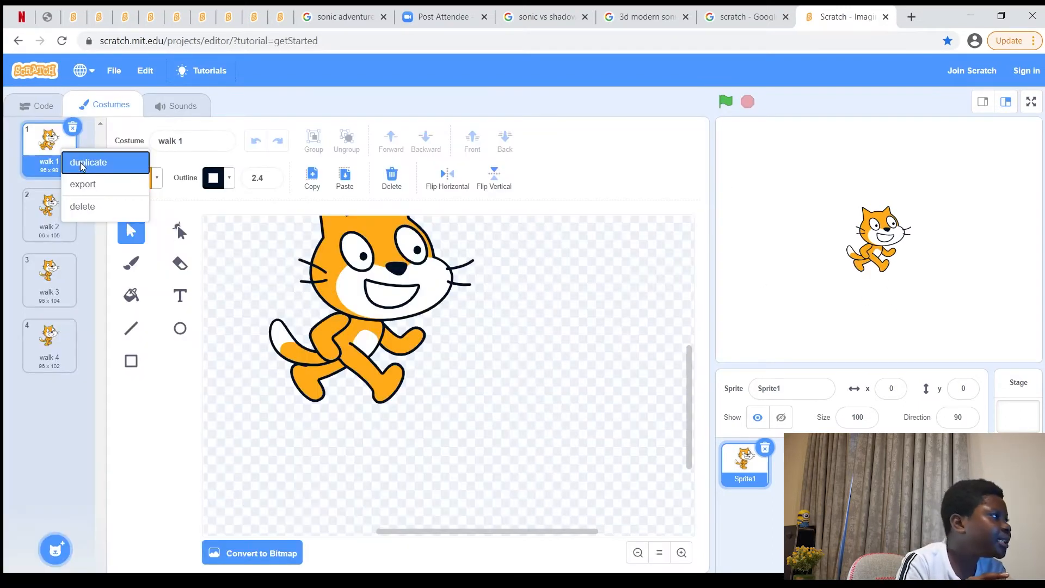
# Duplicate walk 1 into walk 5, undo an accidental move, and send the back leg behind the body.
pyautogui.click(88, 163)
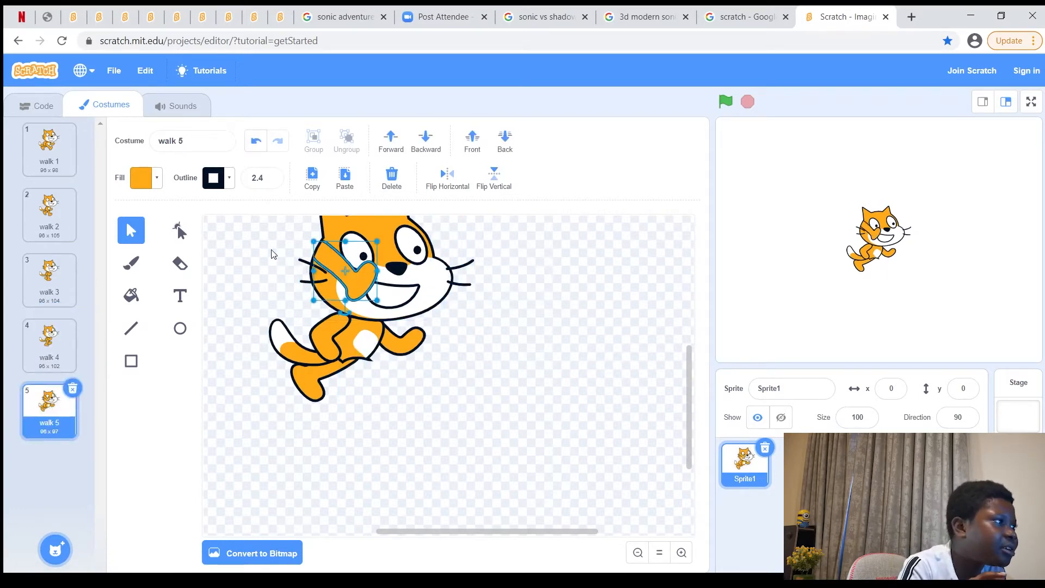
pyautogui.click(391, 176)
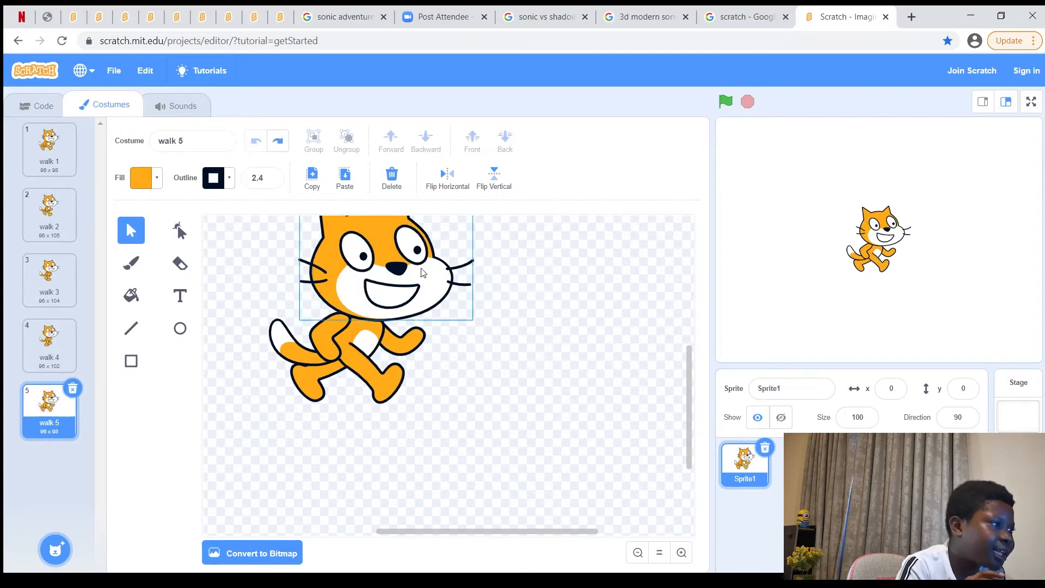
pyautogui.click(360, 373)
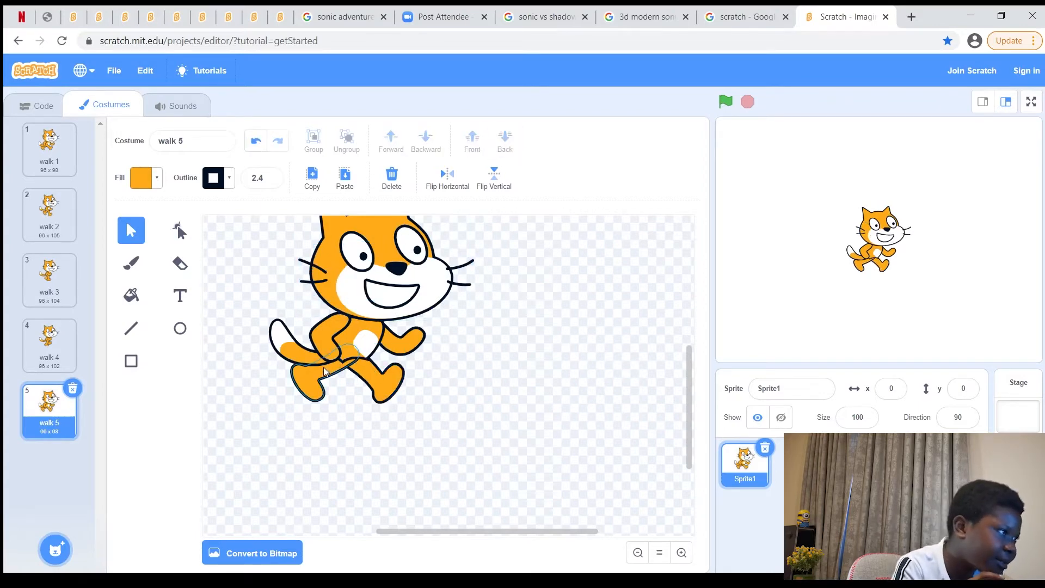
pyautogui.click(323, 370)
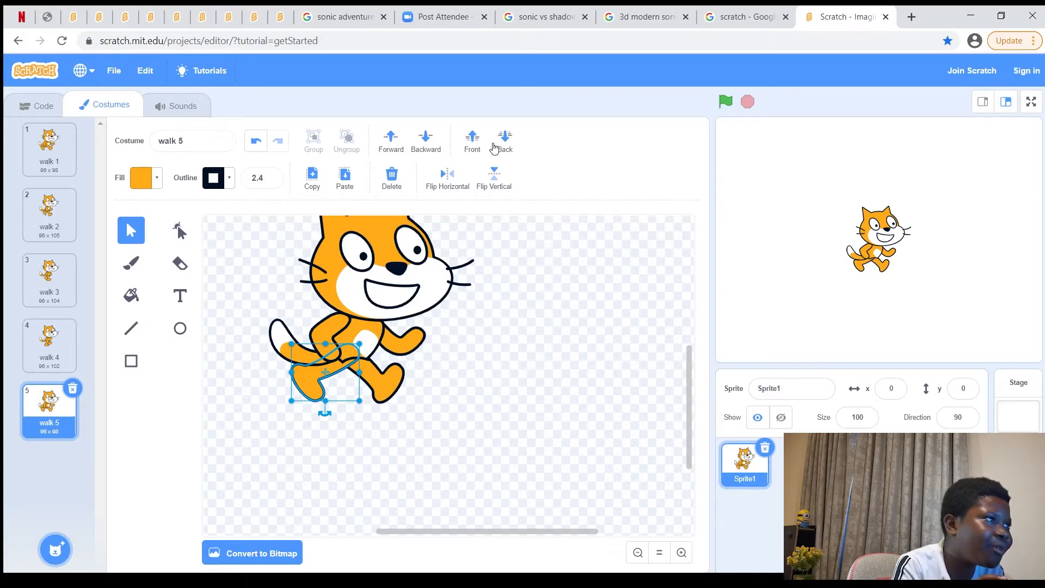
pyautogui.click(373, 268)
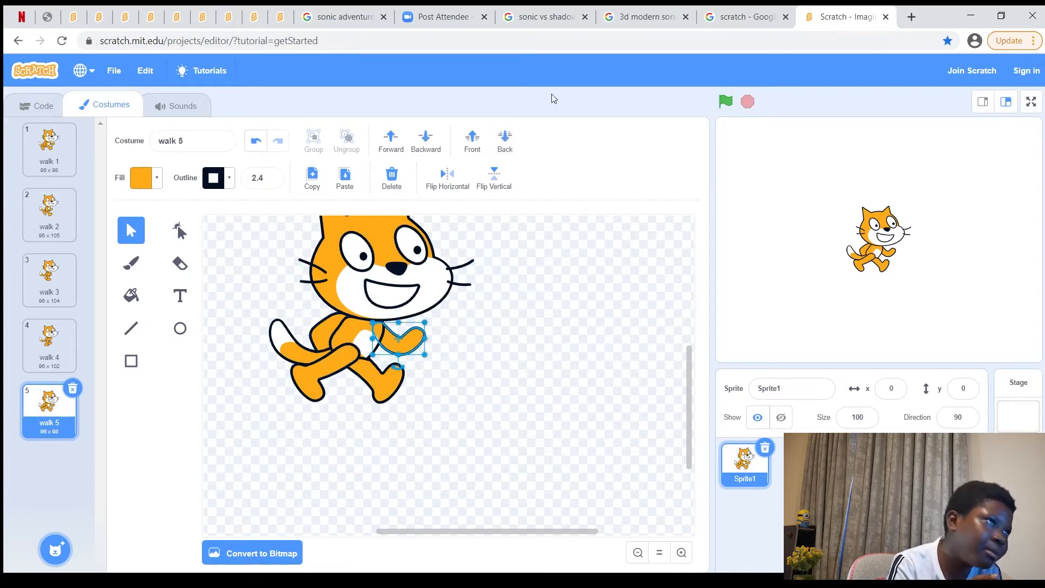
pyautogui.moveTo(491, 256)
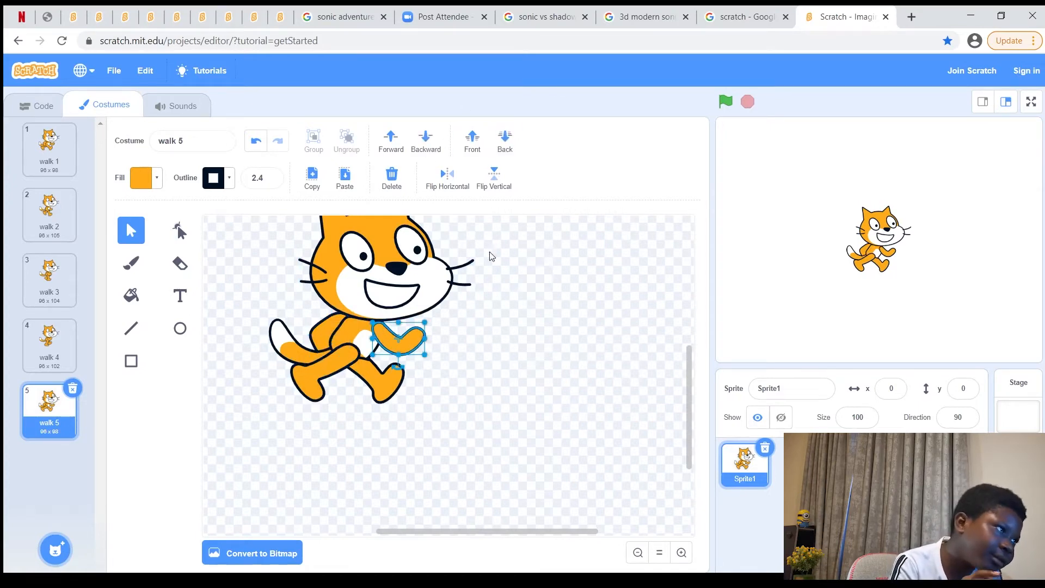
# Switch between the walk 4 costume and the neighbouring costume thumbnail.
pyautogui.click(49, 345)
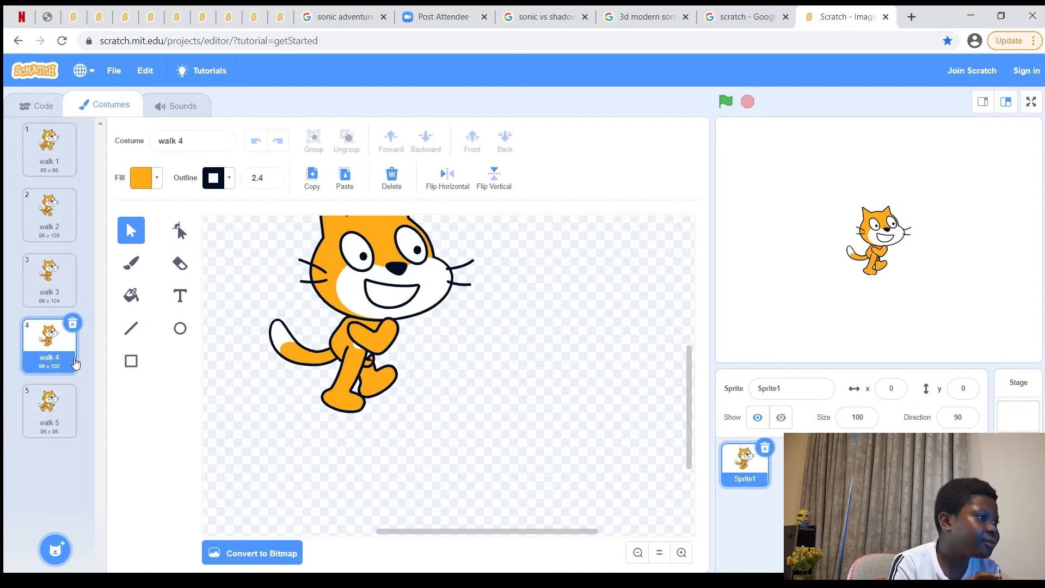
pyautogui.click(49, 411)
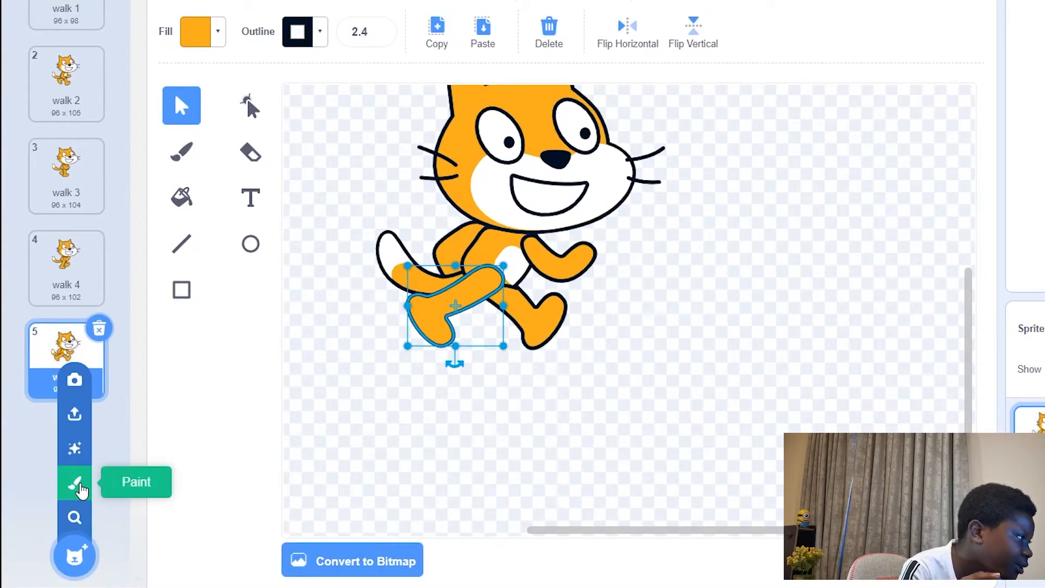
pyautogui.moveTo(75, 555)
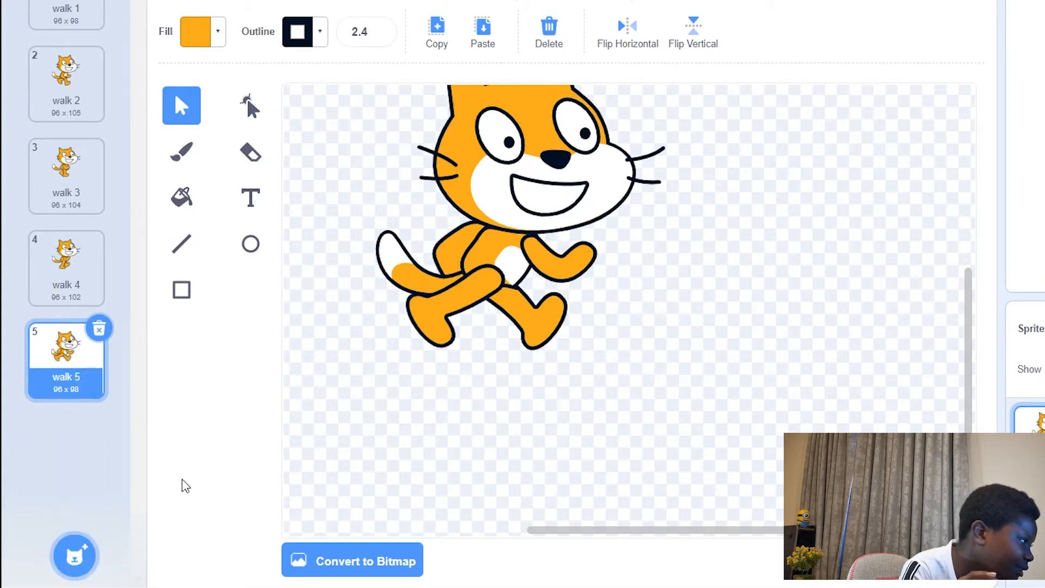
pyautogui.moveTo(109, 542)
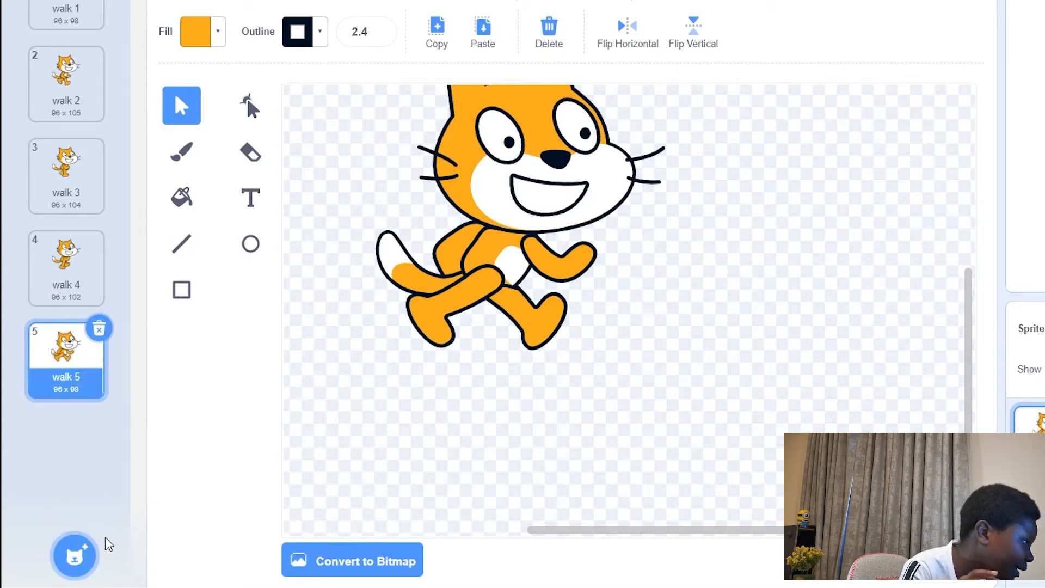
# Create a new blank painted costume, costume1, to hold the copied leg shape.
pyautogui.click(74, 557)
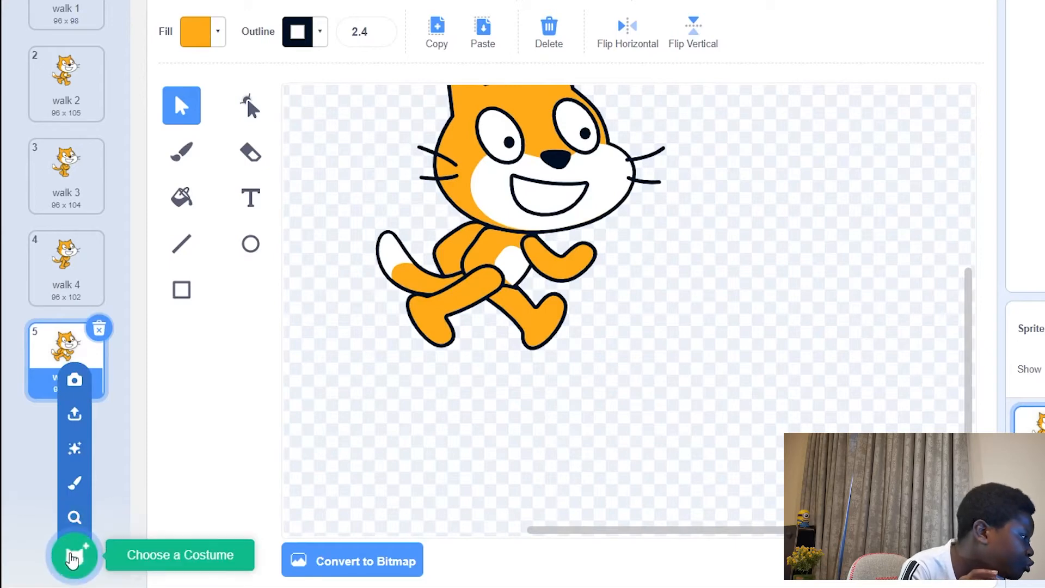
pyautogui.moveTo(74, 483)
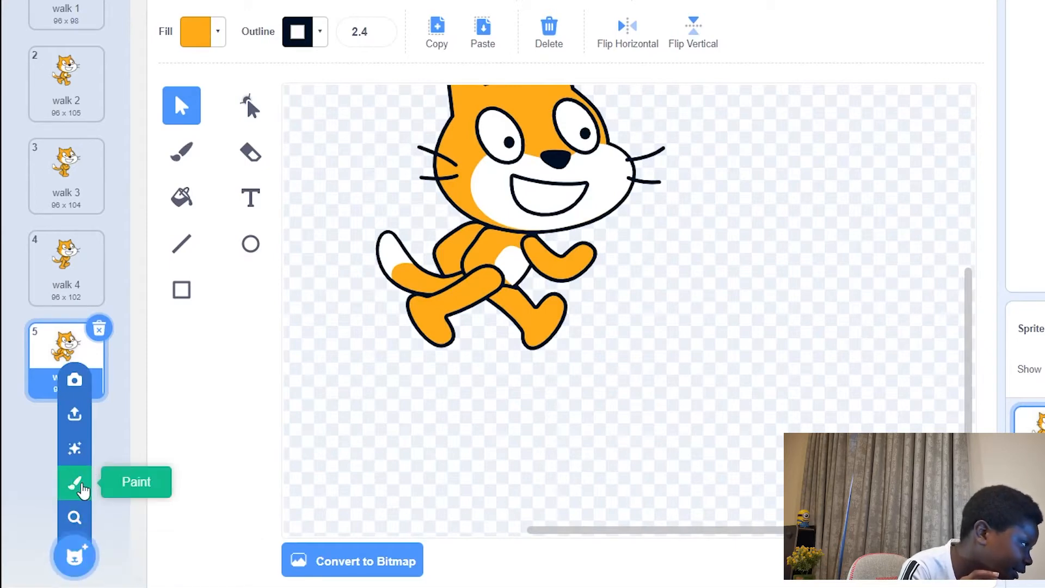
pyautogui.click(75, 481)
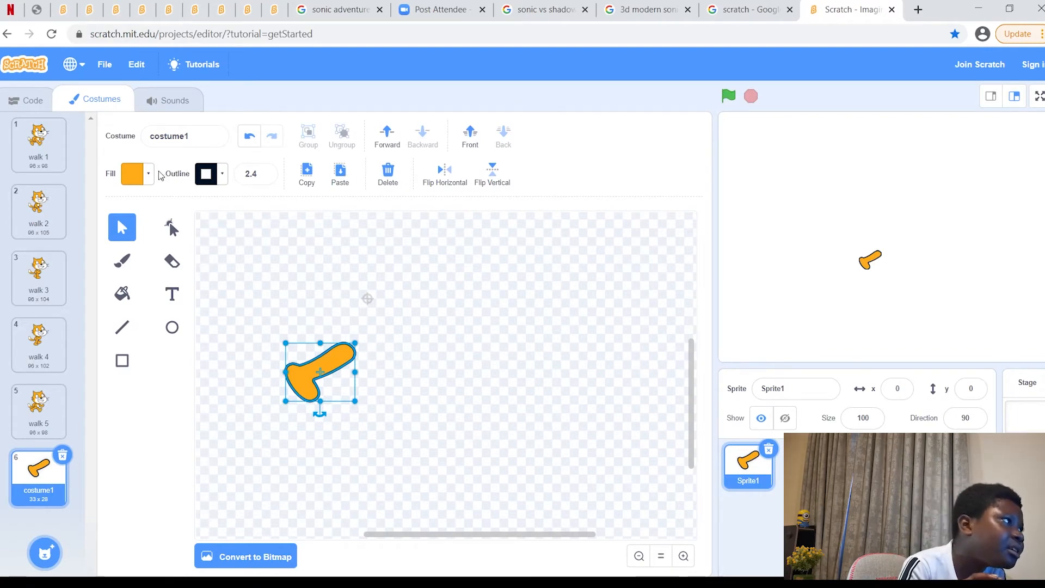
# Remove the leg shape's fill and erase part of its outline with the Eraser.
pyautogui.click(132, 174)
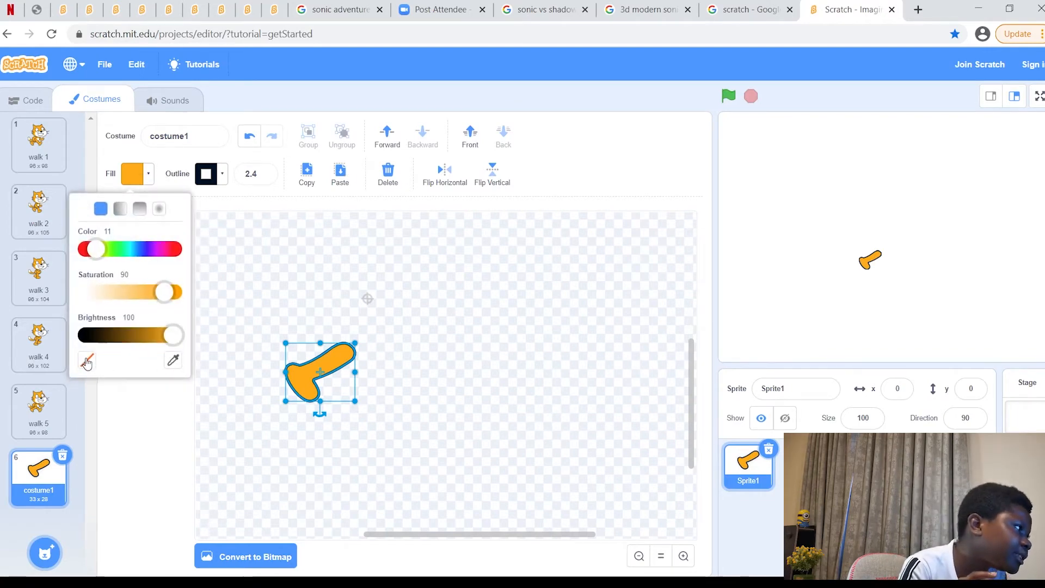
pyautogui.click(87, 361)
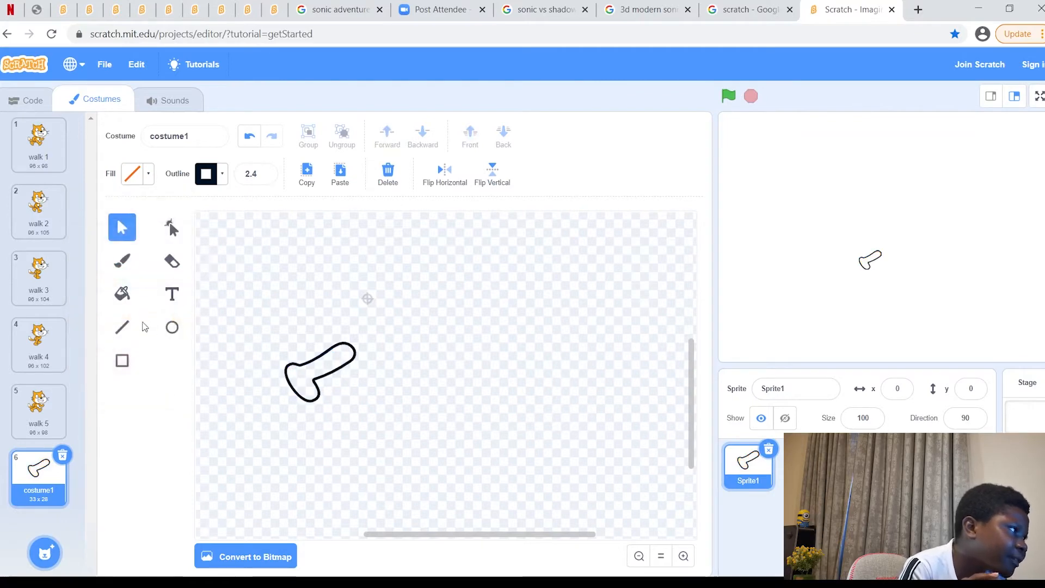
pyautogui.click(171, 260)
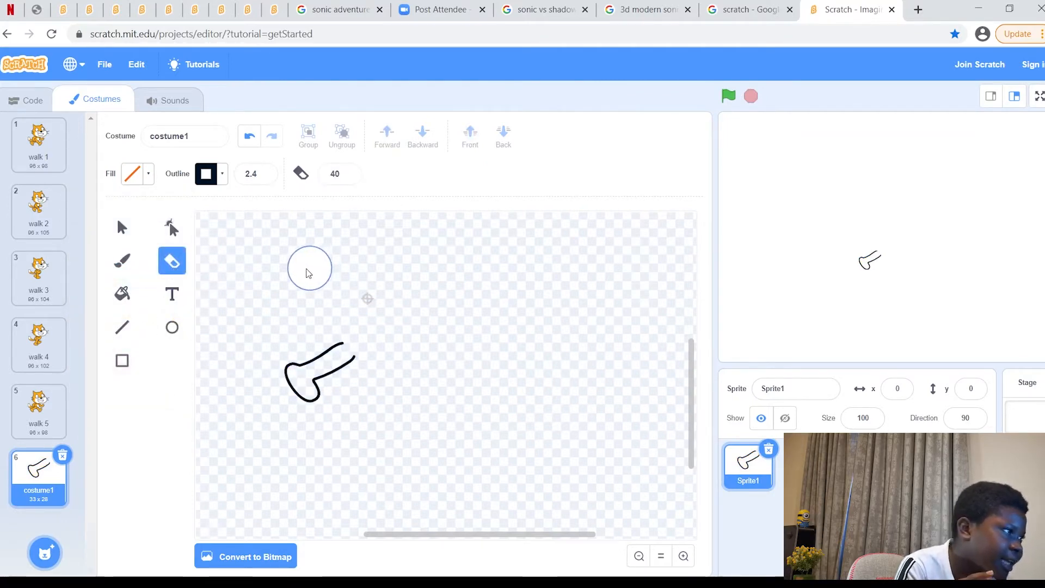
pyautogui.click(122, 226)
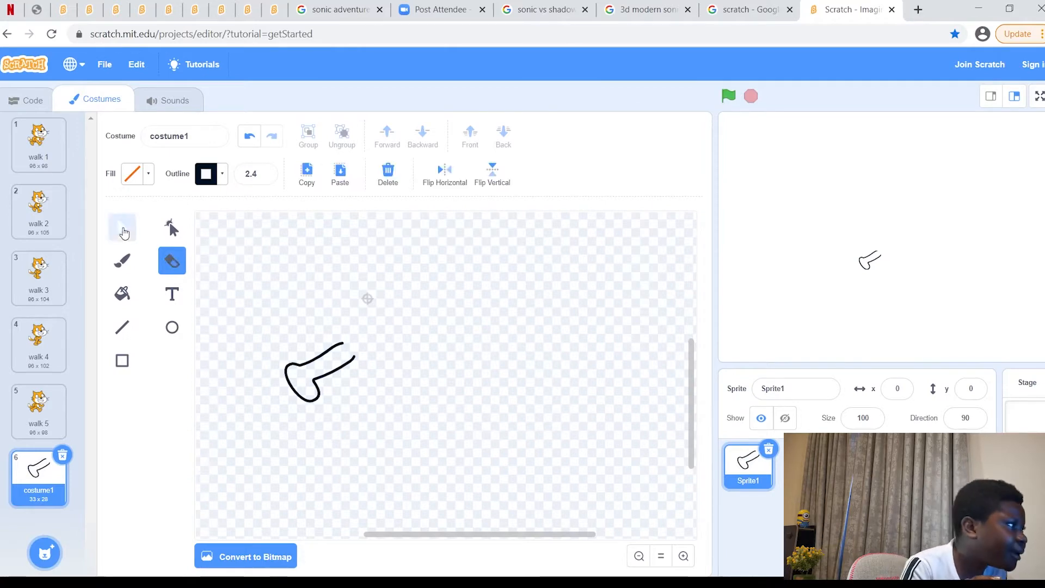
pyautogui.click(122, 227)
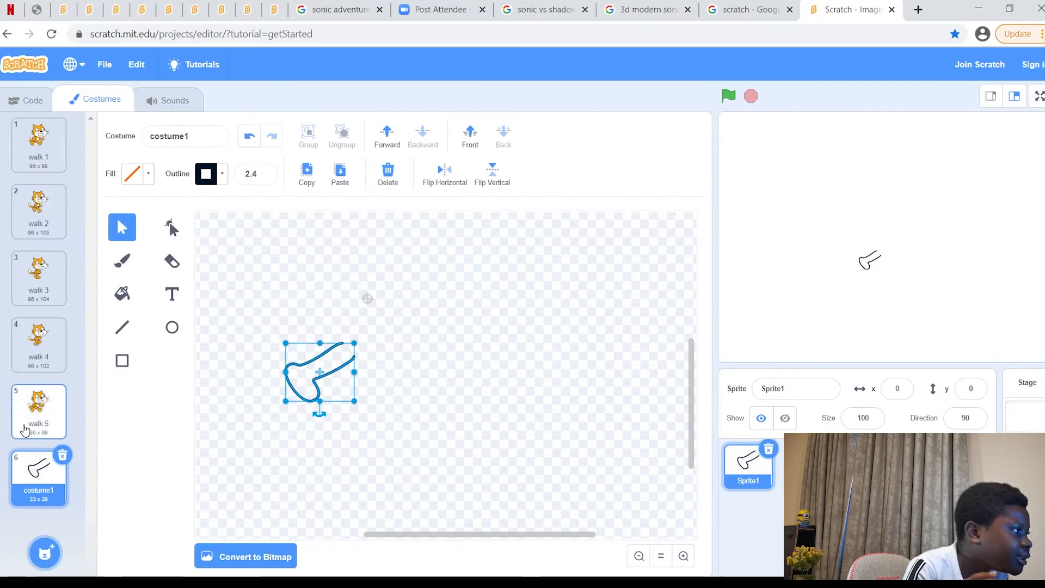
# Paste the trimmed leg outline into the walk 5 costume.
pyautogui.click(38, 412)
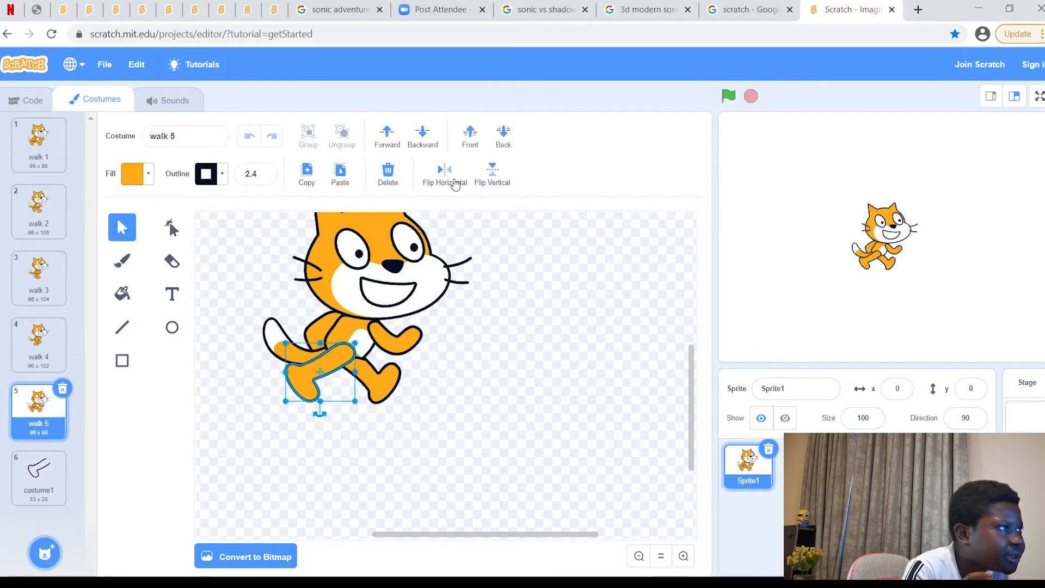
pyautogui.click(388, 174)
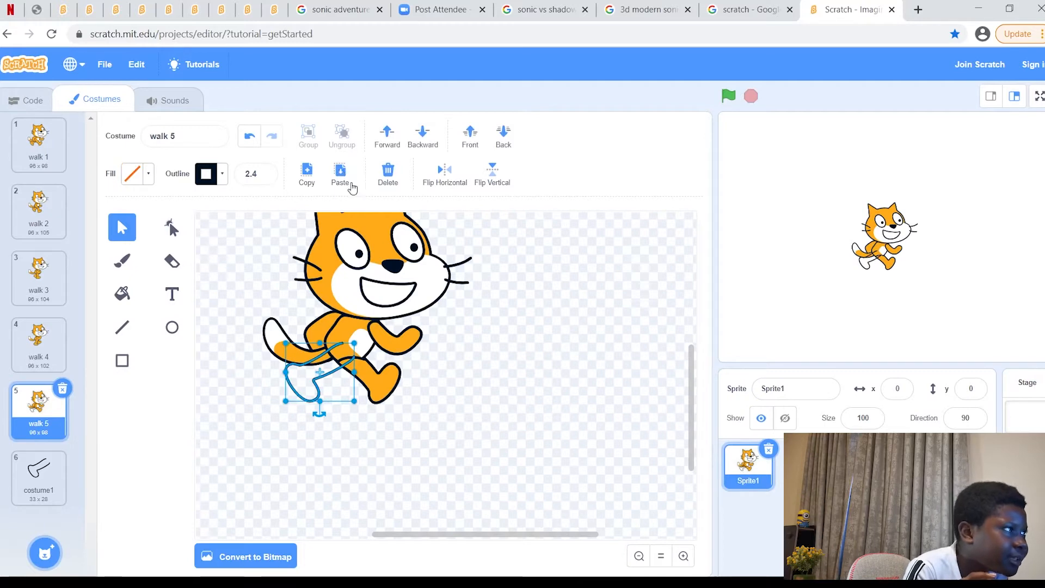
pyautogui.click(131, 174)
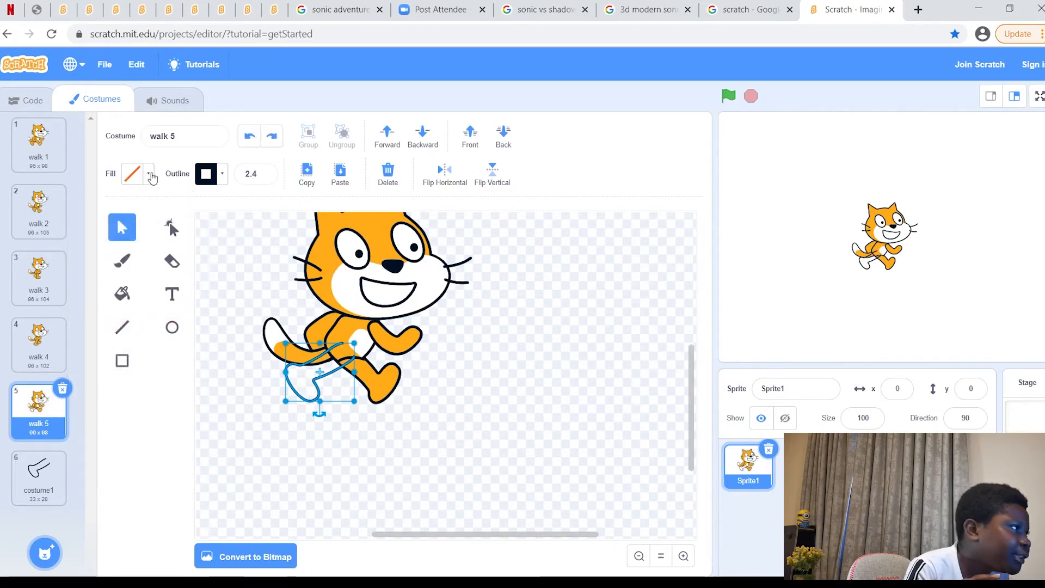
# Check the fill colour options, then return to the leftover costume1 leg costume.
pyautogui.click(147, 174)
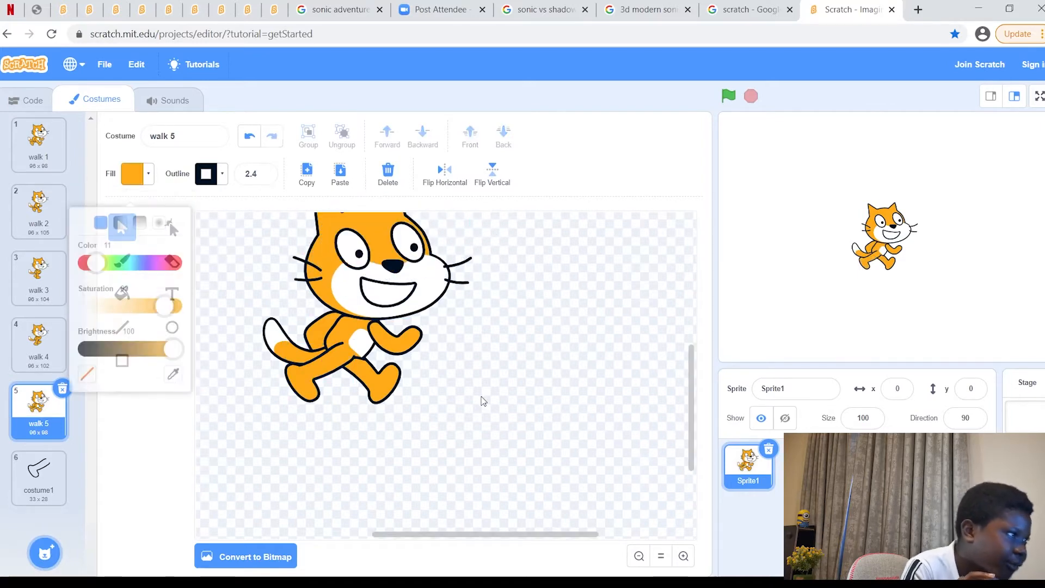
pyautogui.click(484, 400)
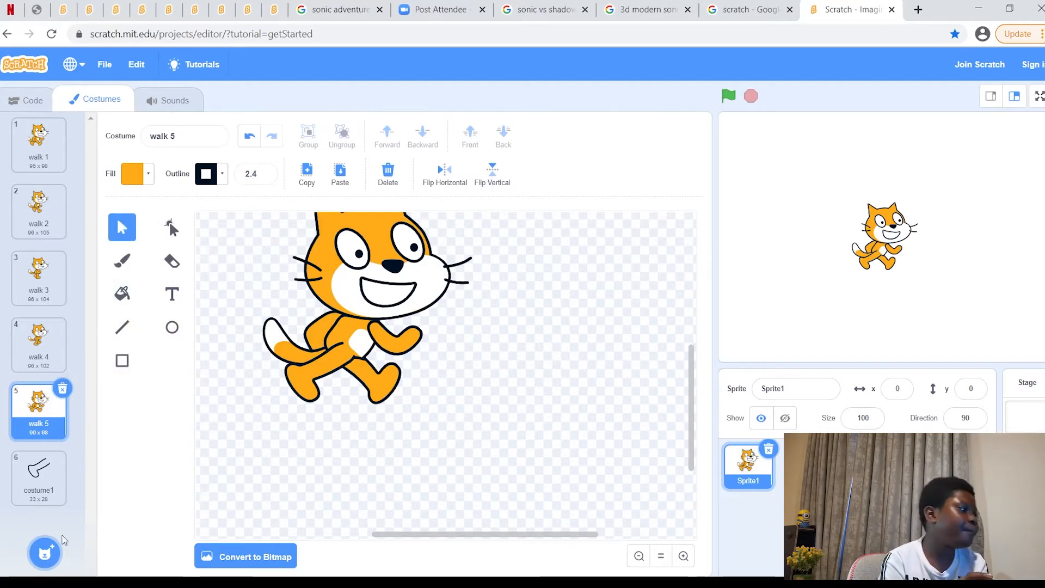
pyautogui.click(38, 477)
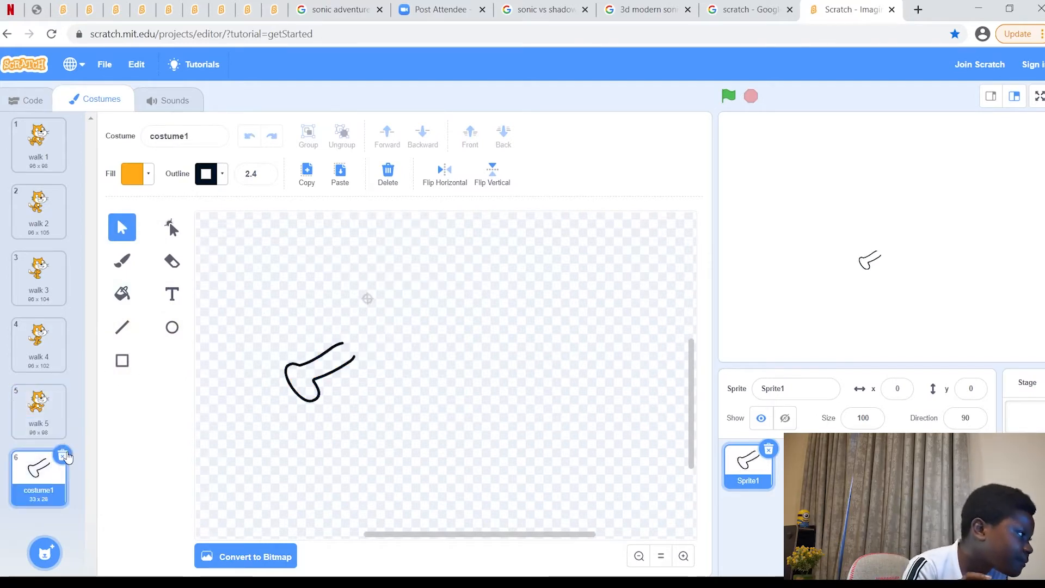
# Delete the leftover leg costume1, adjust a walk costume, and open walk 5.
pyautogui.click(38, 406)
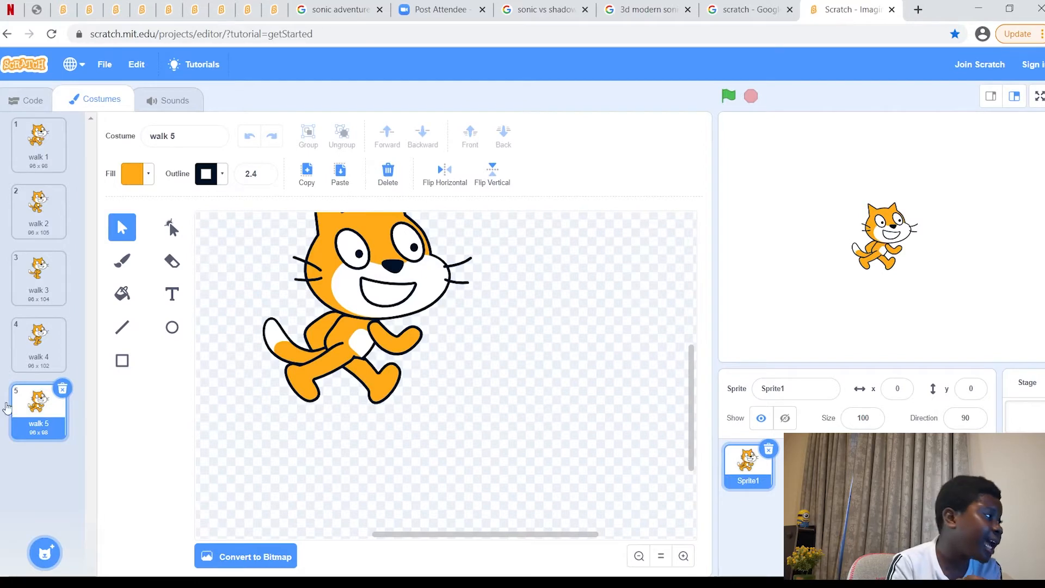
pyautogui.moveTo(38, 213)
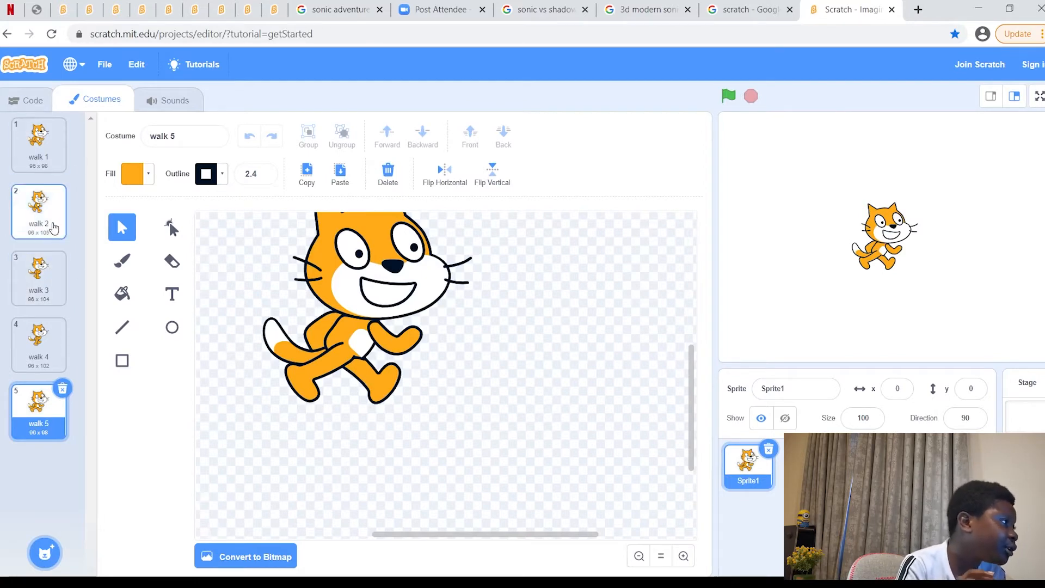
pyautogui.moveTo(60, 444)
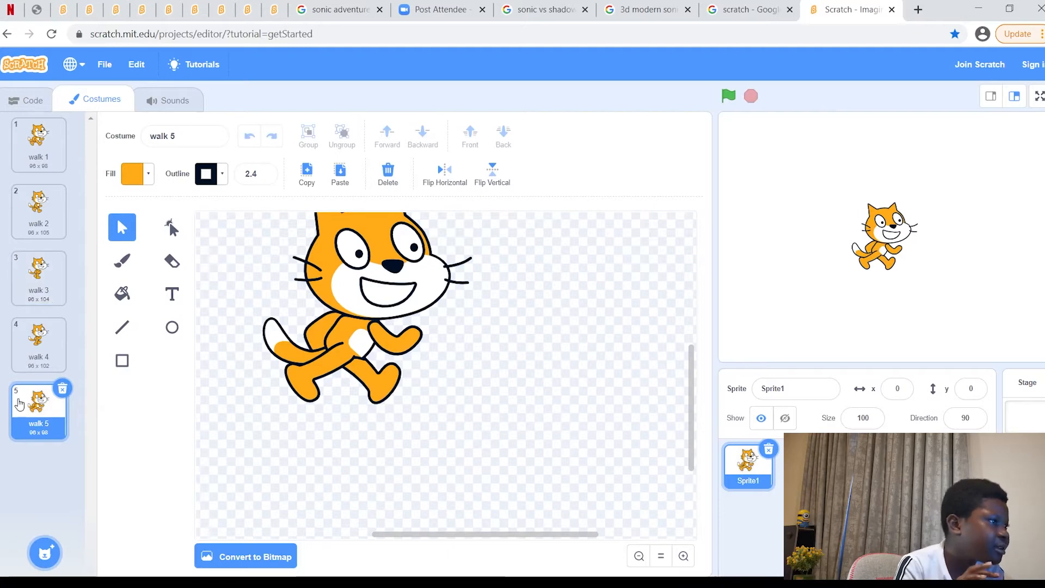
pyautogui.click(38, 209)
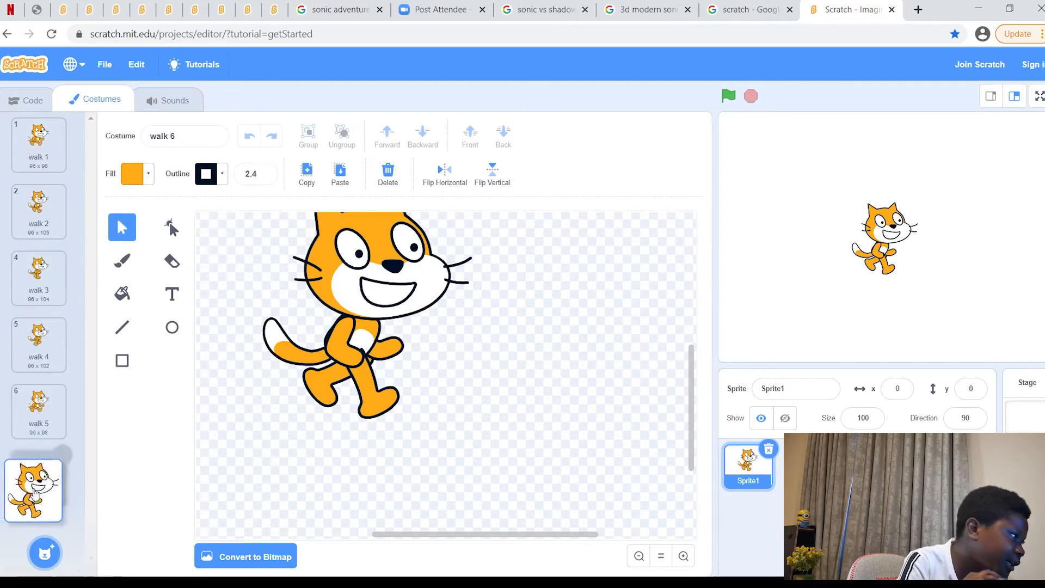
pyautogui.click(370, 387)
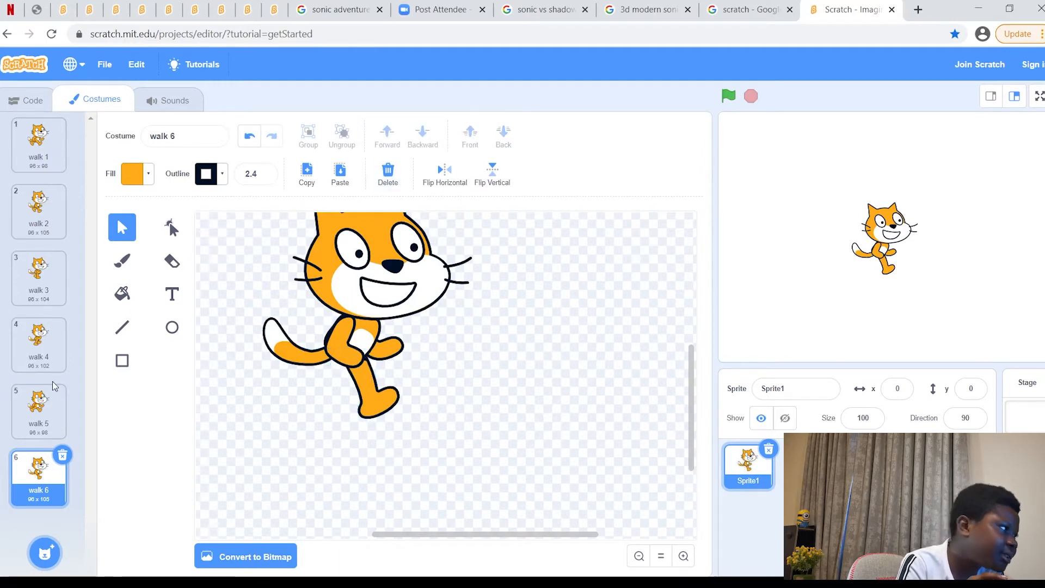
pyautogui.click(38, 411)
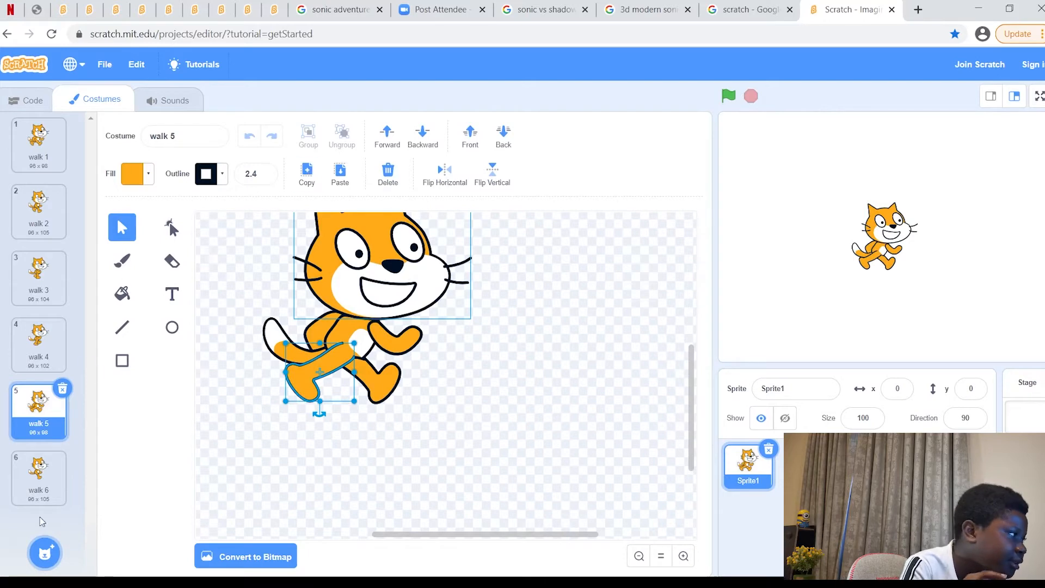
# Rearrange the walk 6 cat's leg pieces into a distinct stride pose with the select tool.
pyautogui.click(38, 477)
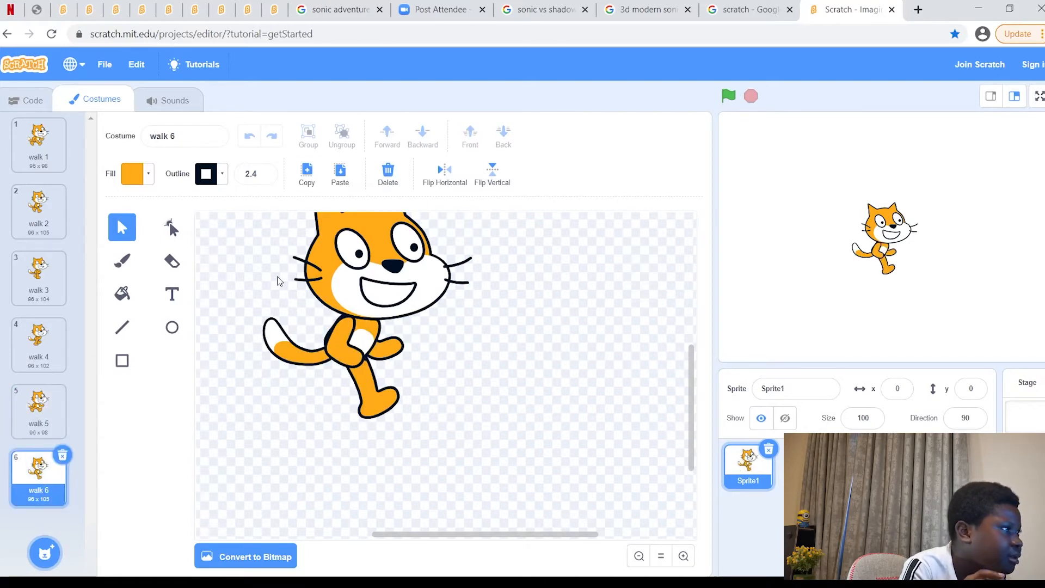
pyautogui.click(327, 367)
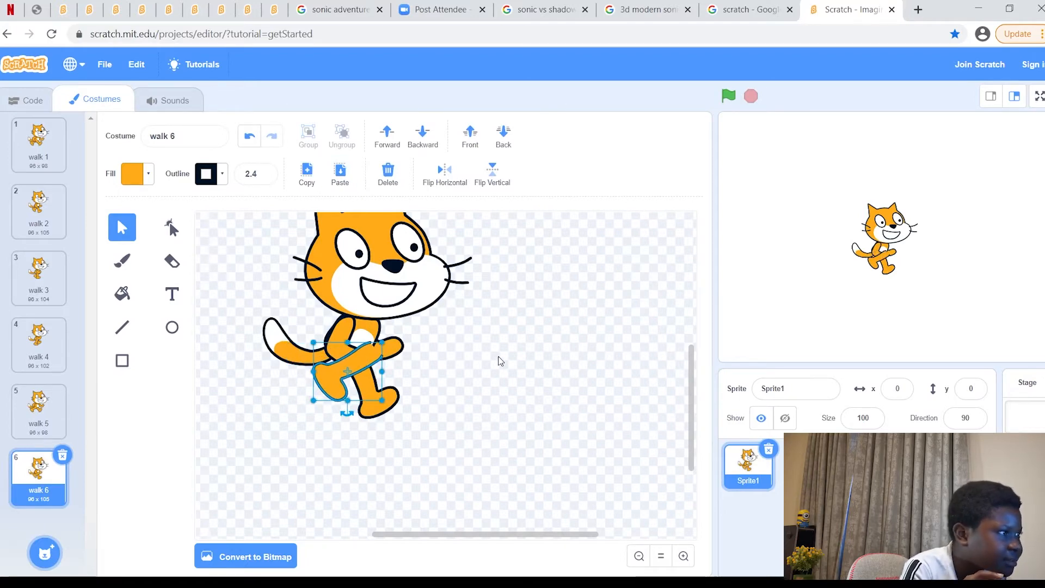
pyautogui.moveTo(491, 337)
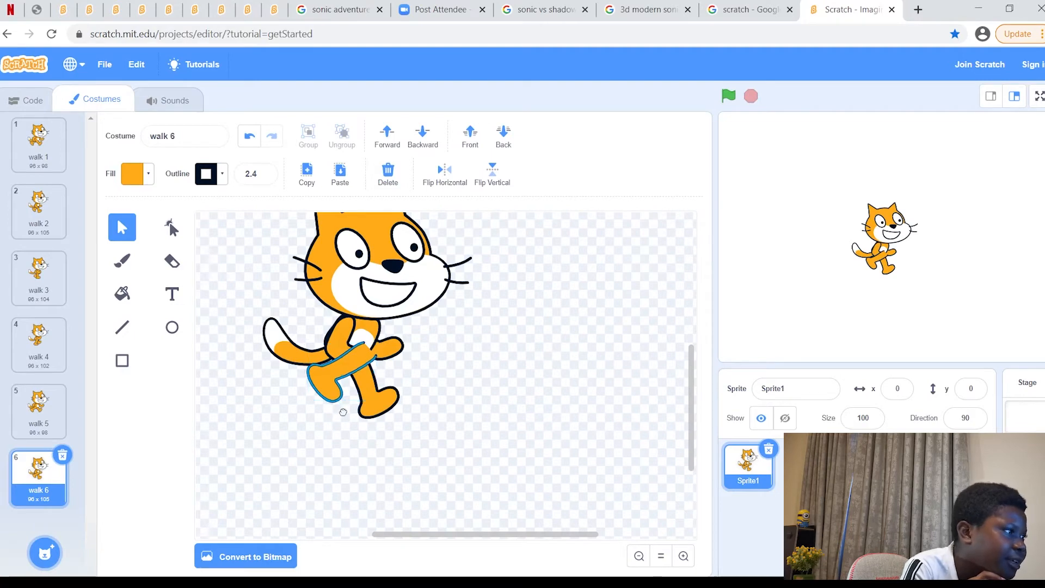
pyautogui.click(447, 397)
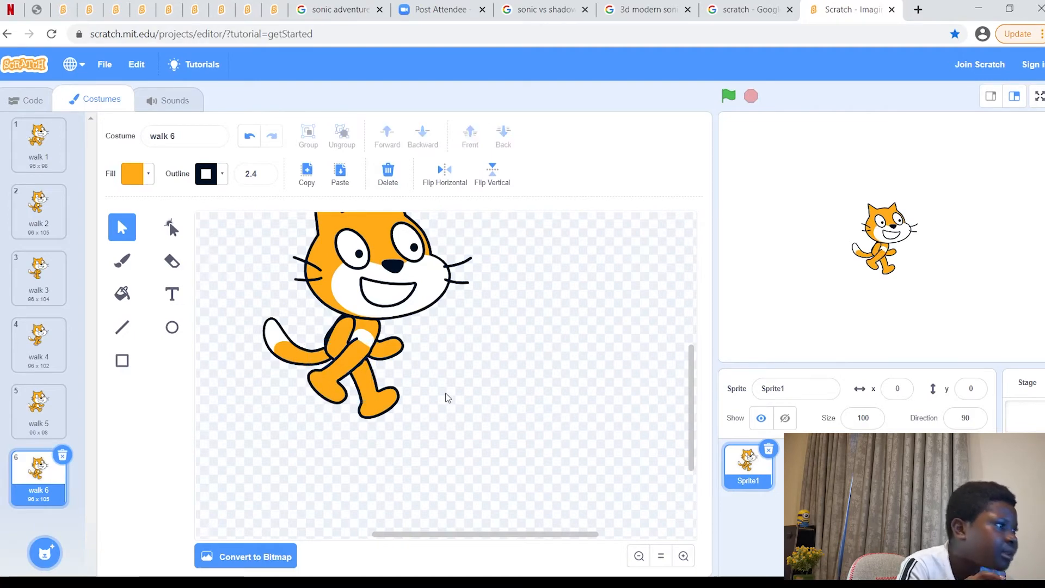
pyautogui.click(340, 346)
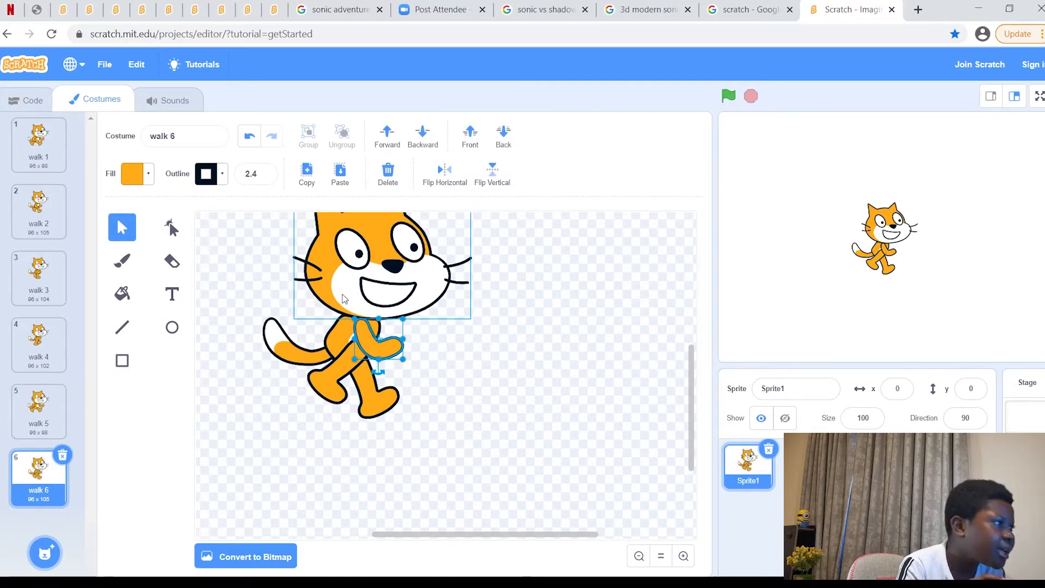
pyautogui.click(458, 361)
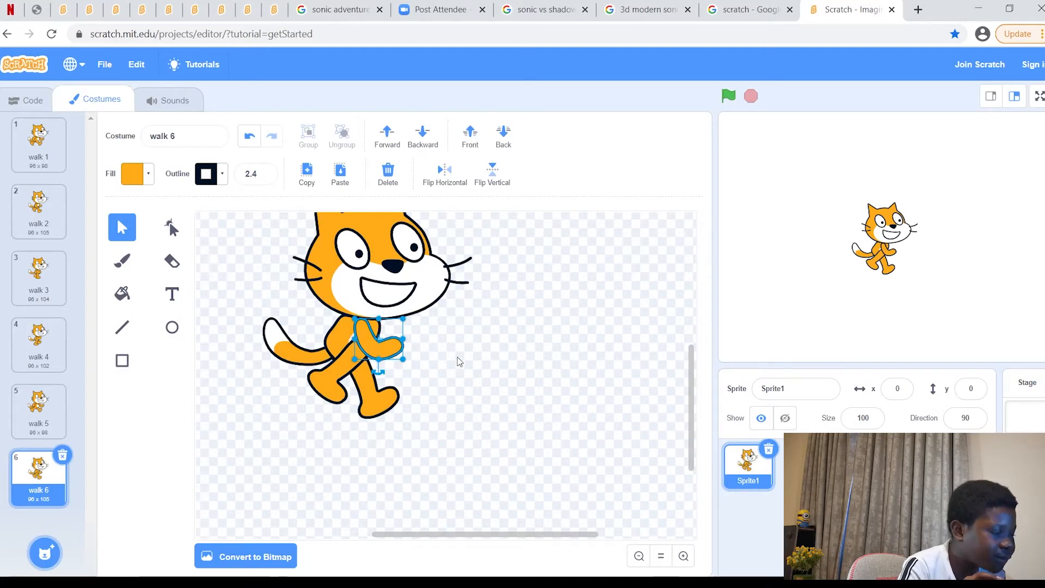
pyautogui.click(484, 373)
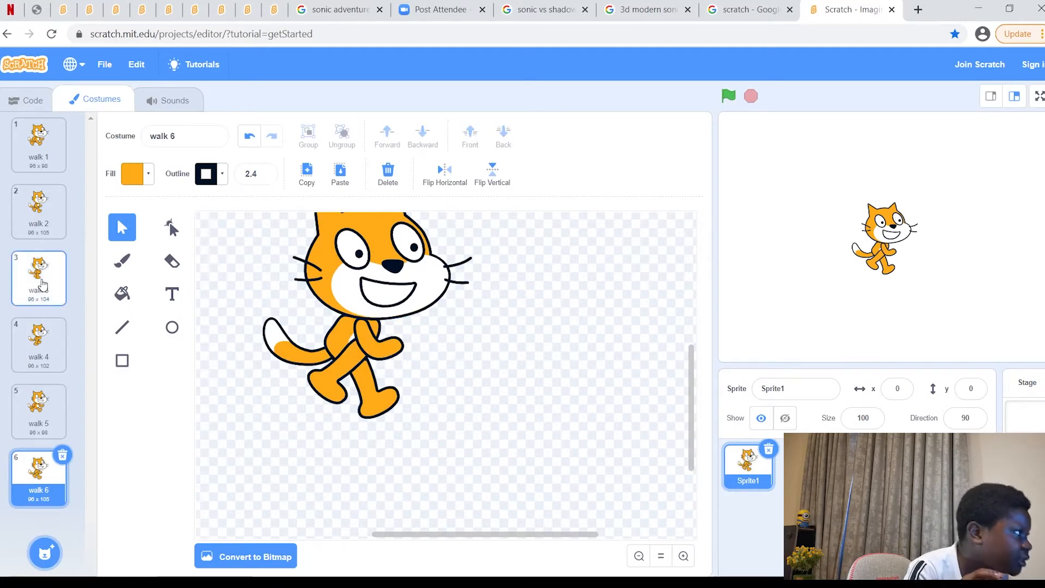
# Duplicate the walk 3 costume to create walk 7 at the end of the list.
pyautogui.rightClick(38, 277)
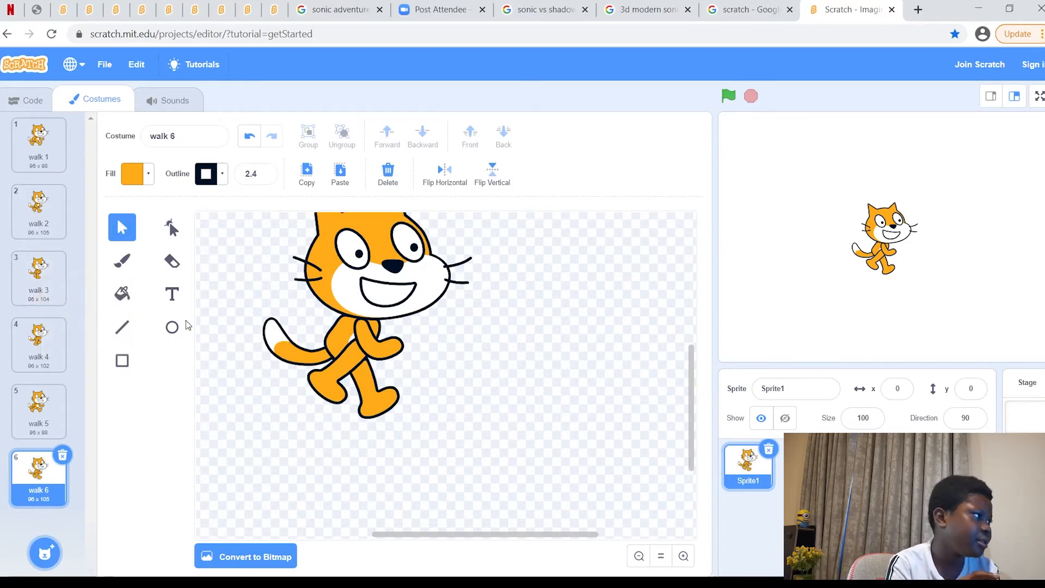
pyautogui.rightClick(38, 278)
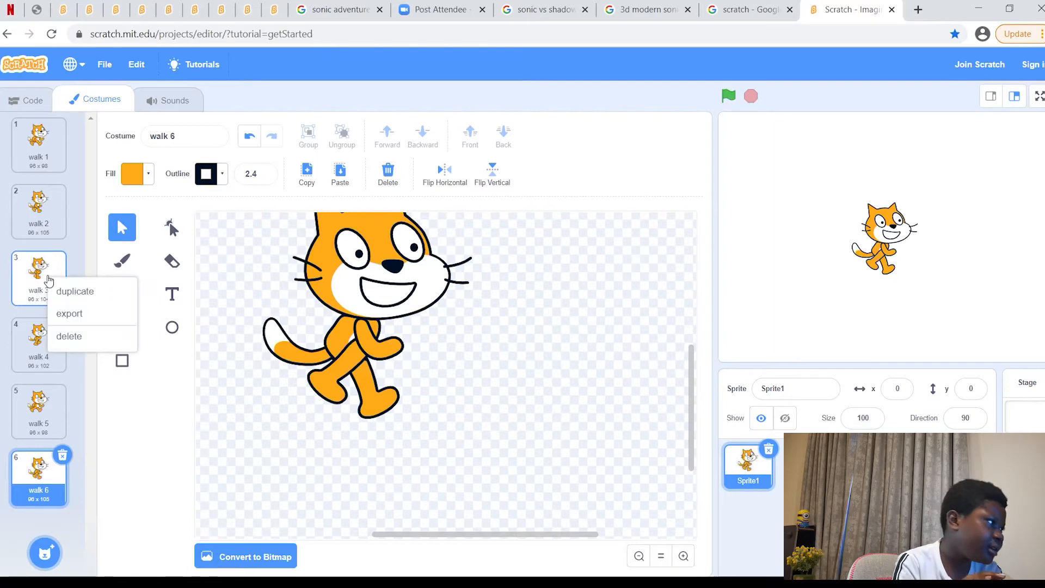
pyautogui.click(74, 291)
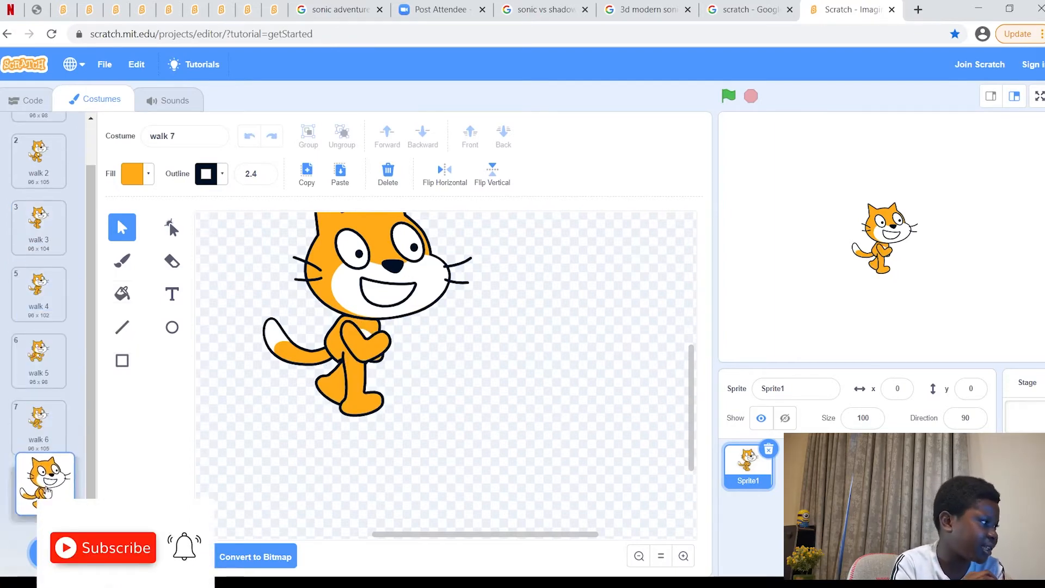
pyautogui.scroll(3)
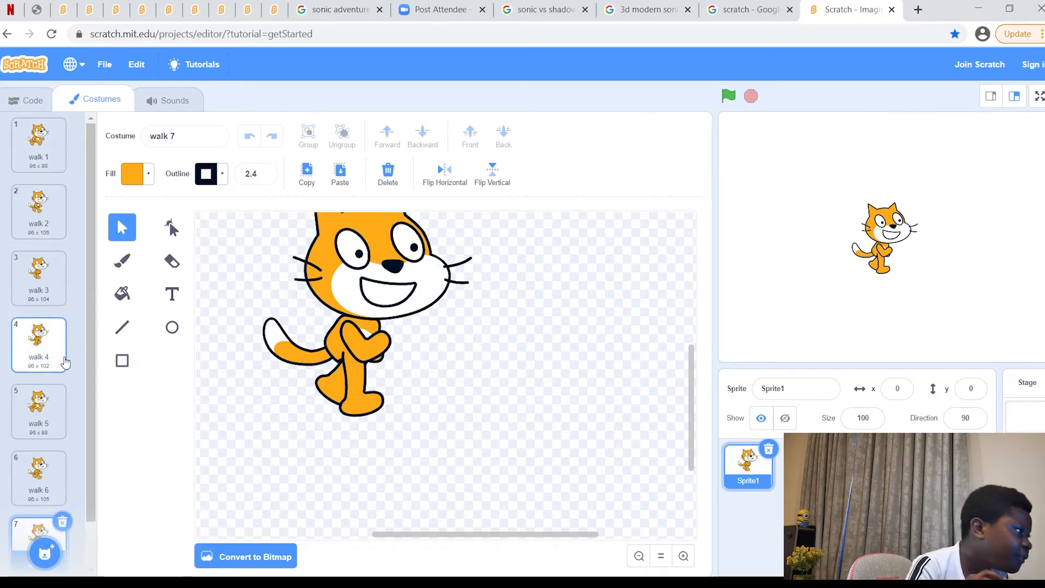
pyautogui.moveTo(52, 355)
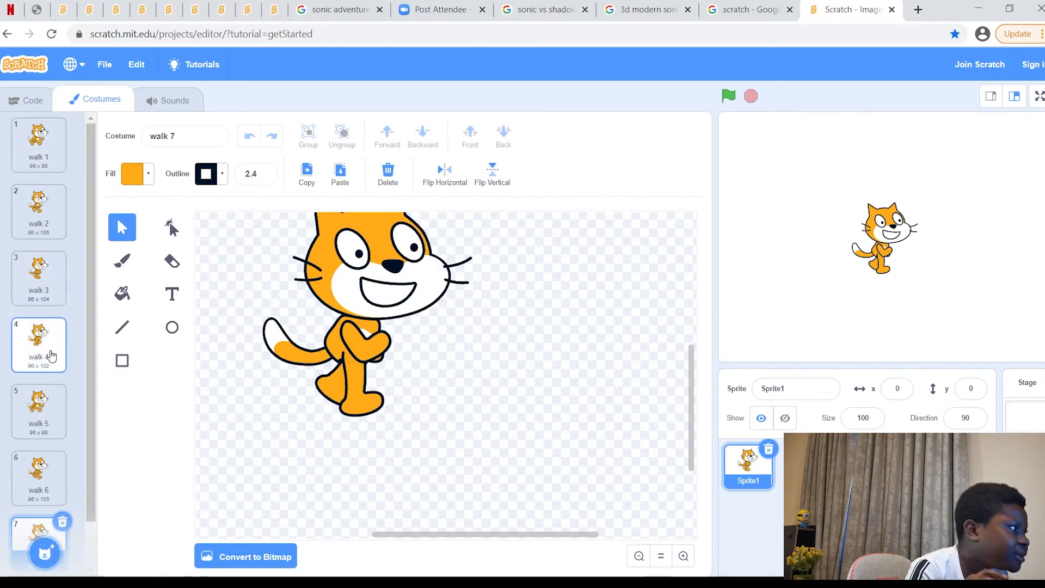
# Compare walk 3 and walk 4, then open the new walk 7 costume.
pyautogui.click(38, 343)
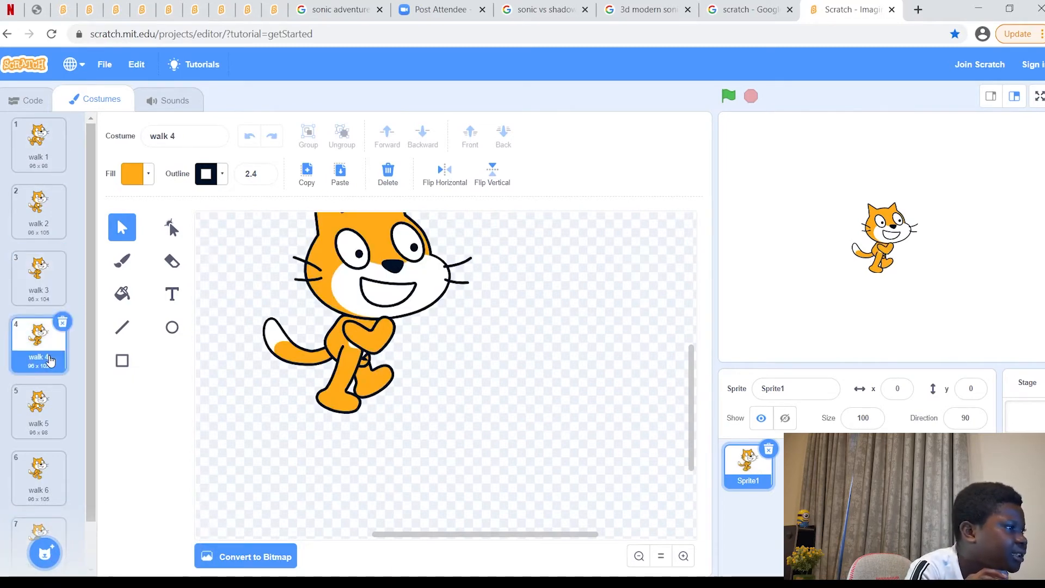
pyautogui.click(38, 278)
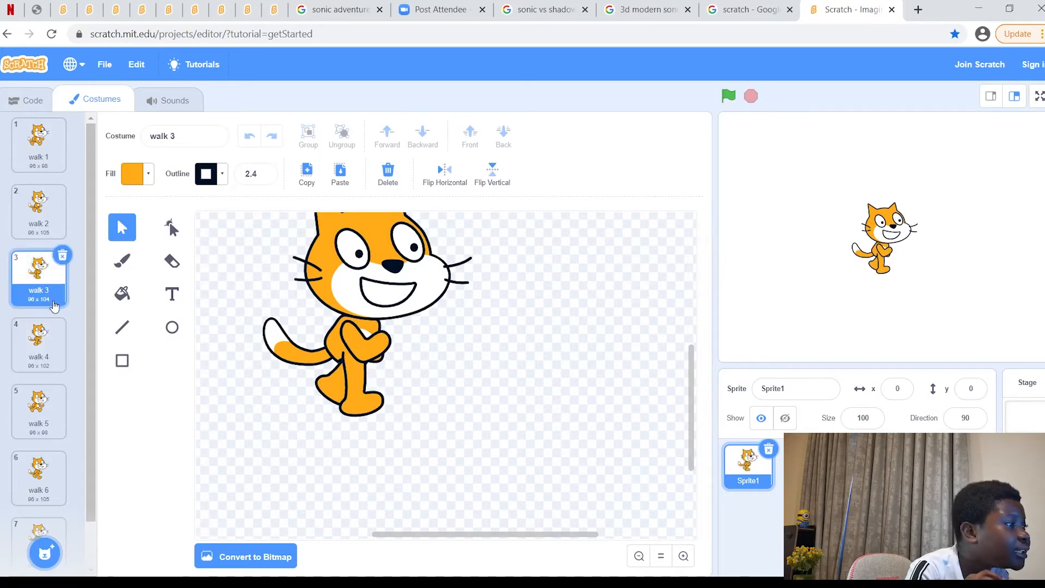
pyautogui.click(38, 343)
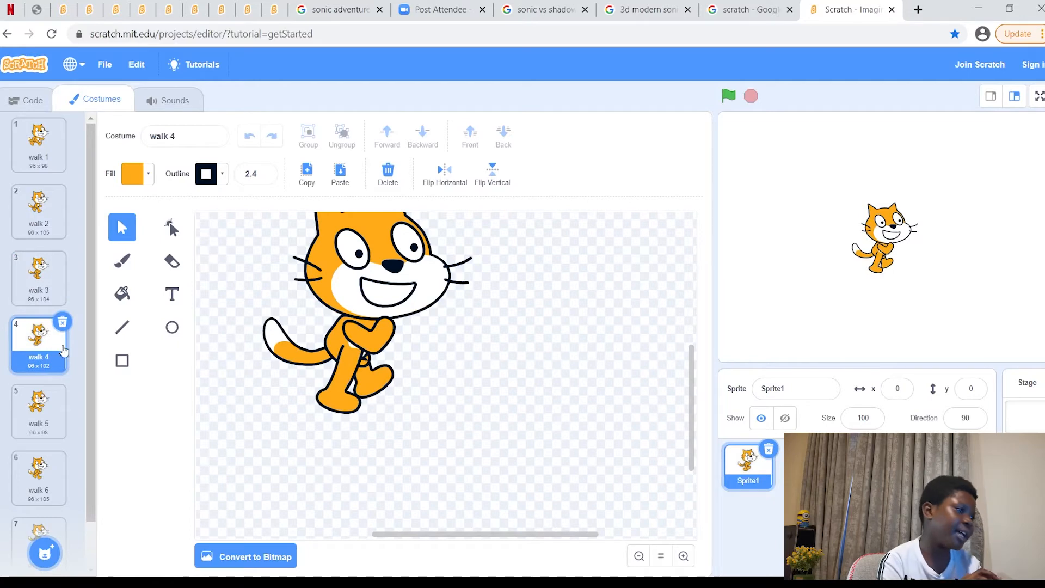
pyautogui.click(38, 492)
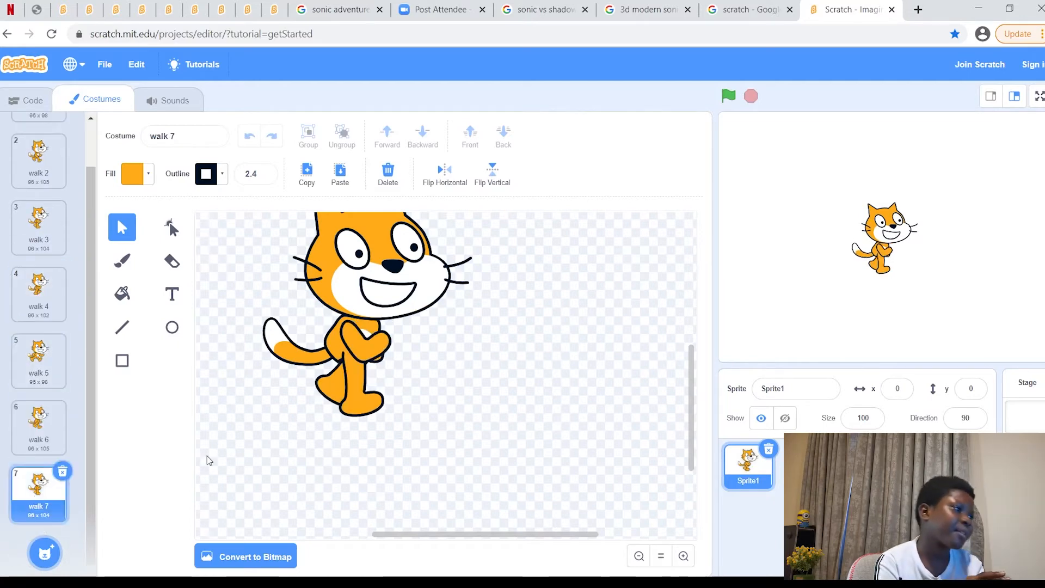
# Reposition the cat's legs in walk 7 and walk 8 into spread-apart stride poses.
pyautogui.click(361, 383)
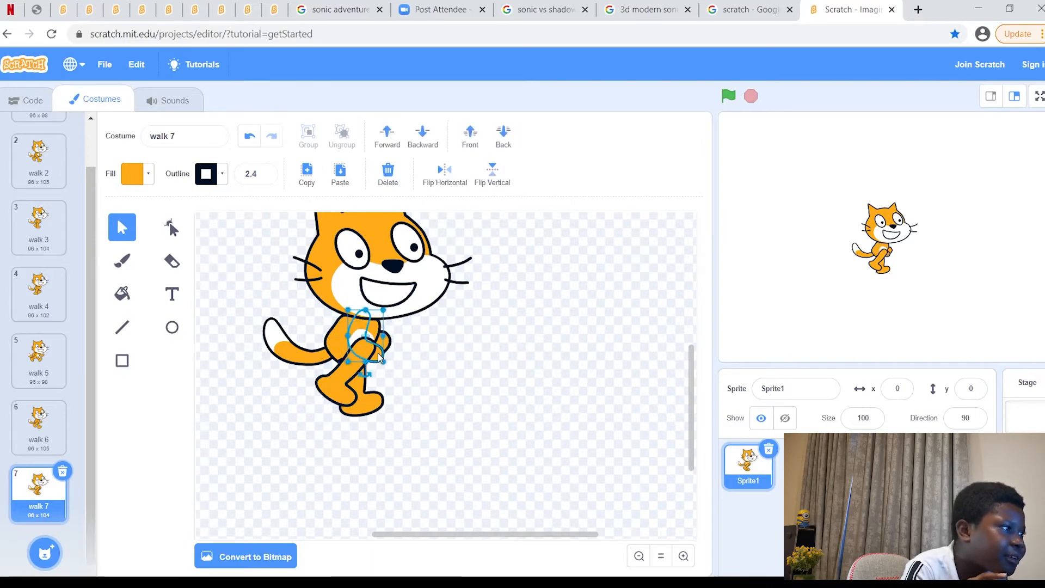
pyautogui.click(500, 319)
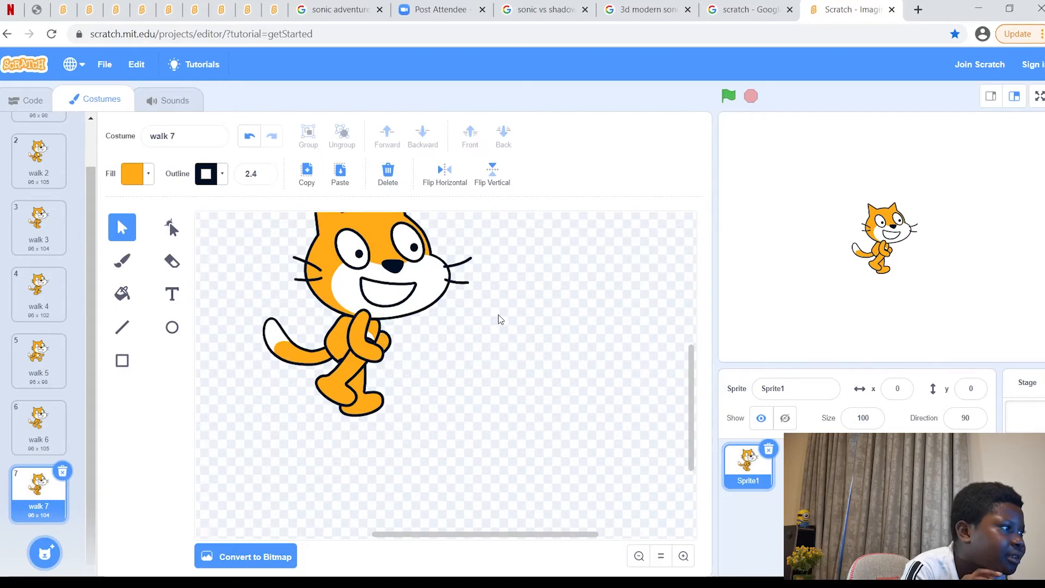
pyautogui.moveTo(247, 264)
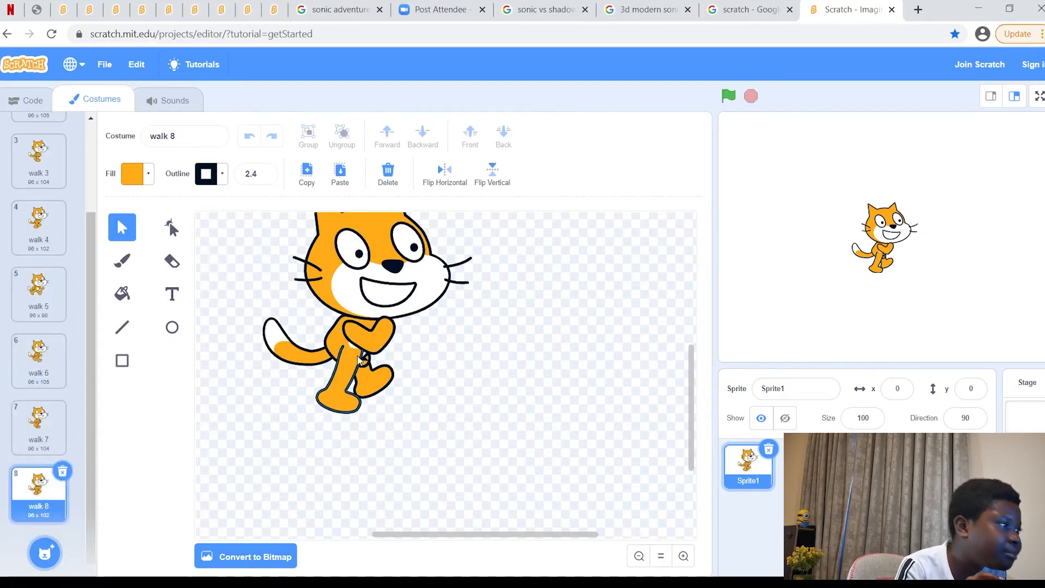
pyautogui.click(339, 380)
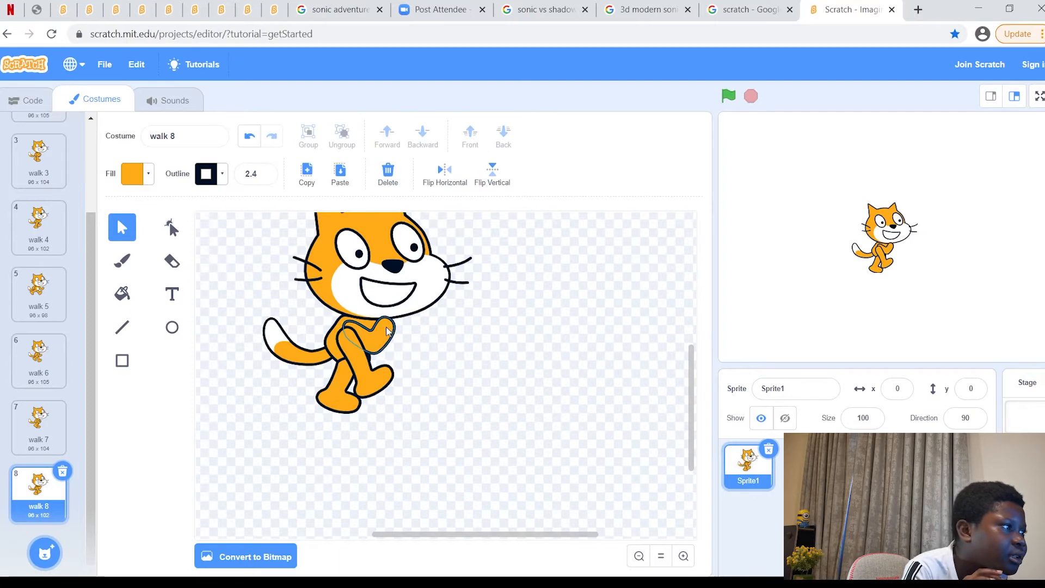
pyautogui.click(364, 336)
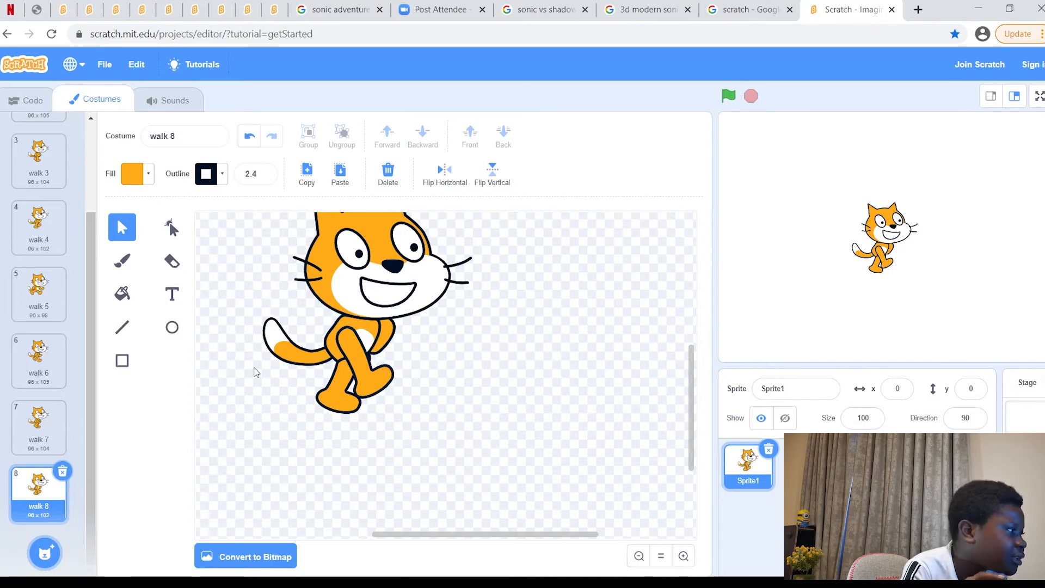
# Duplicate walk 8 into walk 9, adjust its legs, and review the costume list.
pyautogui.rightClick(38, 490)
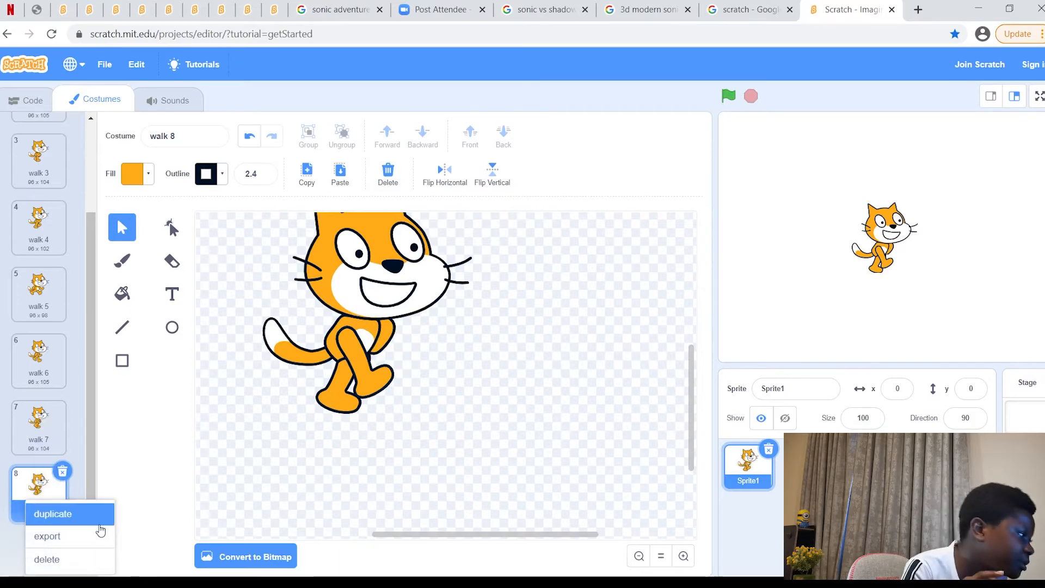
pyautogui.click(52, 514)
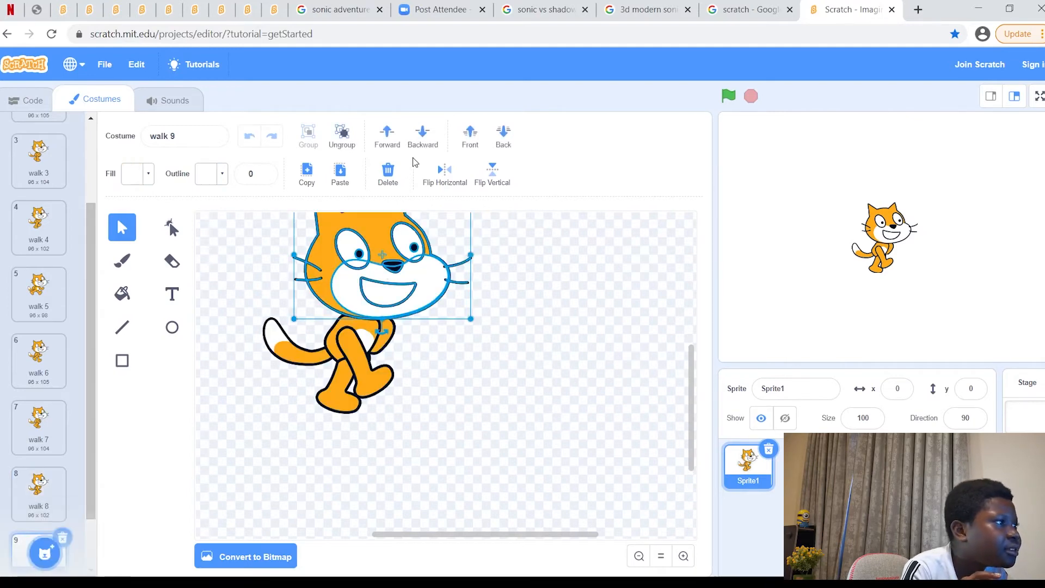
pyautogui.click(352, 346)
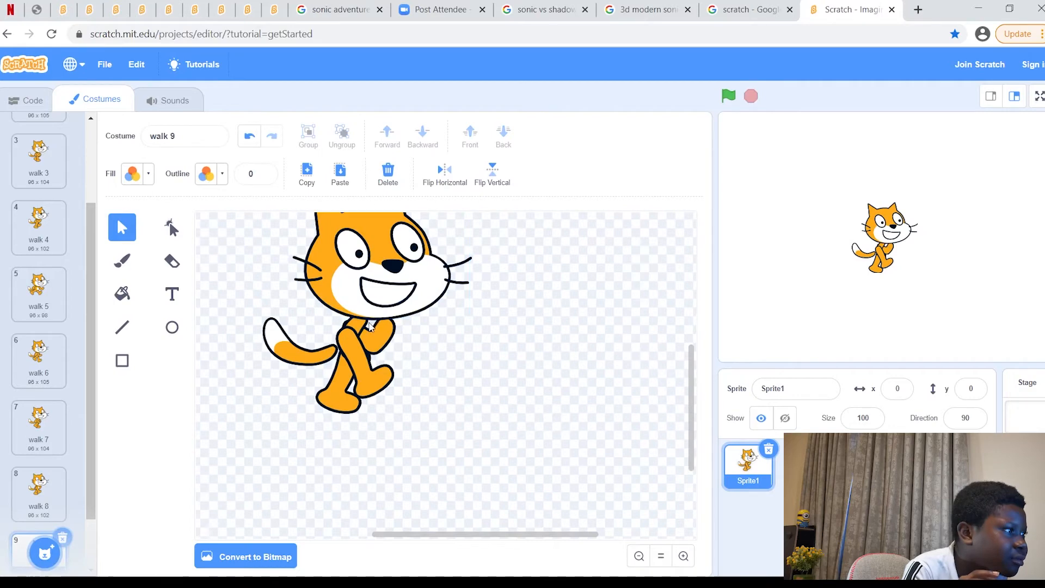
pyautogui.click(367, 327)
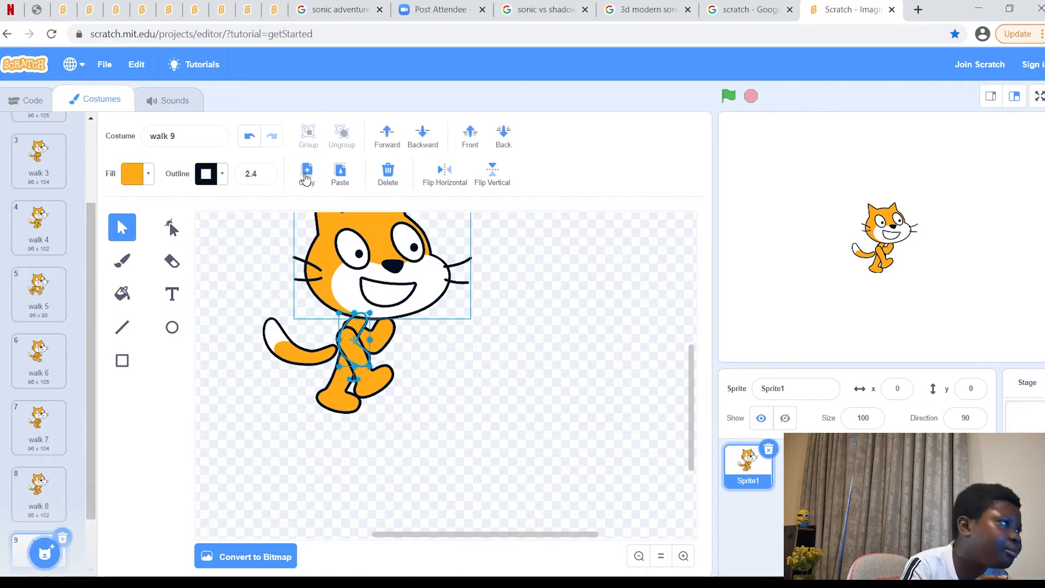
pyautogui.click(38, 493)
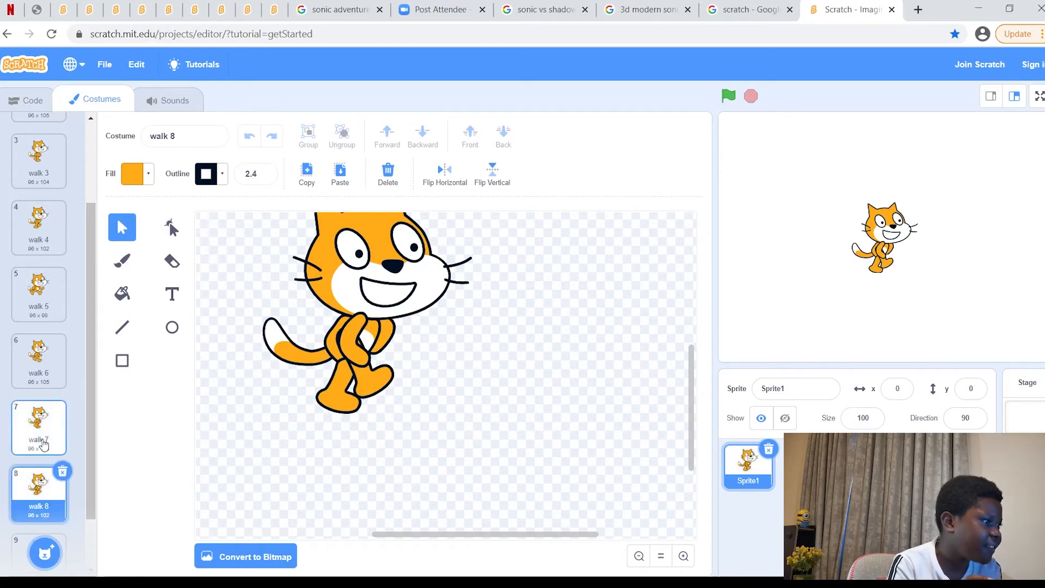
pyautogui.click(39, 490)
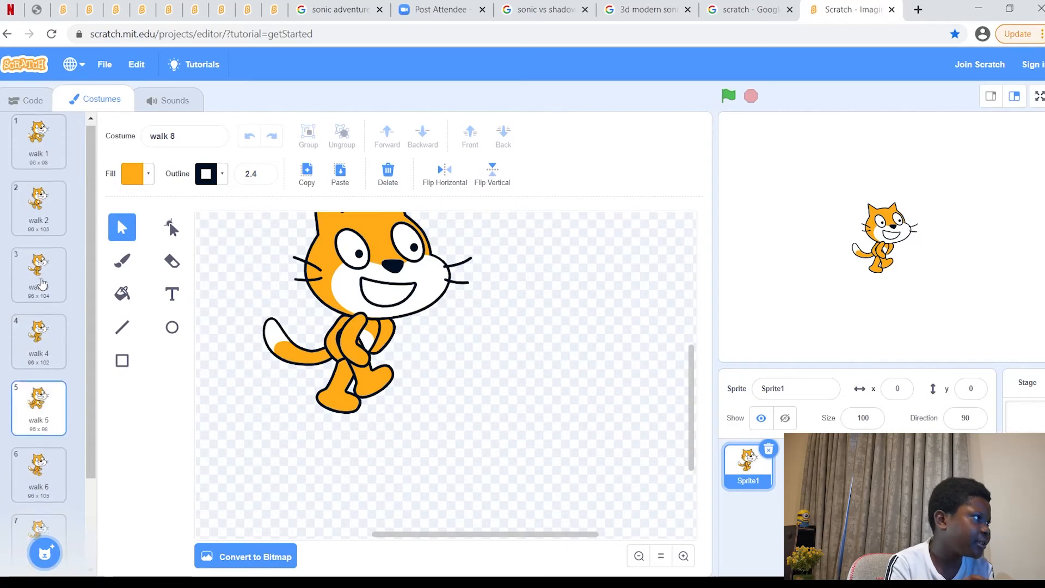
# Return to the cat's code, run the next-costume animation and watch it full screen.
pyautogui.click(32, 99)
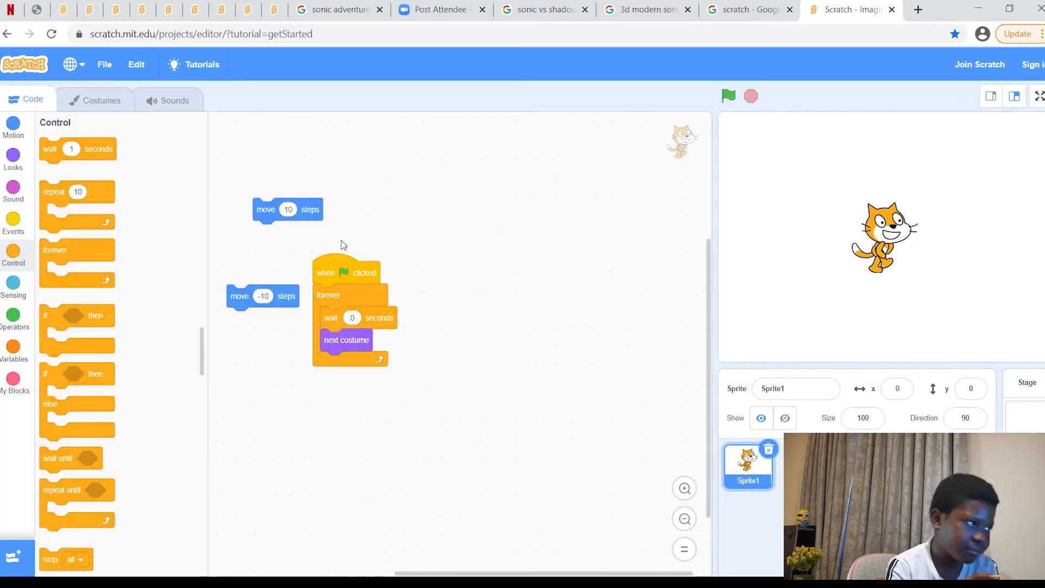
pyautogui.click(728, 96)
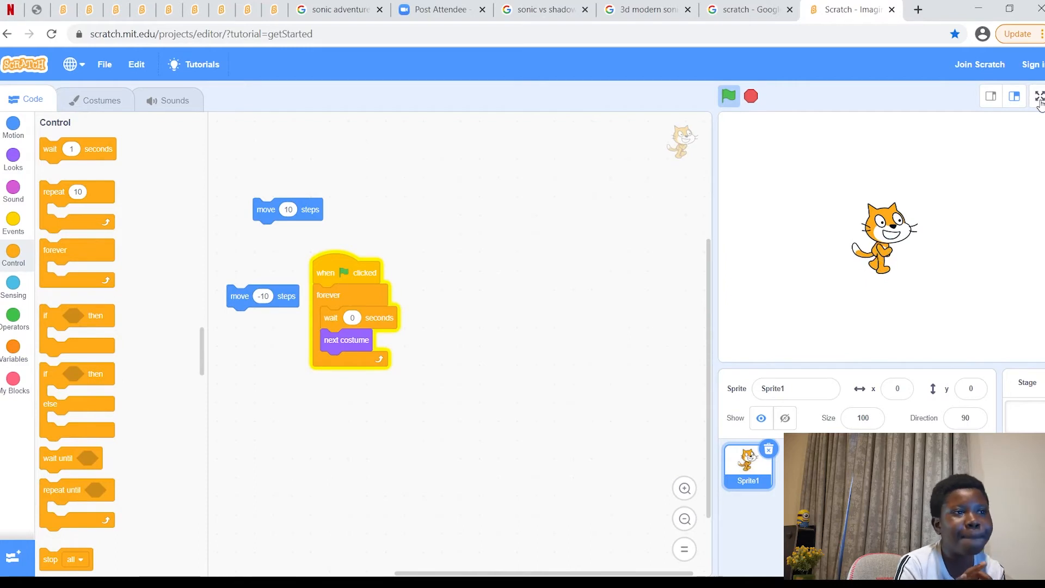
pyautogui.click(1038, 96)
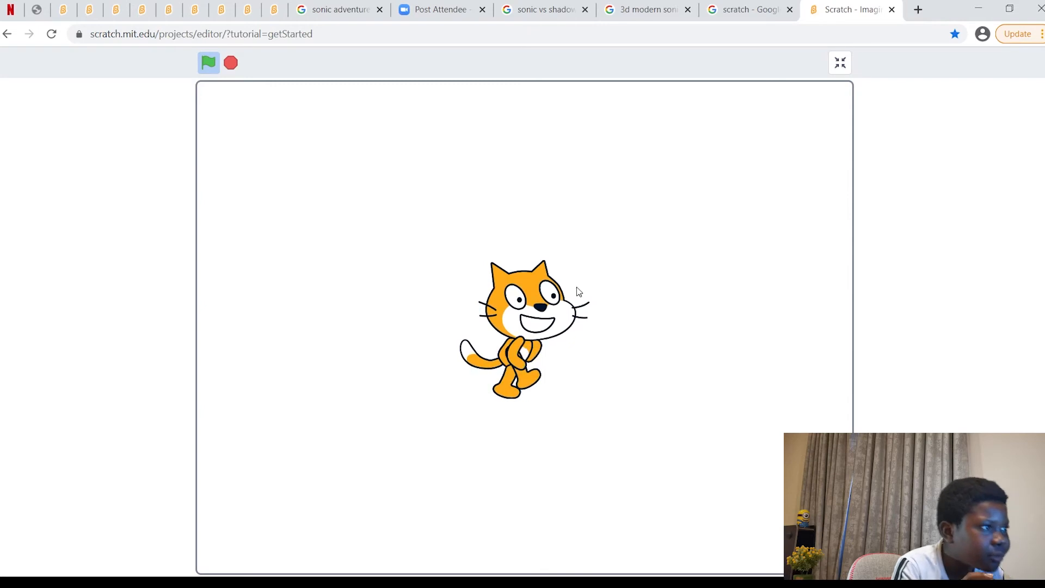
pyautogui.click(839, 62)
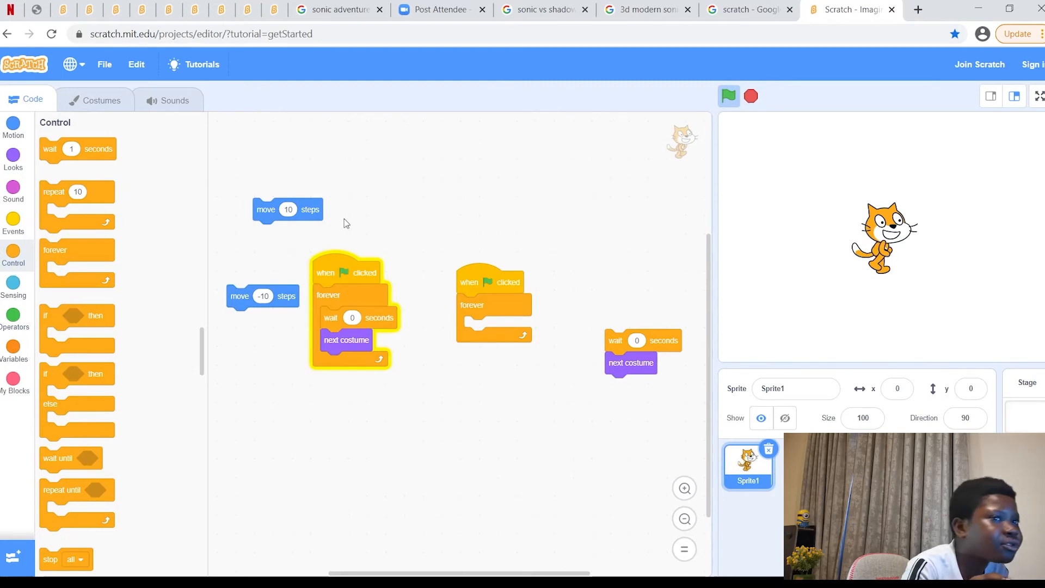
pyautogui.moveTo(171, 221)
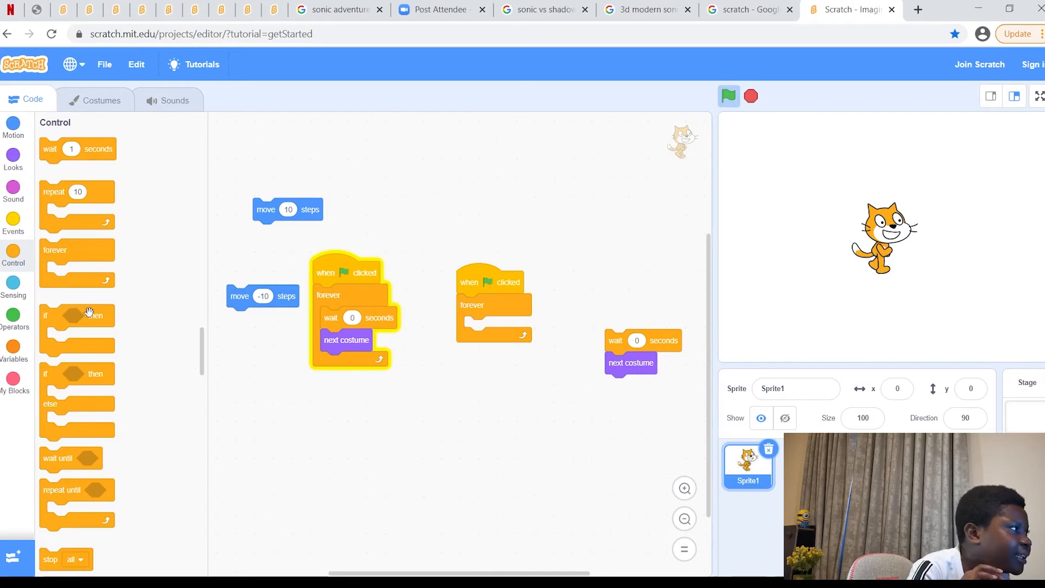
pyautogui.moveTo(78, 486)
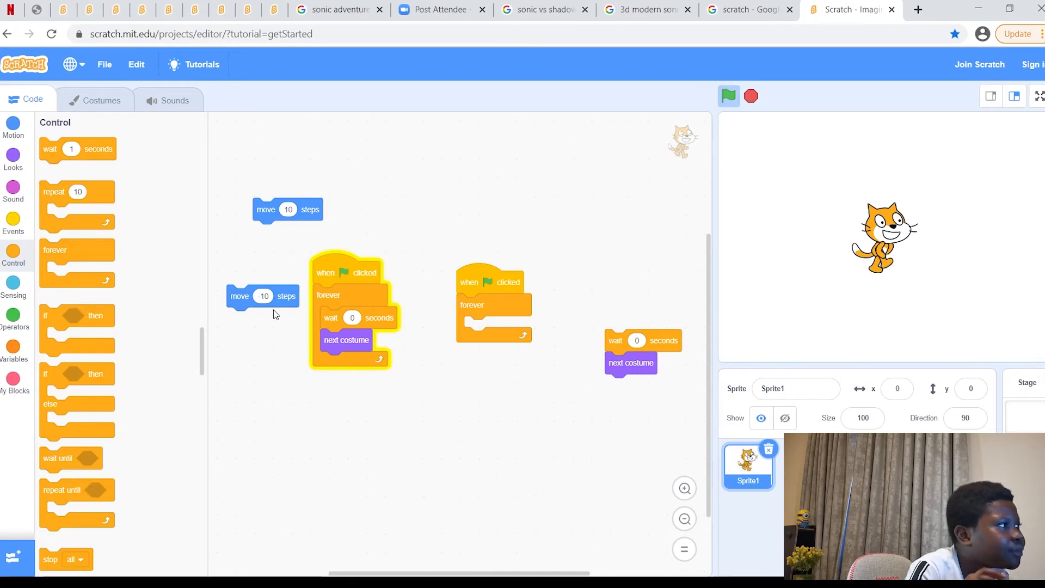
pyautogui.moveTo(722, 251)
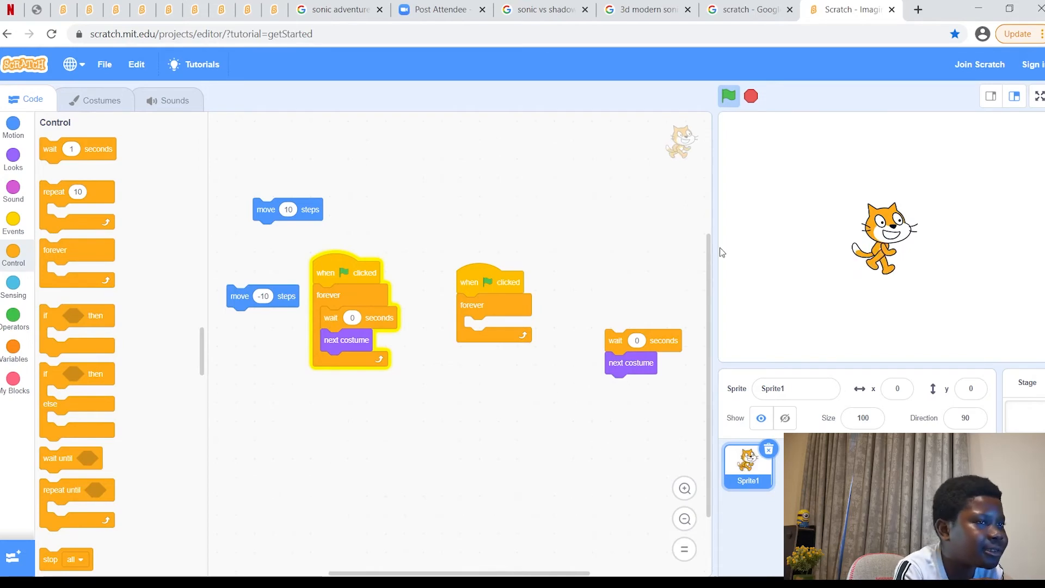
pyautogui.moveTo(842, 252)
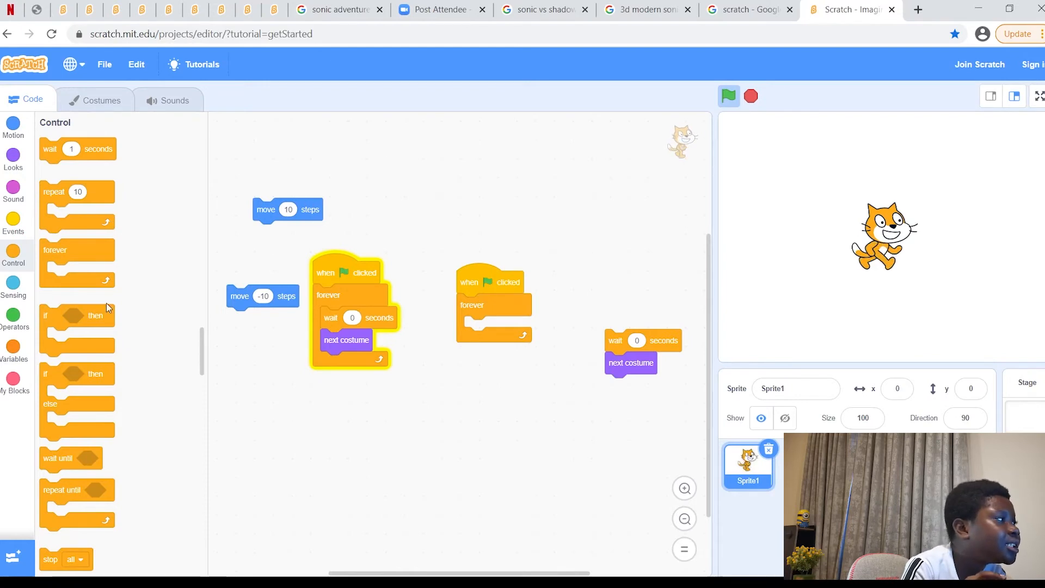
pyautogui.moveTo(102, 207)
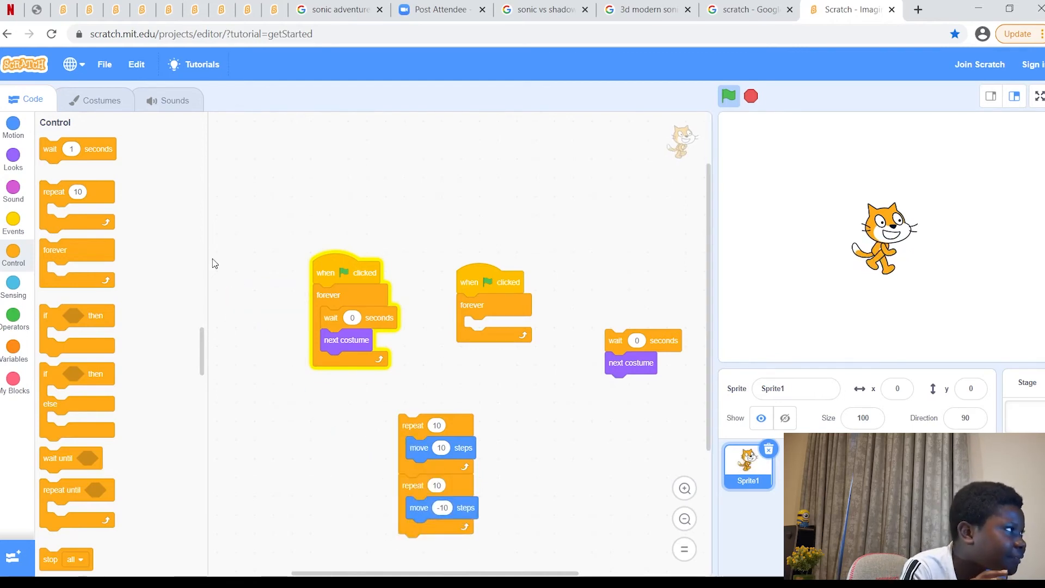
# Place the repeat 10 move 10 and repeat 10 move -10 loops inside the forever loop.
pyautogui.moveTo(76, 191); pyautogui.dragTo(223, 328)
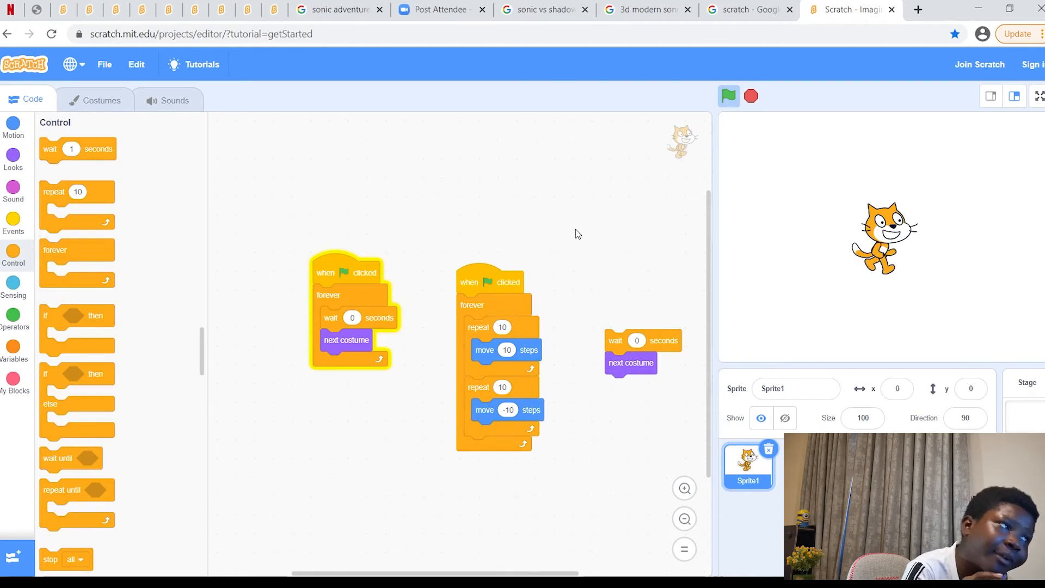
# Run and stop the cat's walk, leaving it at x 80, then show the Motion palette.
pyautogui.click(729, 96)
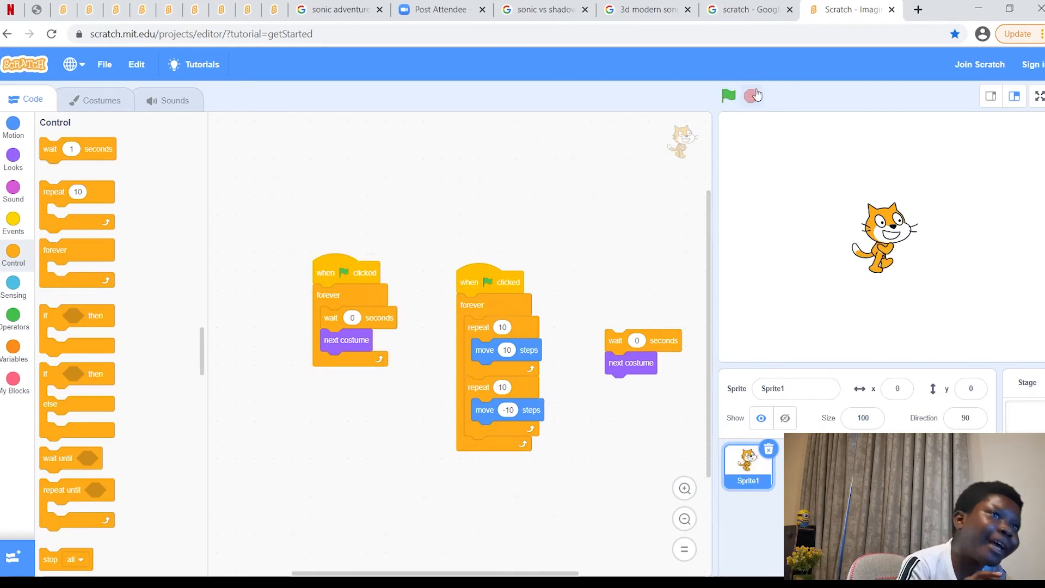
pyautogui.moveTo(753, 111)
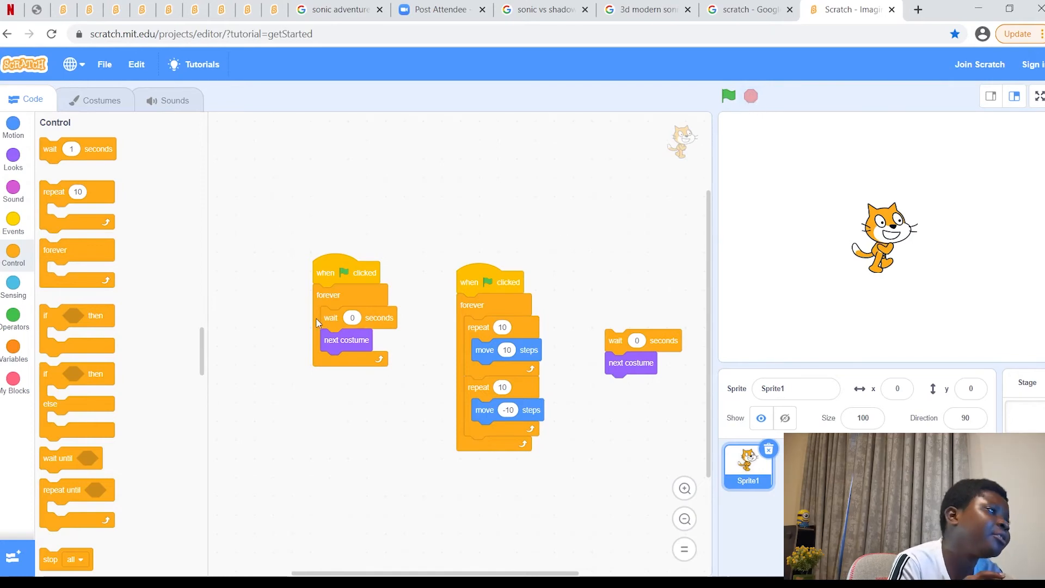
pyautogui.moveTo(770, 84)
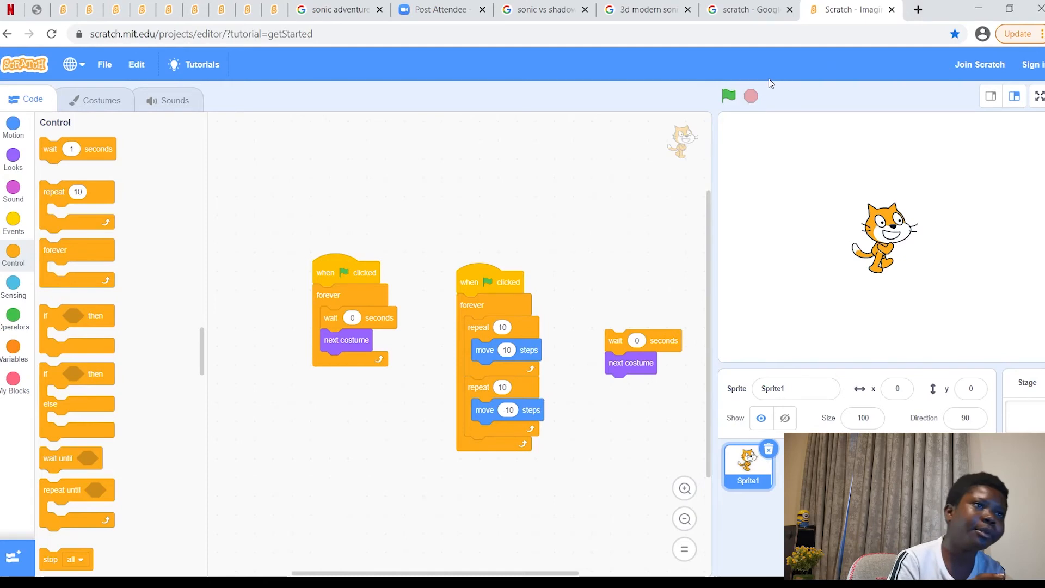
pyautogui.click(729, 96)
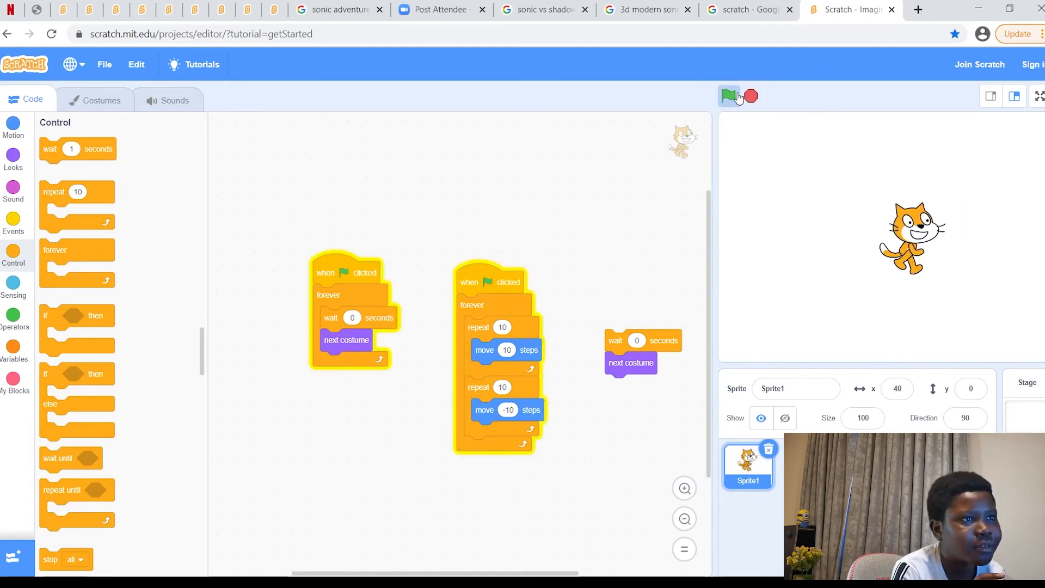
pyautogui.click(729, 97)
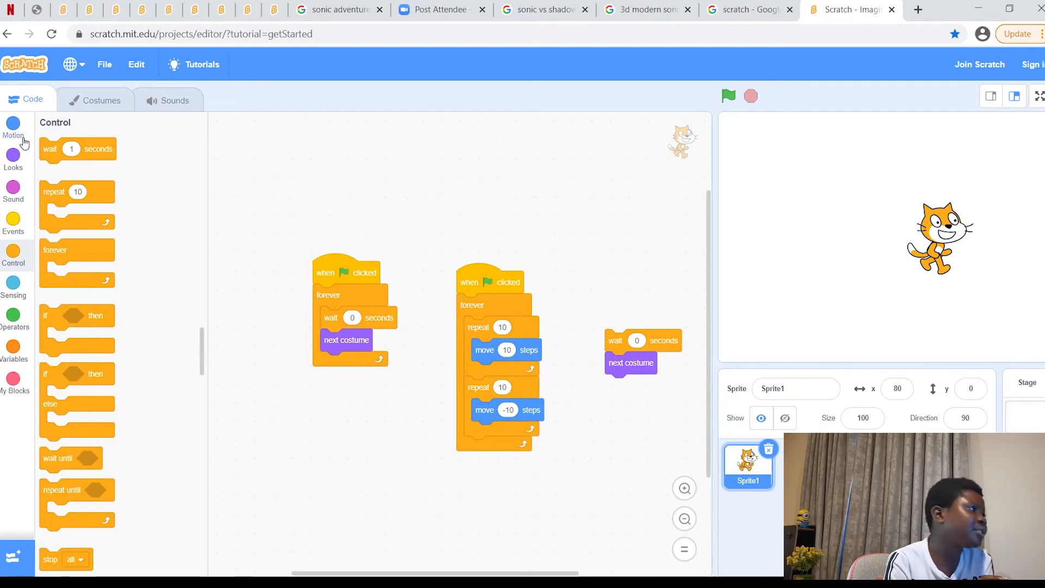
pyautogui.click(13, 123)
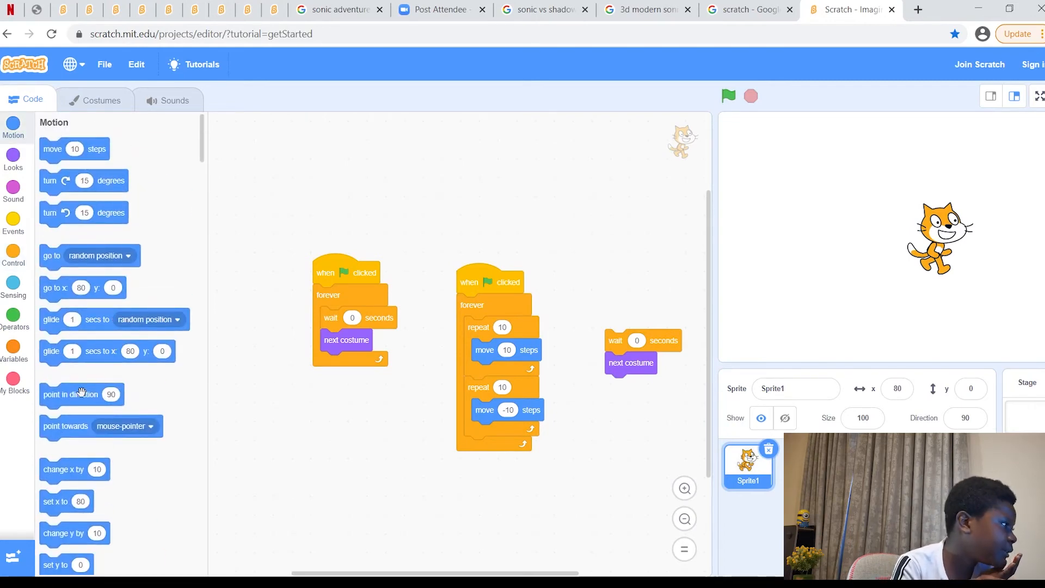
pyautogui.moveTo(186, 441)
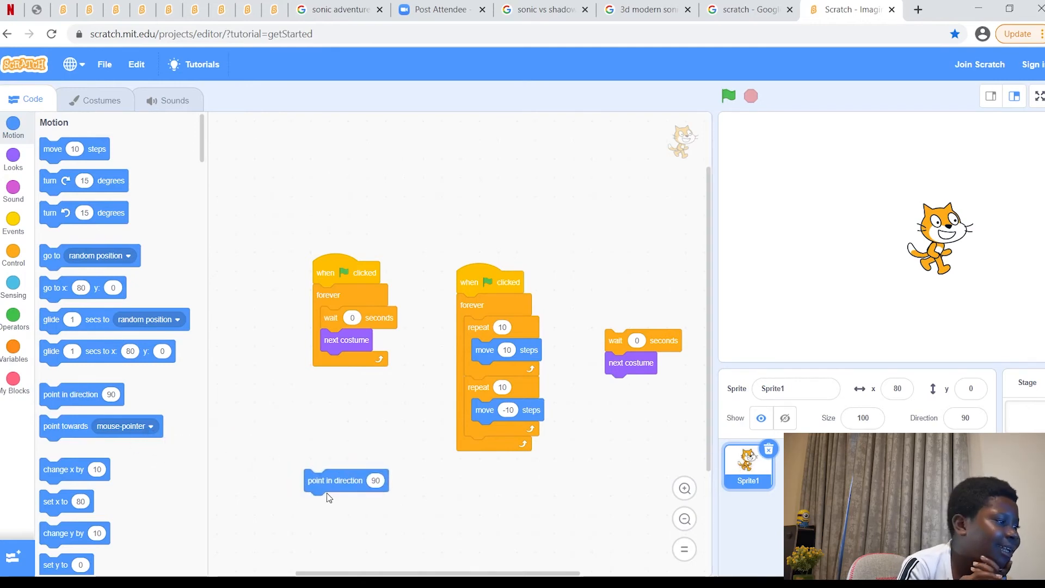
pyautogui.moveTo(818, 308)
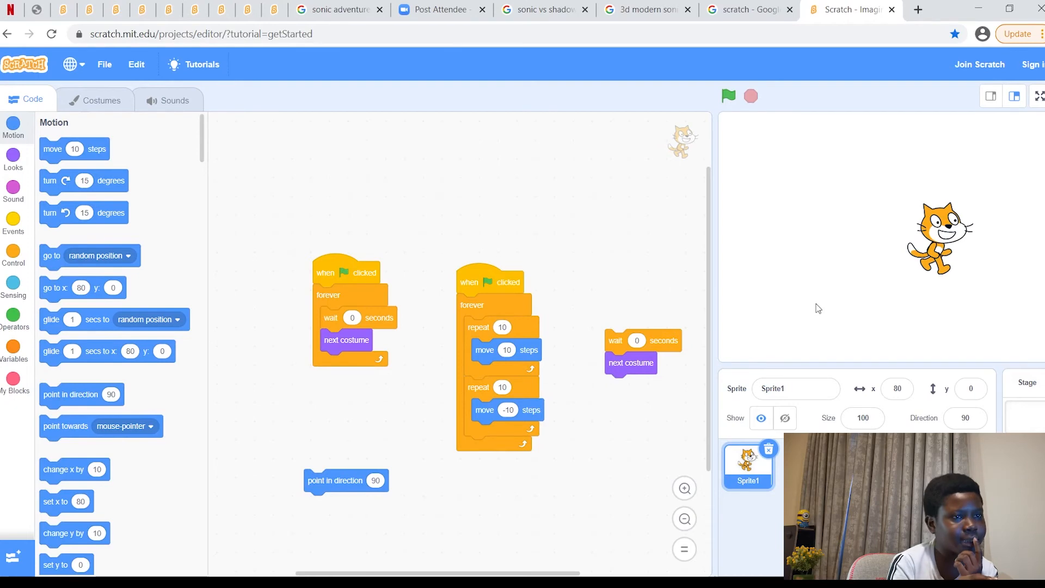
pyautogui.moveTo(1004, 233)
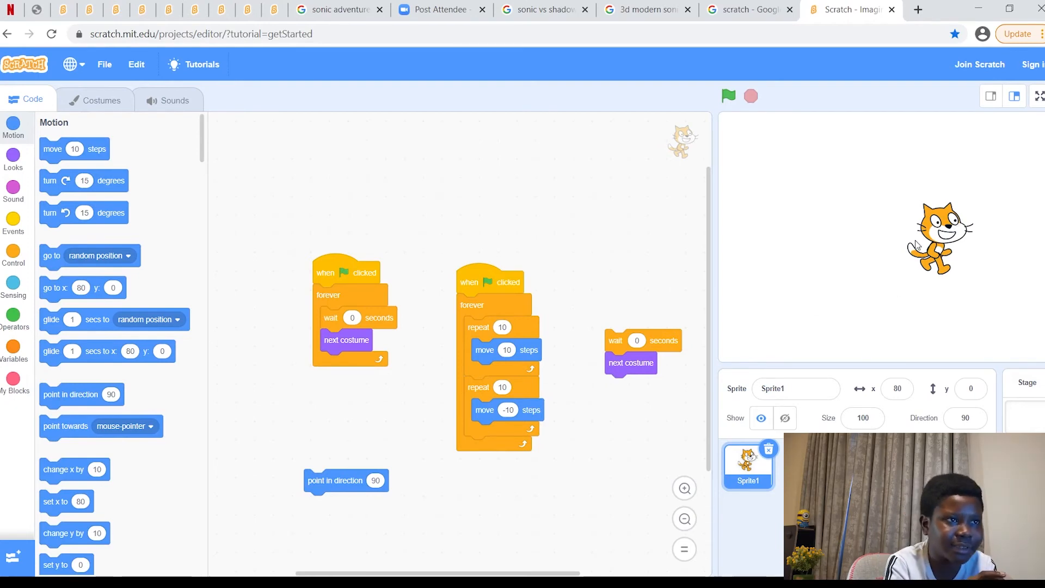
pyautogui.moveTo(1004, 254)
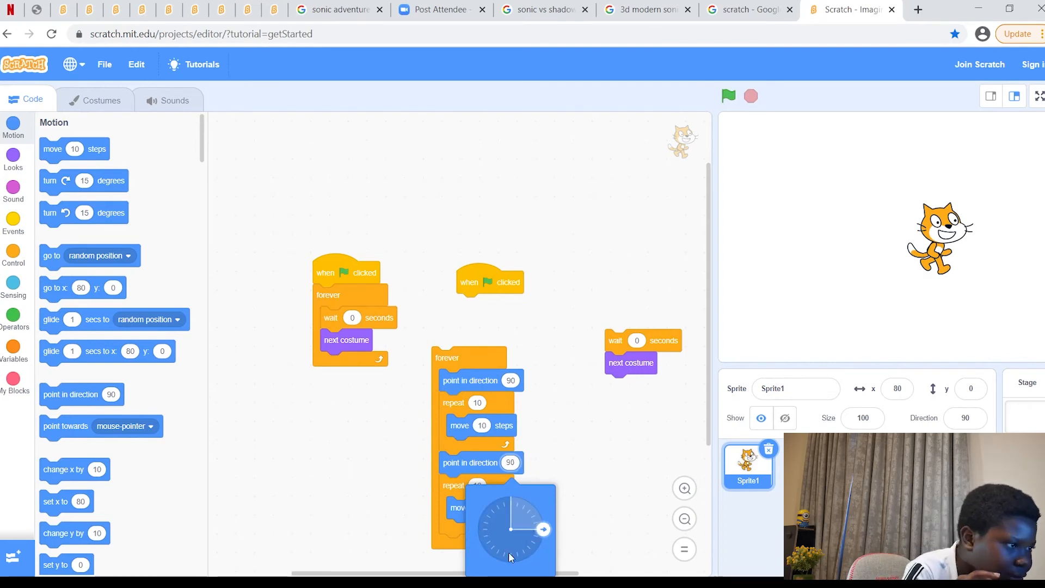
pyautogui.moveTo(513, 441)
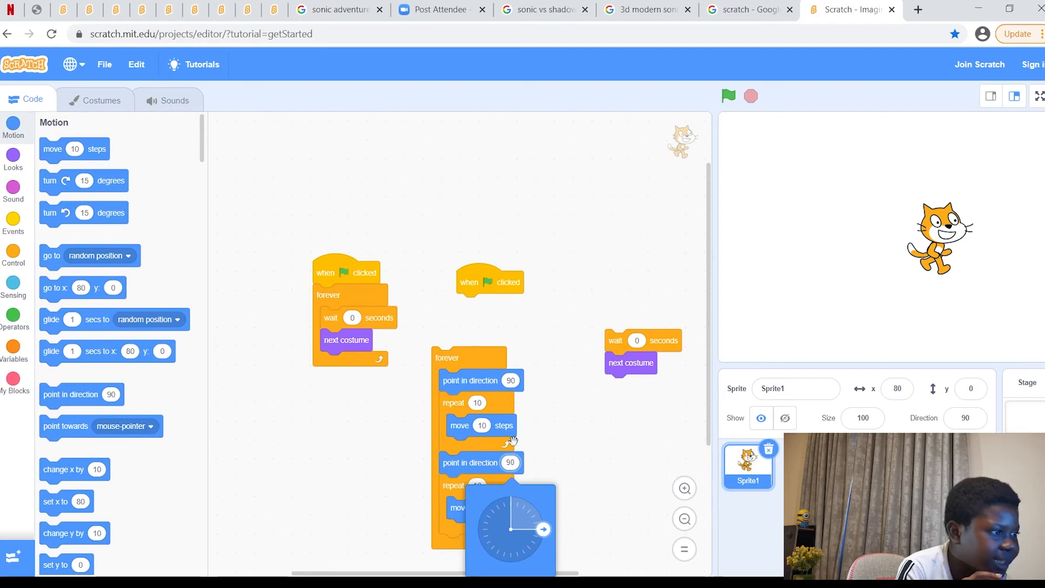
pyautogui.moveTo(565, 461)
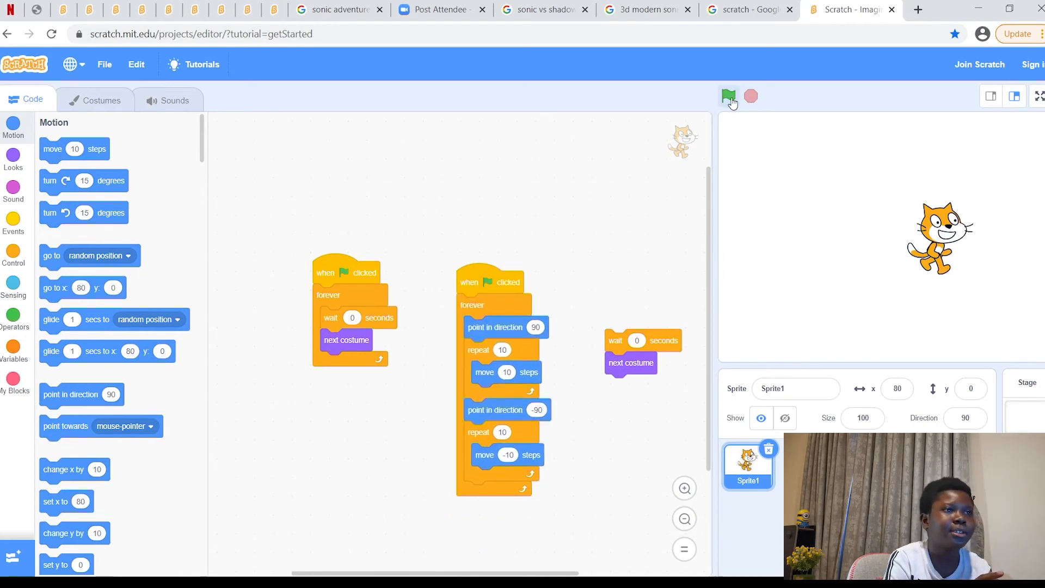
# Test the turning, then discard the stray go to random position block.
pyautogui.click(728, 97)
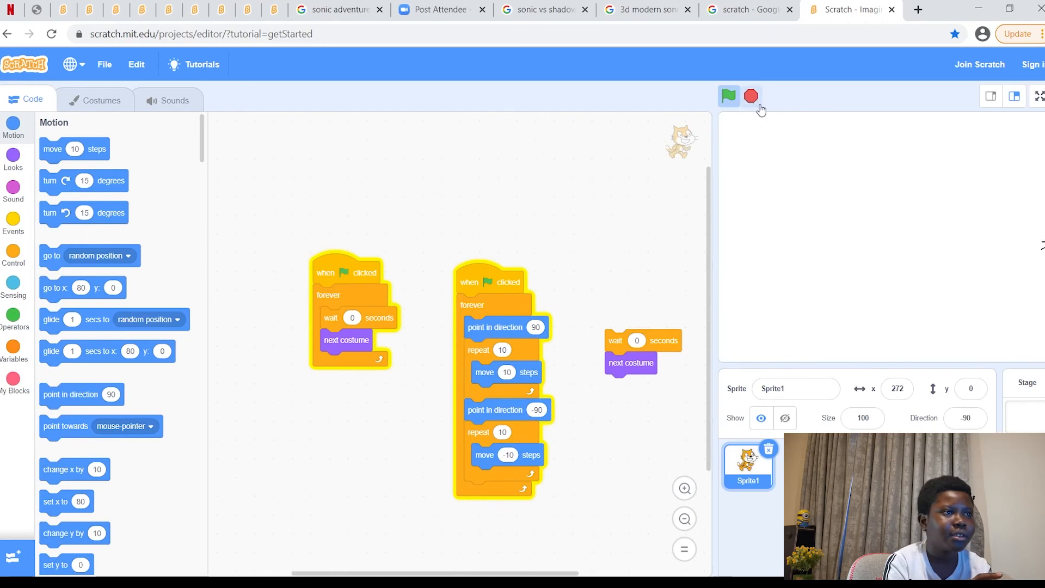
pyautogui.click(729, 95)
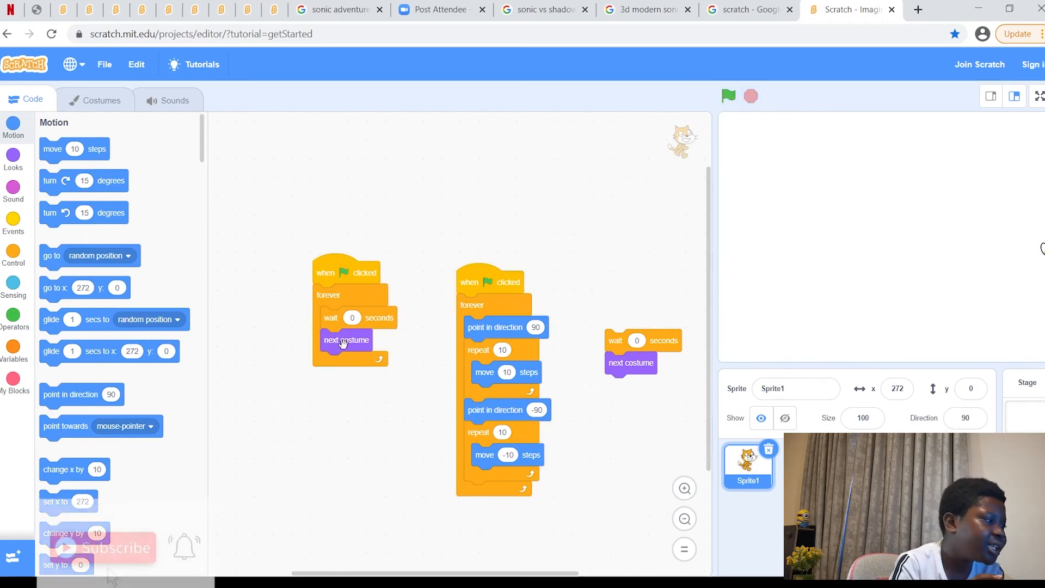
pyautogui.moveTo(235, 279)
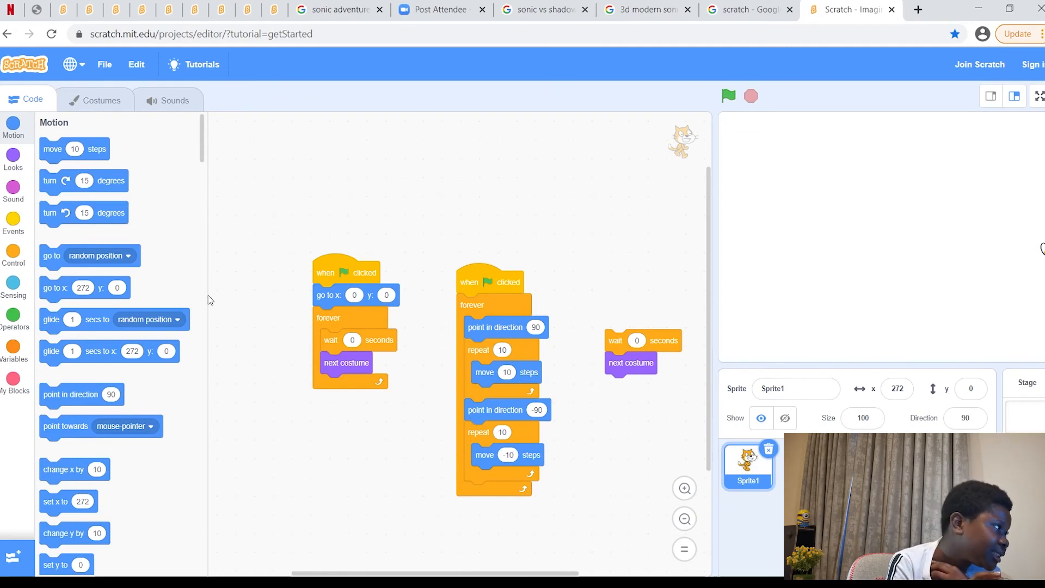
pyautogui.moveTo(72, 426)
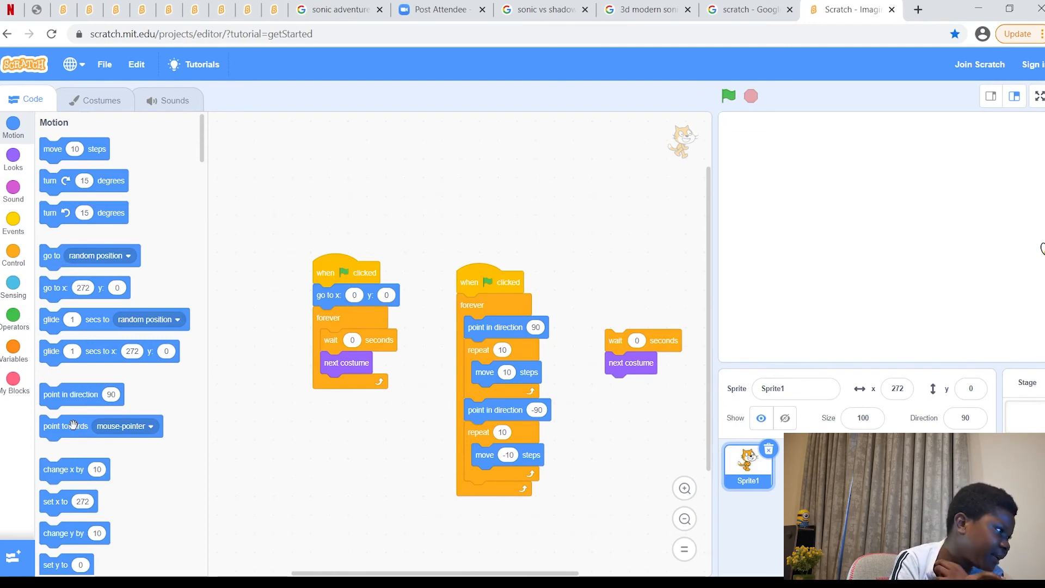
pyautogui.moveTo(140, 332)
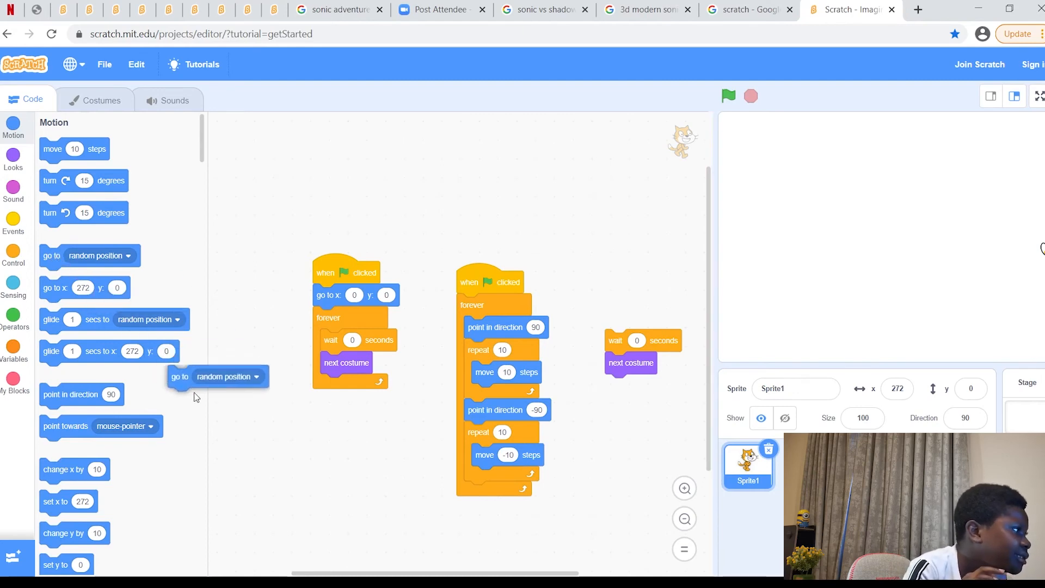
pyautogui.click(354, 456)
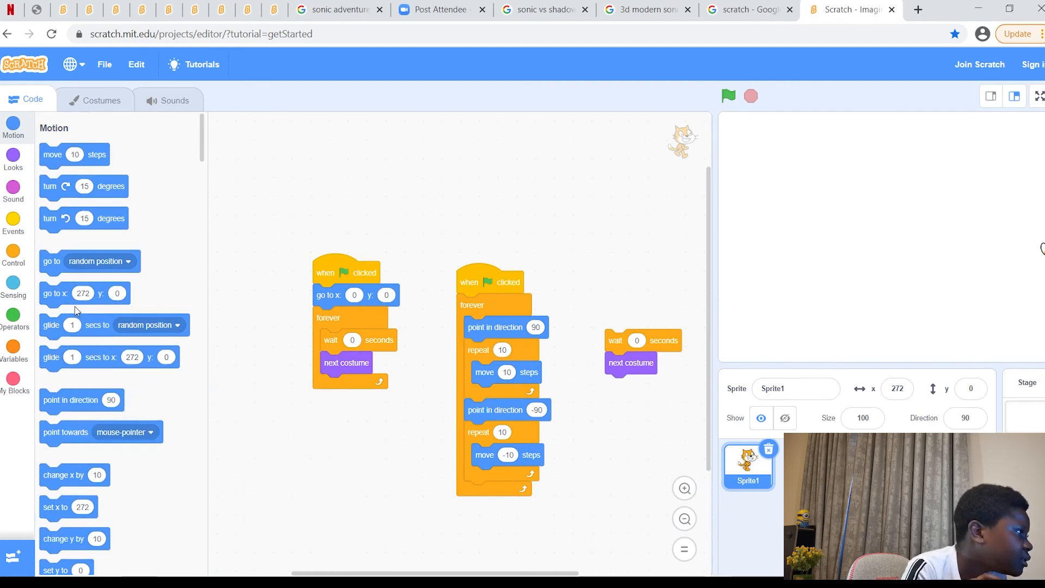
# Set the cat's rotation style to left-right after it points in direction -90.
pyautogui.scroll(-3)
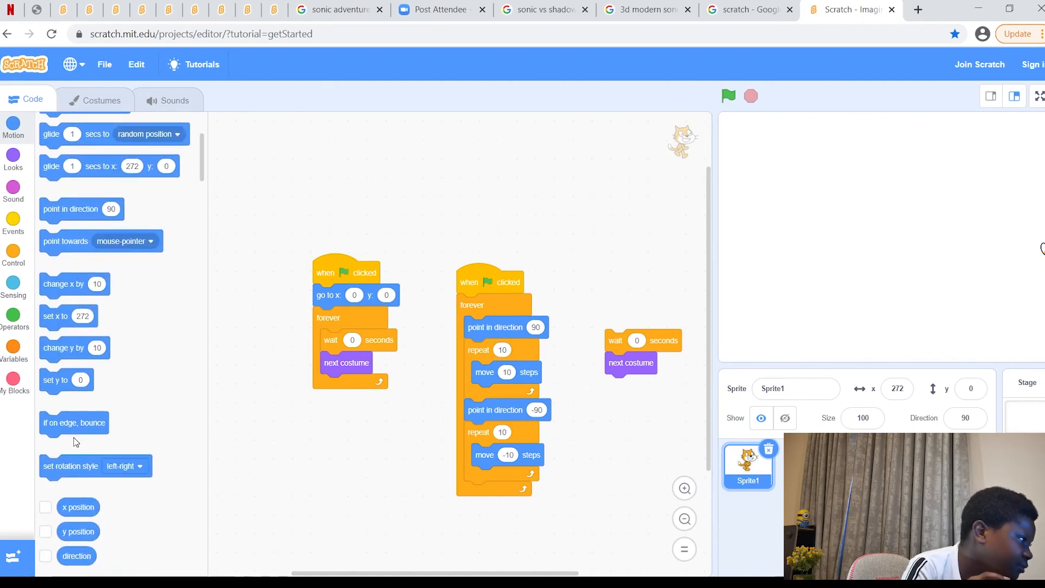
pyautogui.moveTo(76, 489)
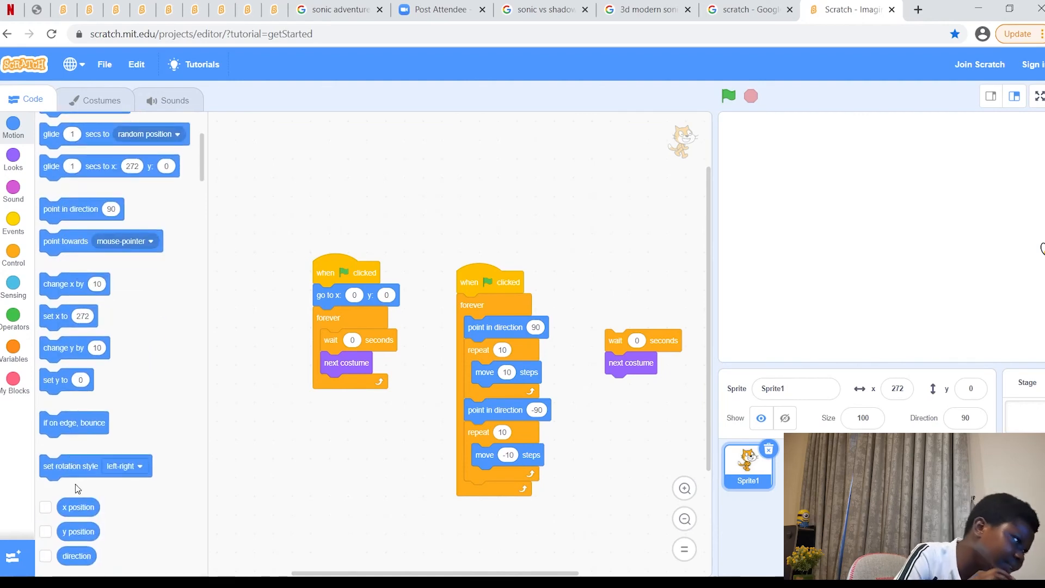
pyautogui.scroll(3)
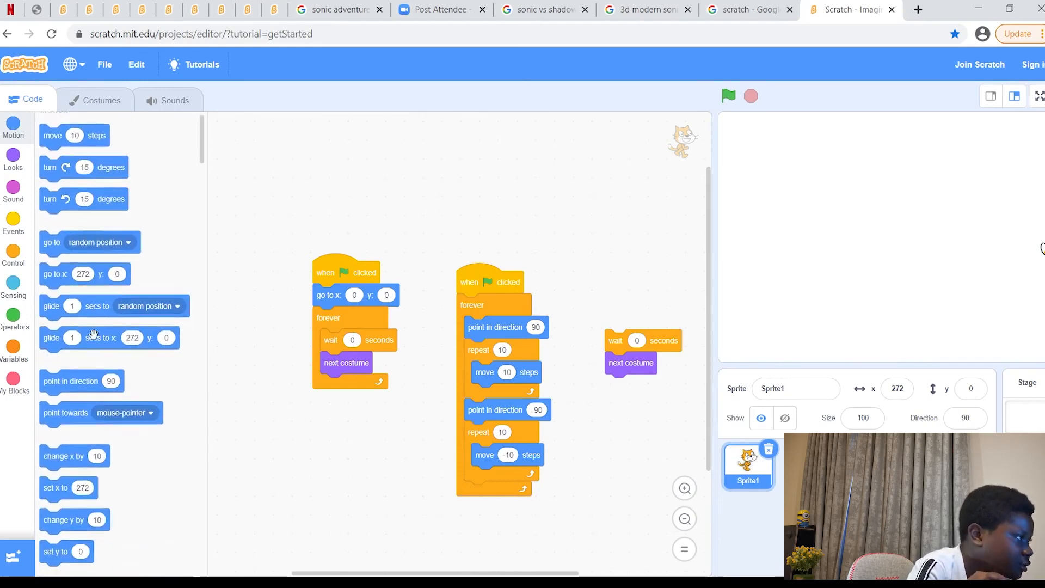
pyautogui.scroll(-3)
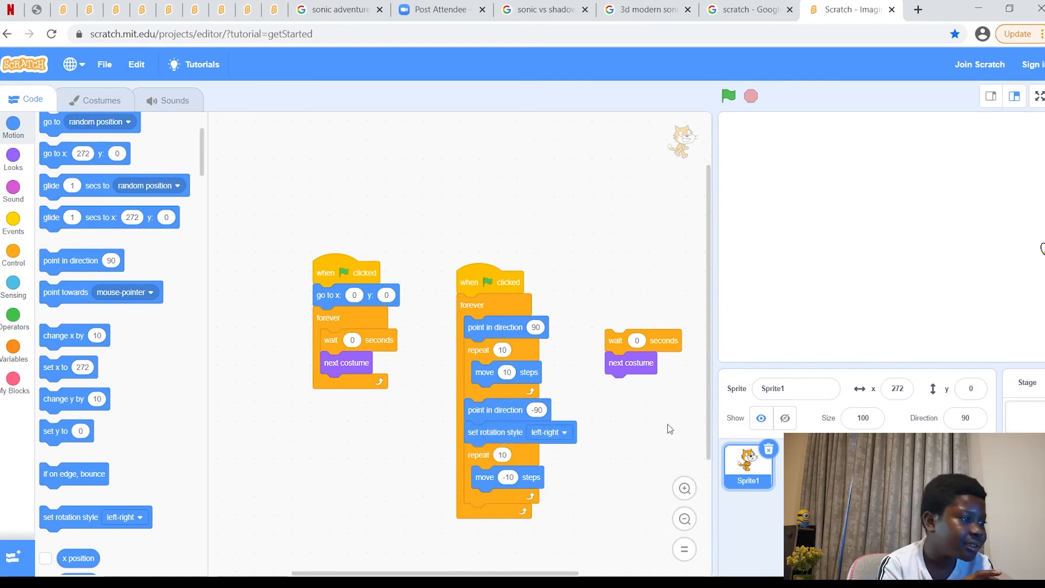
pyautogui.click(549, 432)
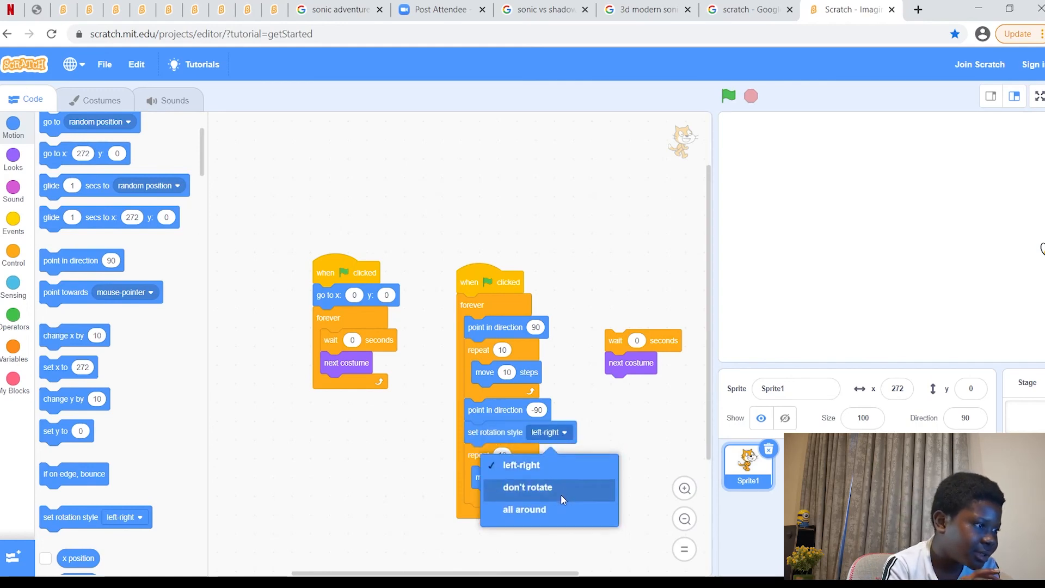
pyautogui.click(521, 465)
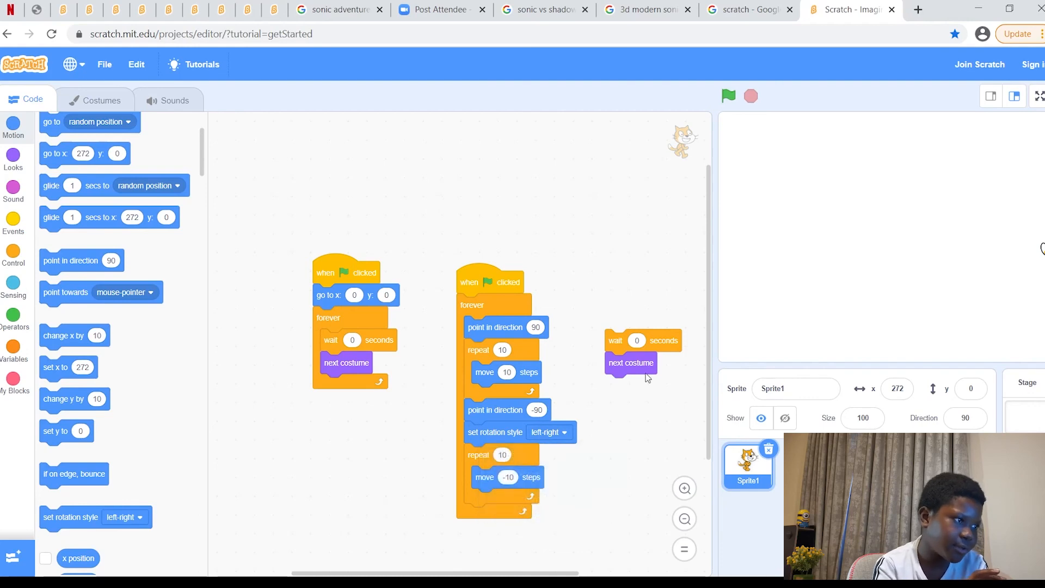
# Run the walking animation repeatedly to check the cat walks back and forth.
pyautogui.click(729, 95)
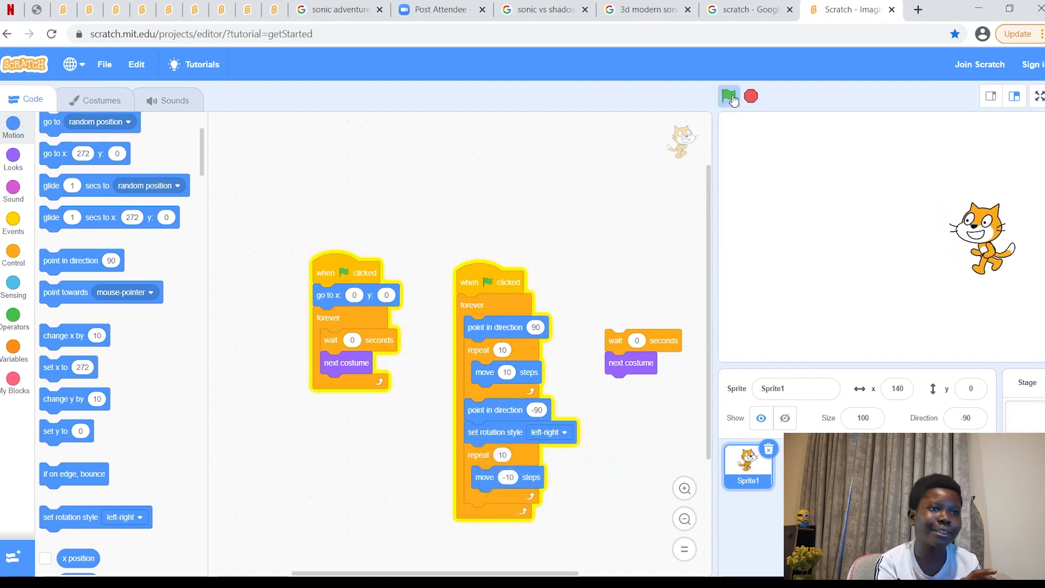
pyautogui.click(728, 96)
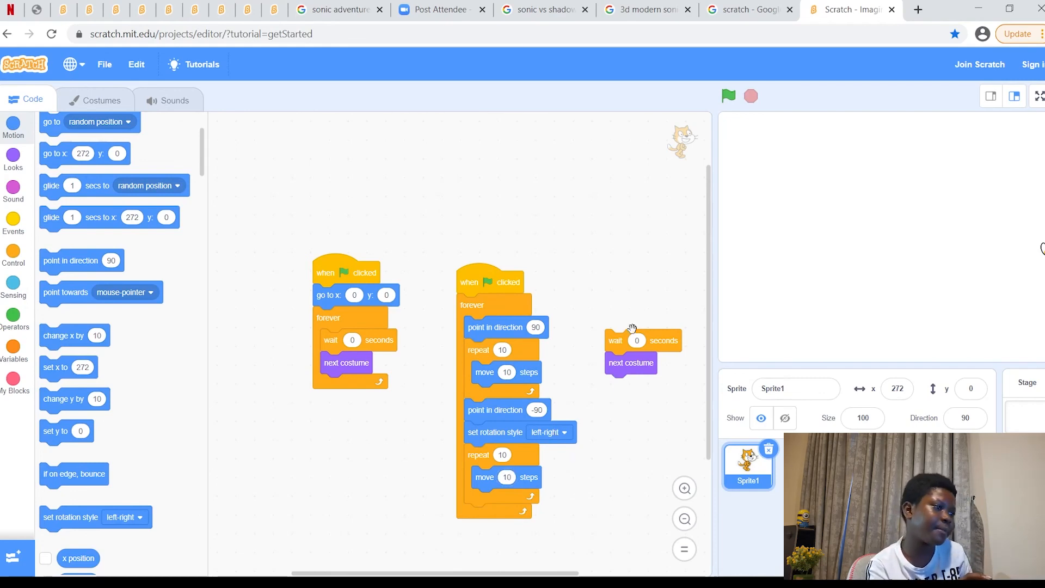
pyautogui.moveTo(520, 390)
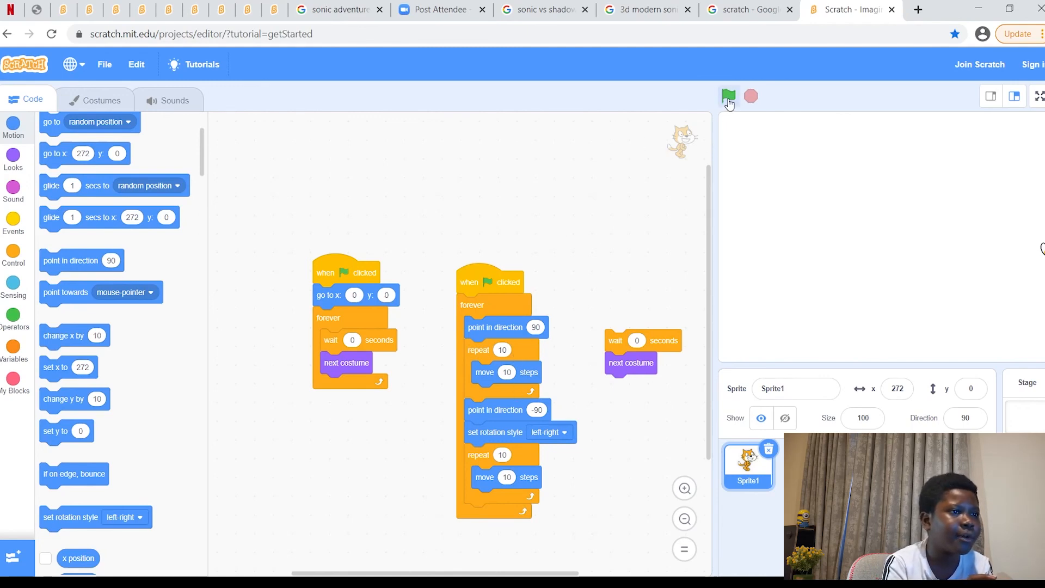
pyautogui.click(728, 97)
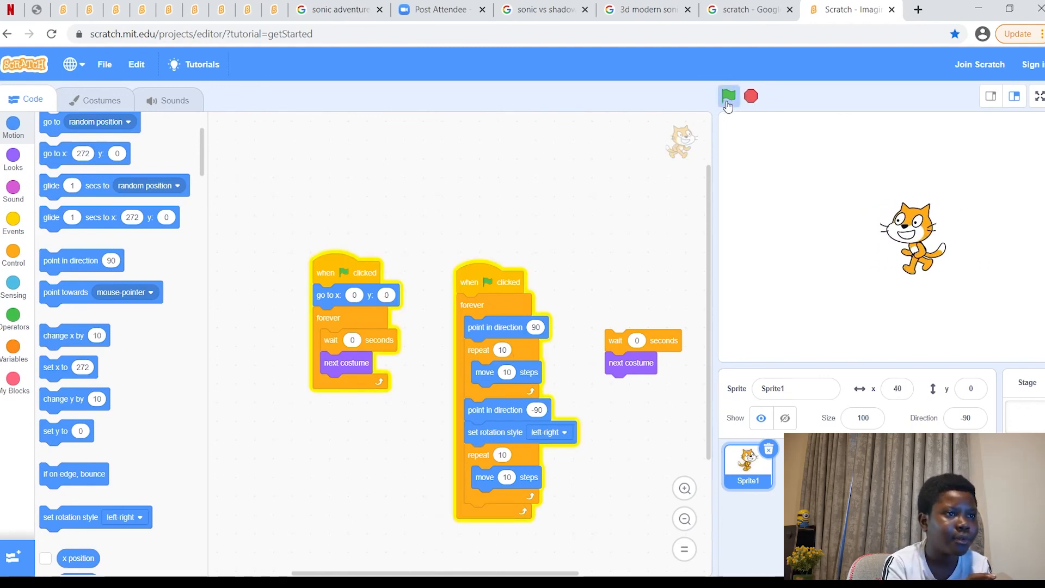
pyautogui.click(729, 95)
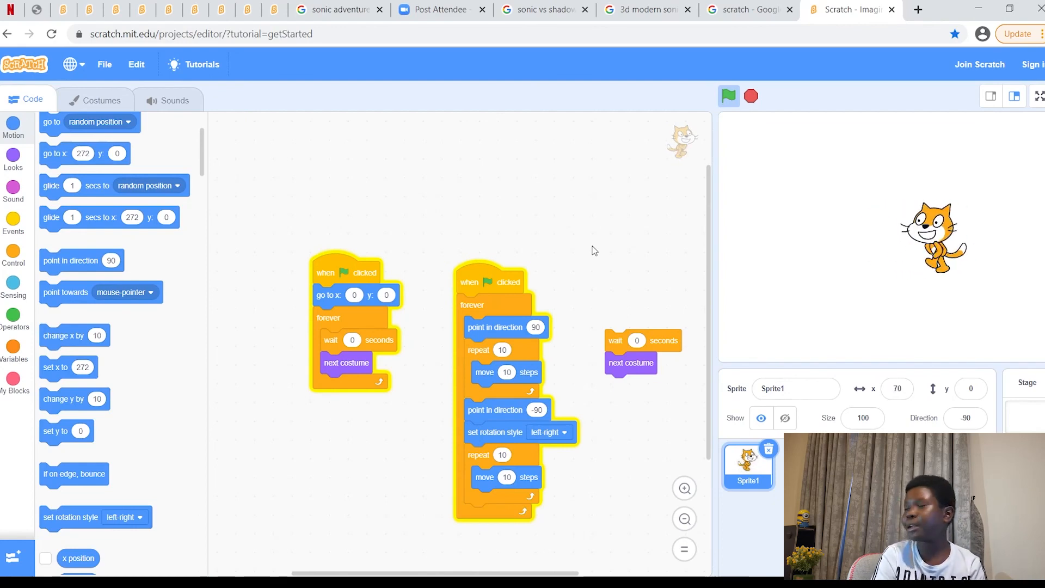
pyautogui.click(728, 95)
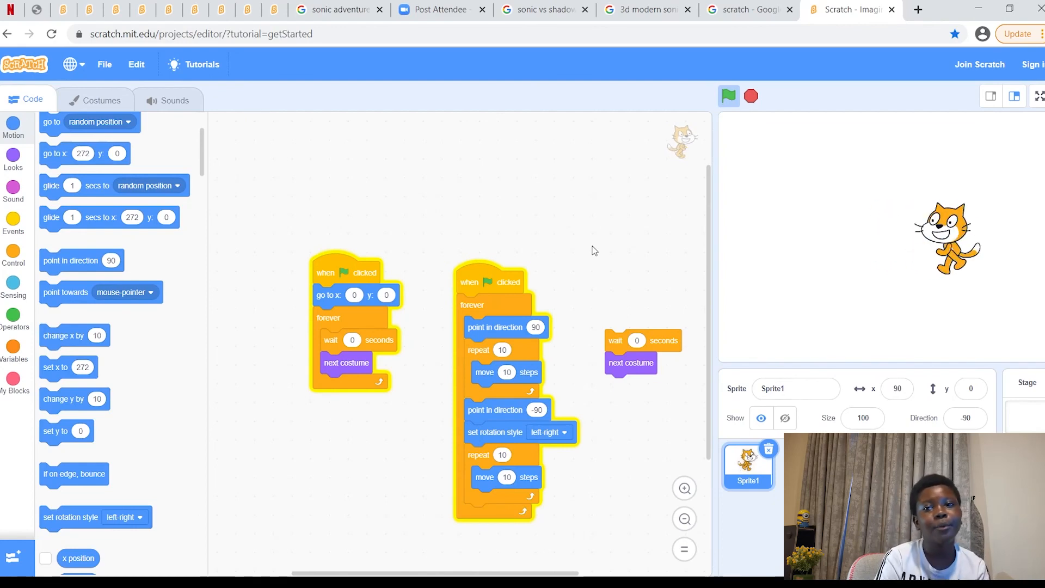
pyautogui.click(729, 96)
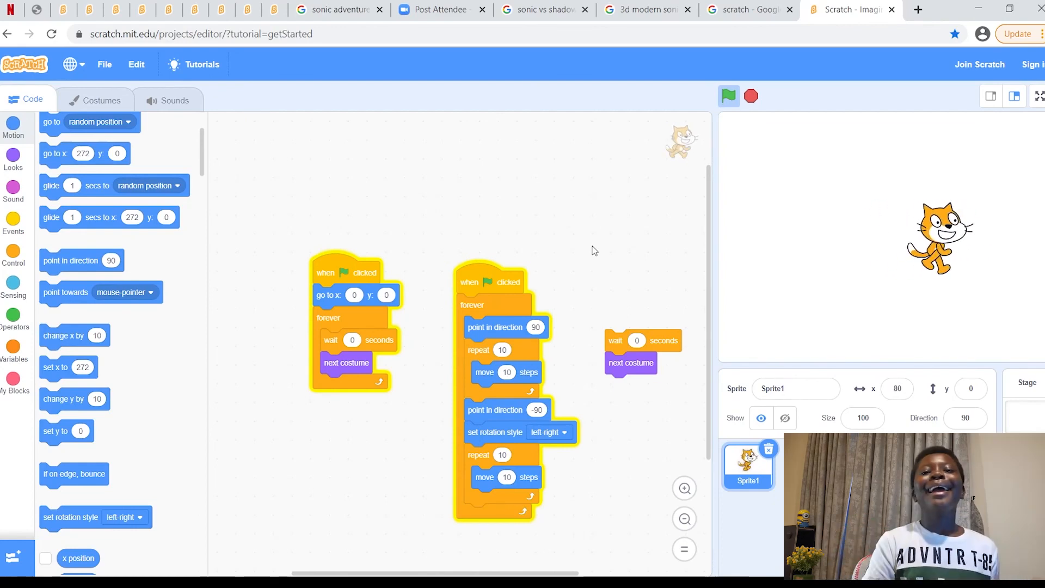